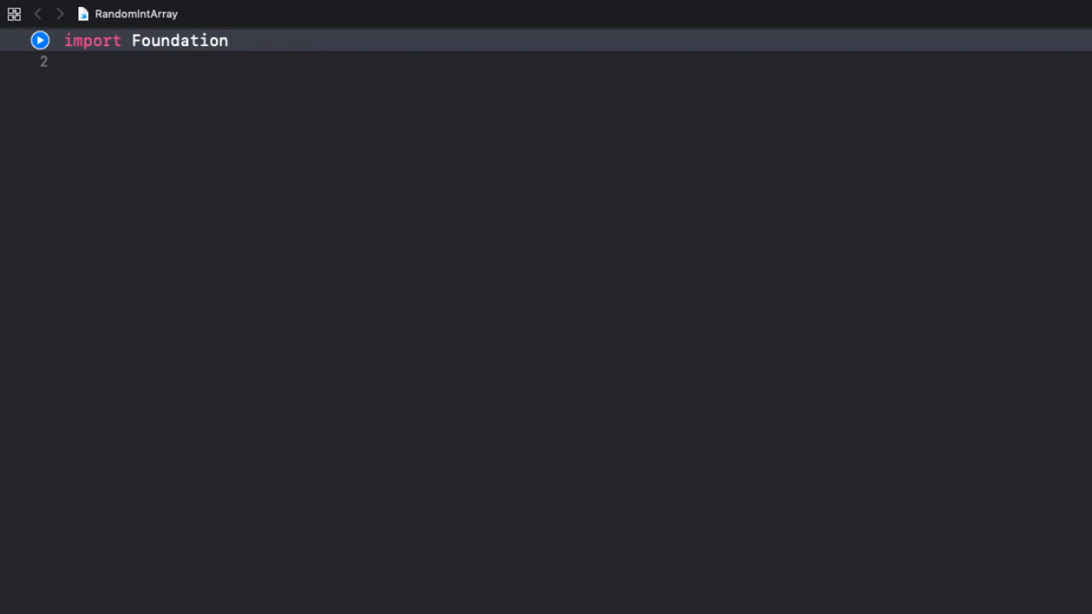
Step: Place the cursor after the Foundation import to begin a 'let numbers' declaration
click(229, 41)
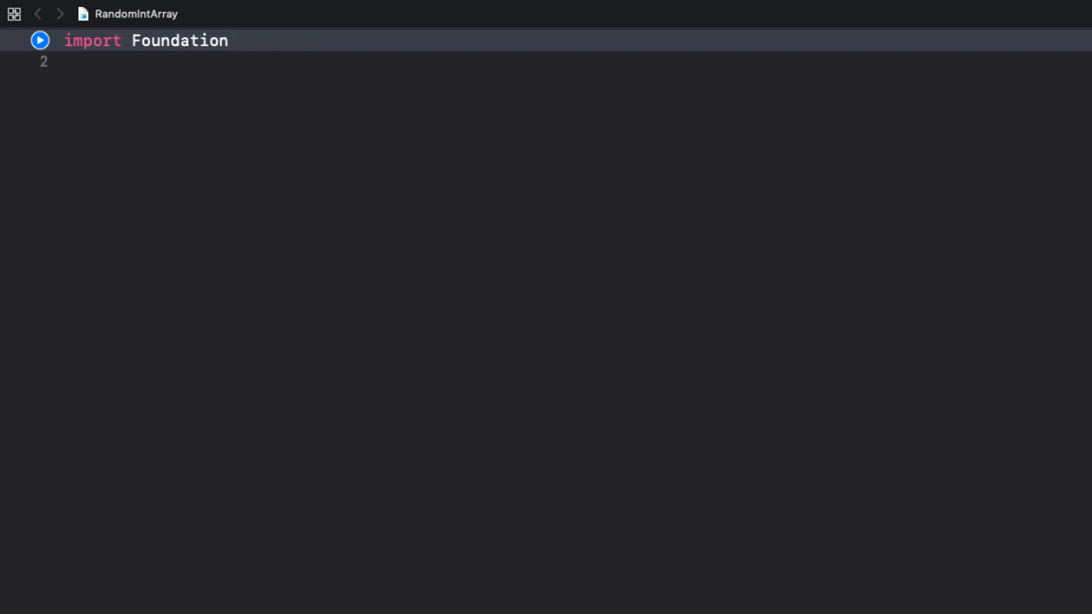
click(229, 41)
text(let nu)
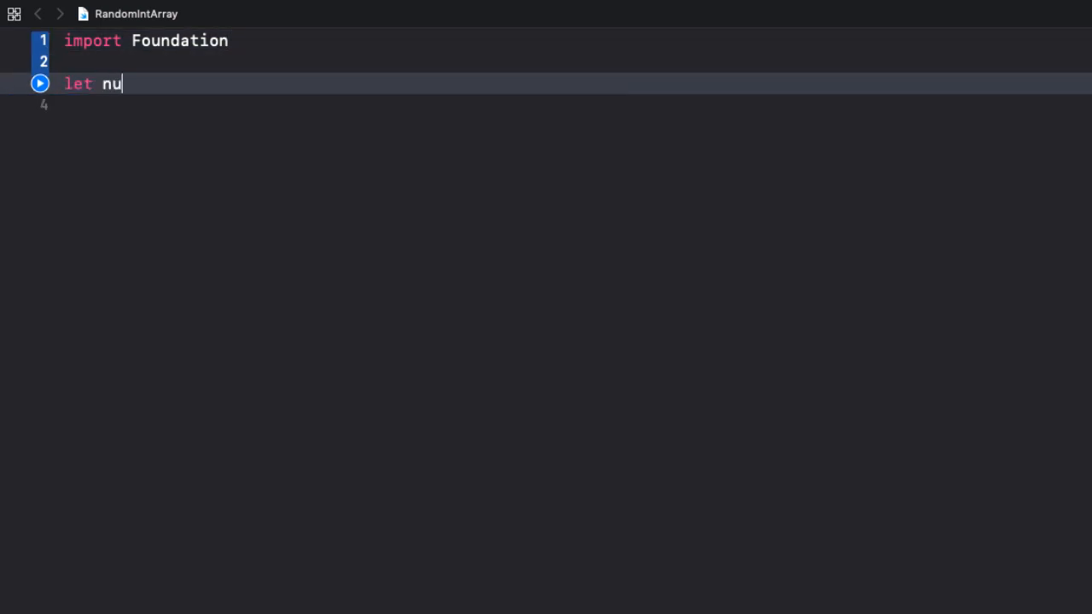
Step: Write 'let numbers = [1, 3, 7, 2, 9]'
text(mbers =)
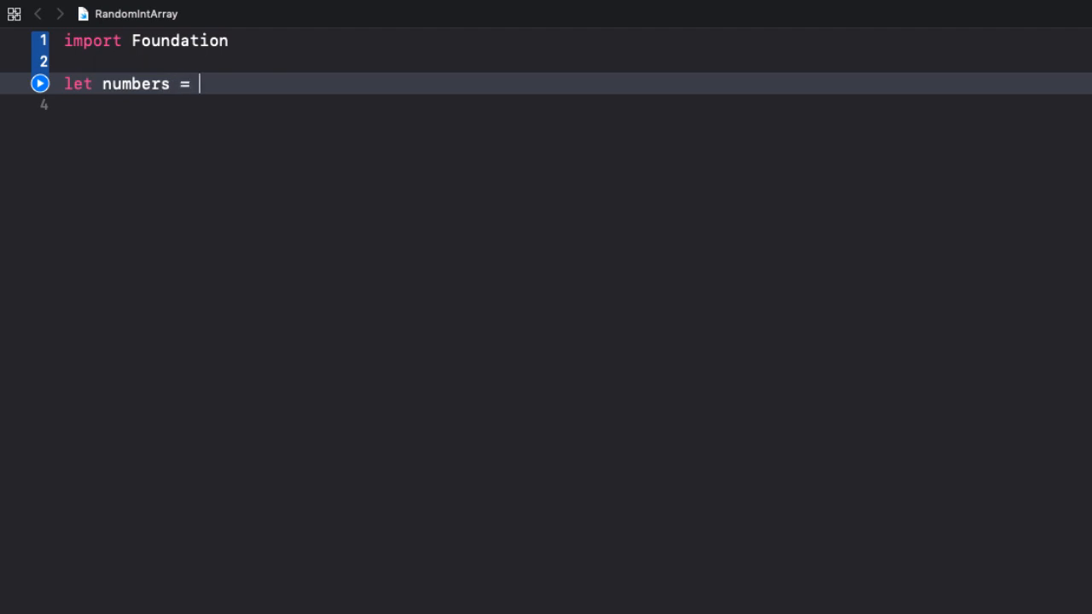
text([])
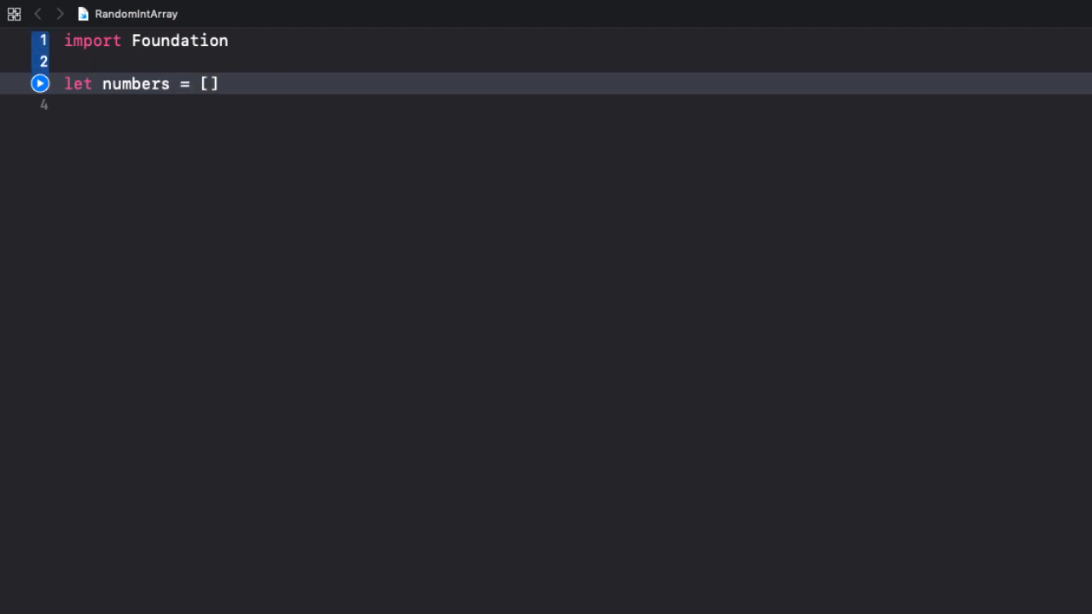
text(1, 3,)
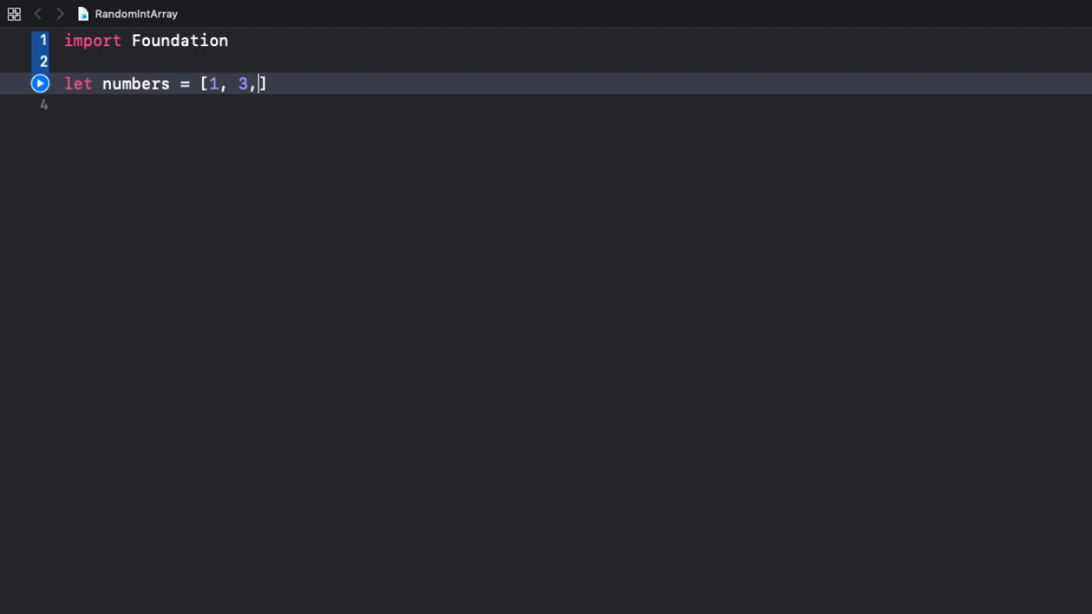
text(7,)
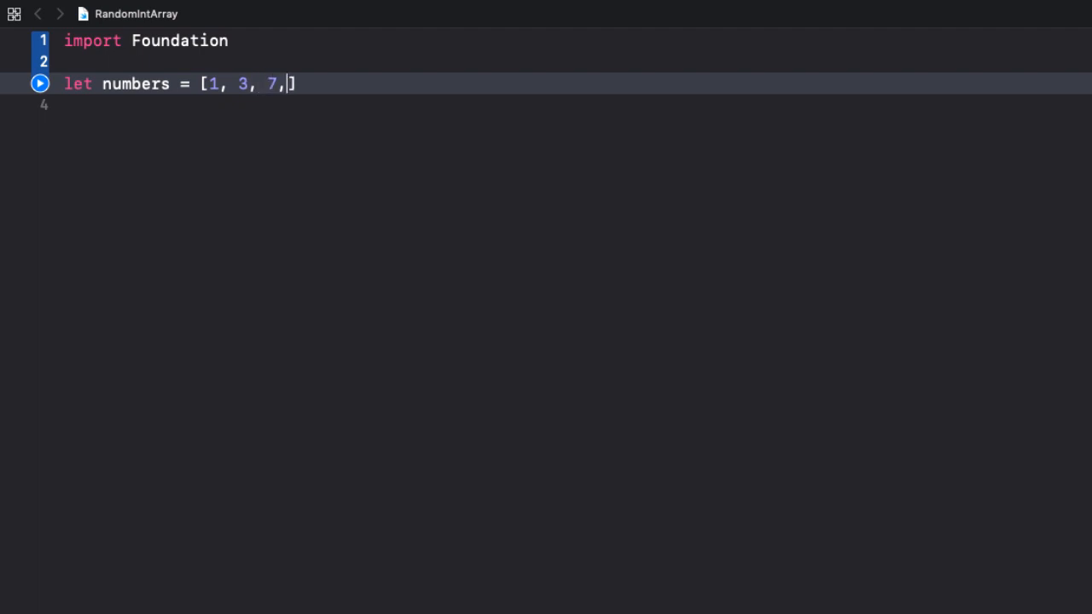
text(2, 9)
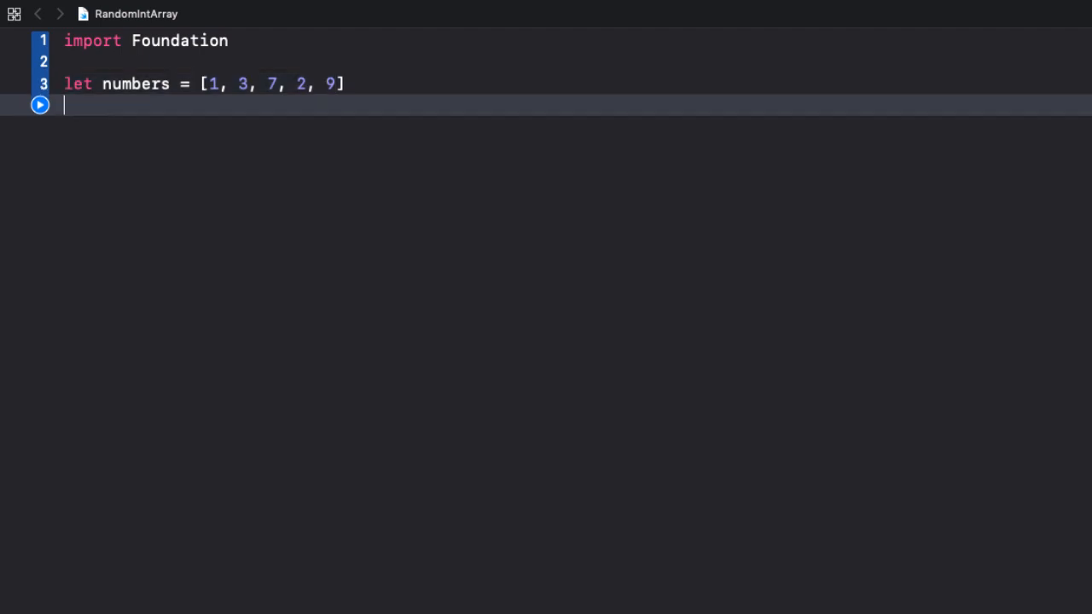
Step: Write 'func generateRandomNumbers(size: Int) -> [Int] {' with an empty body
key(Enter)
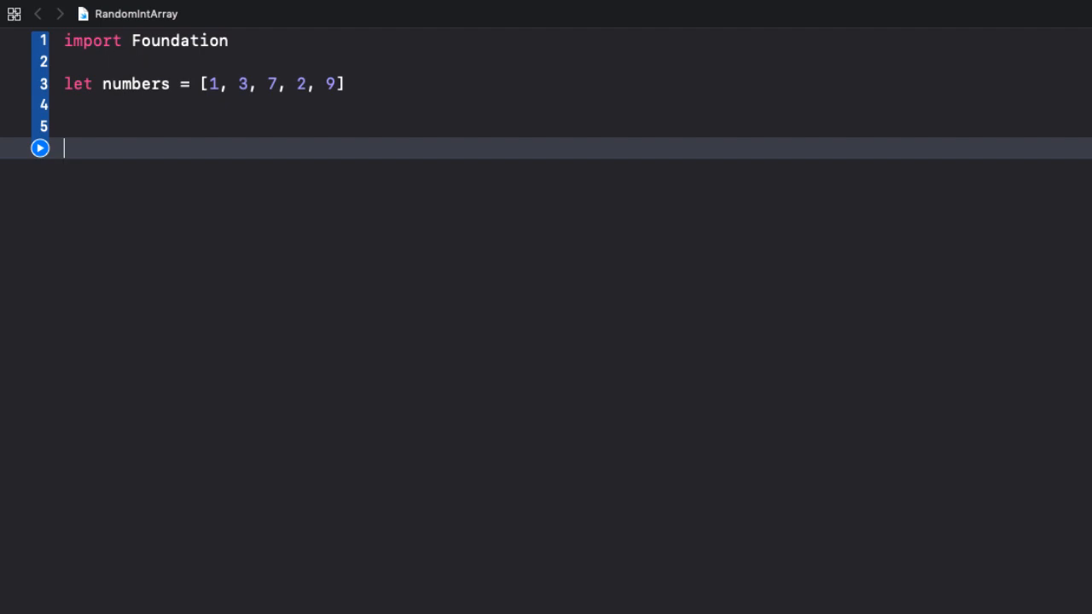
text(fun)
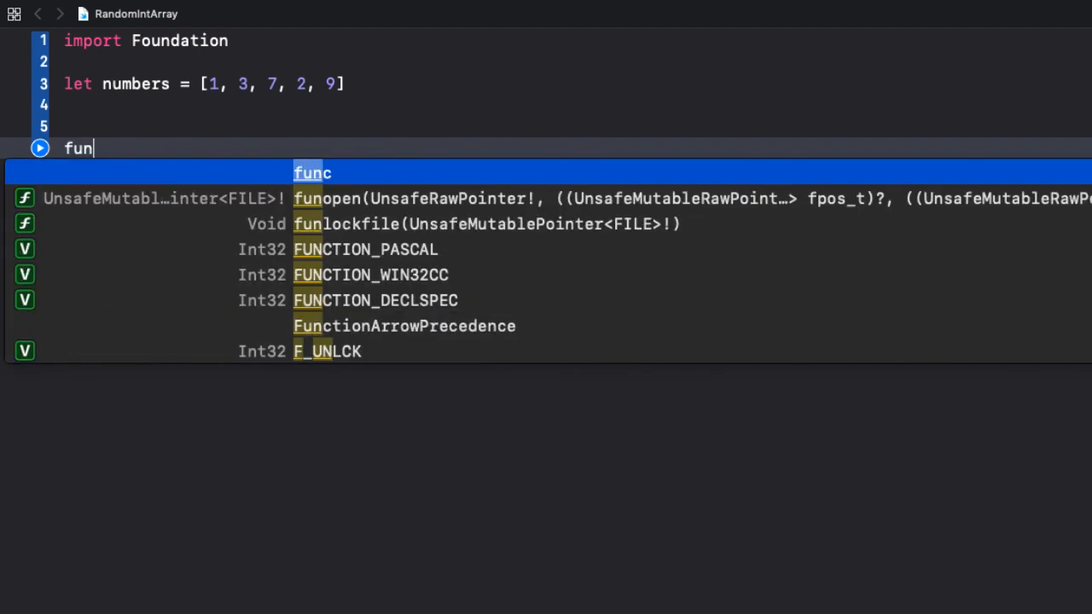
text(c generateR)
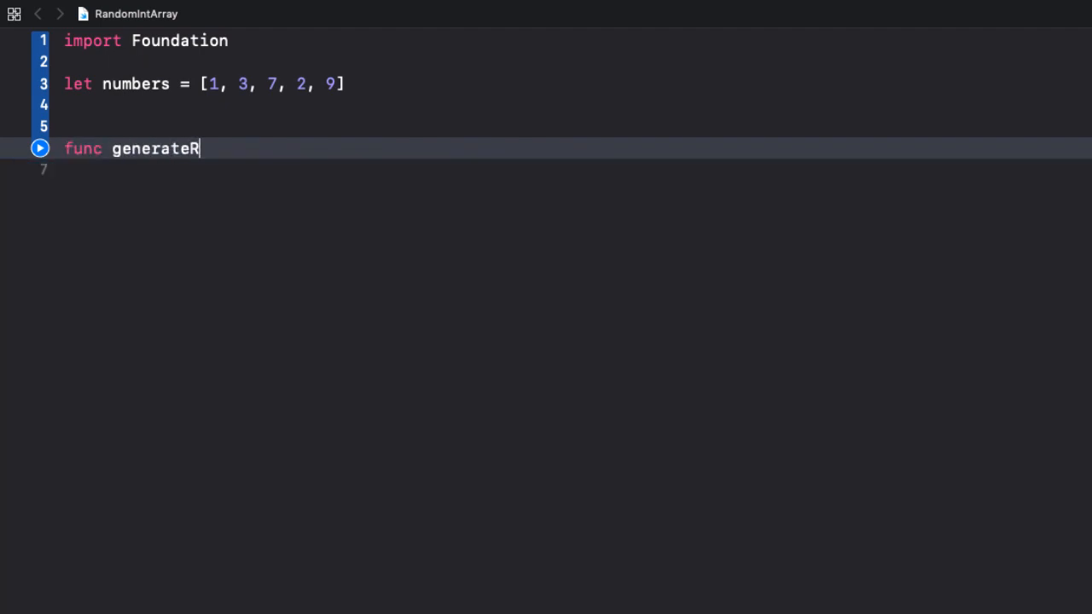
text(andomNumber)
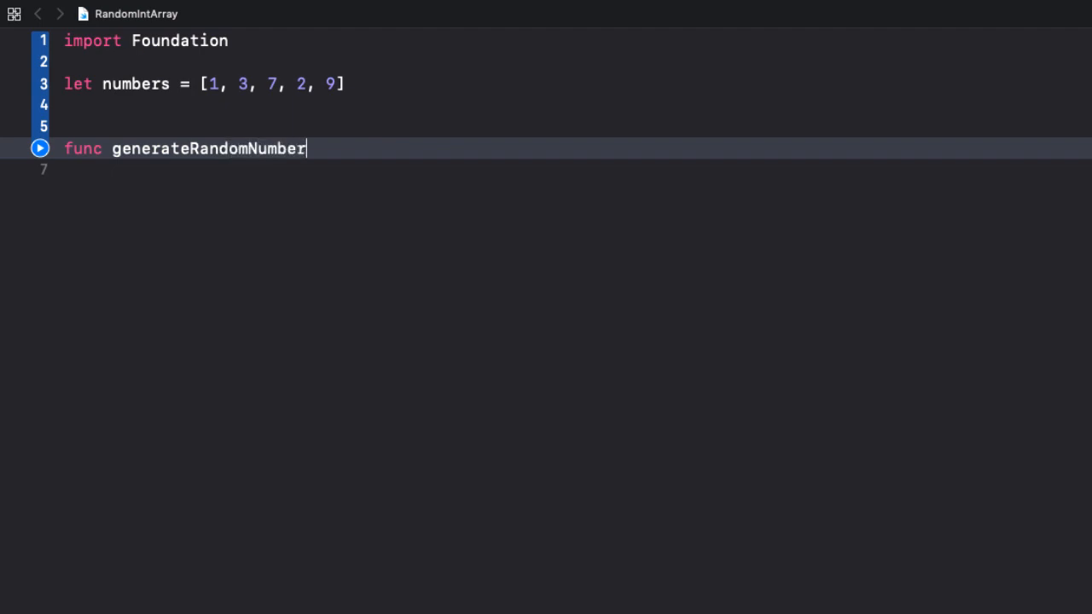
text(s())
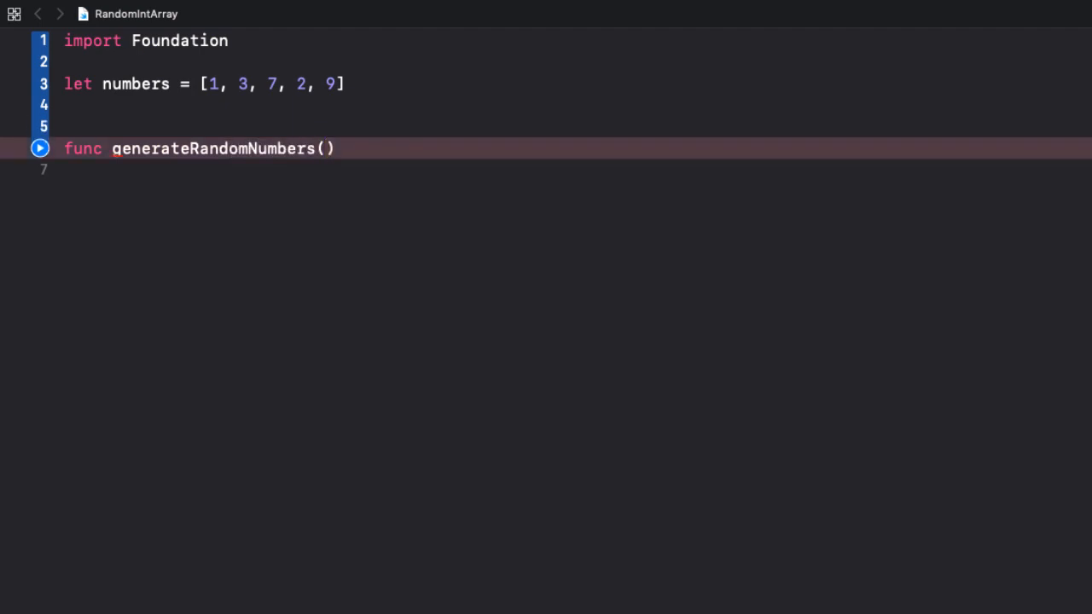
text(s)
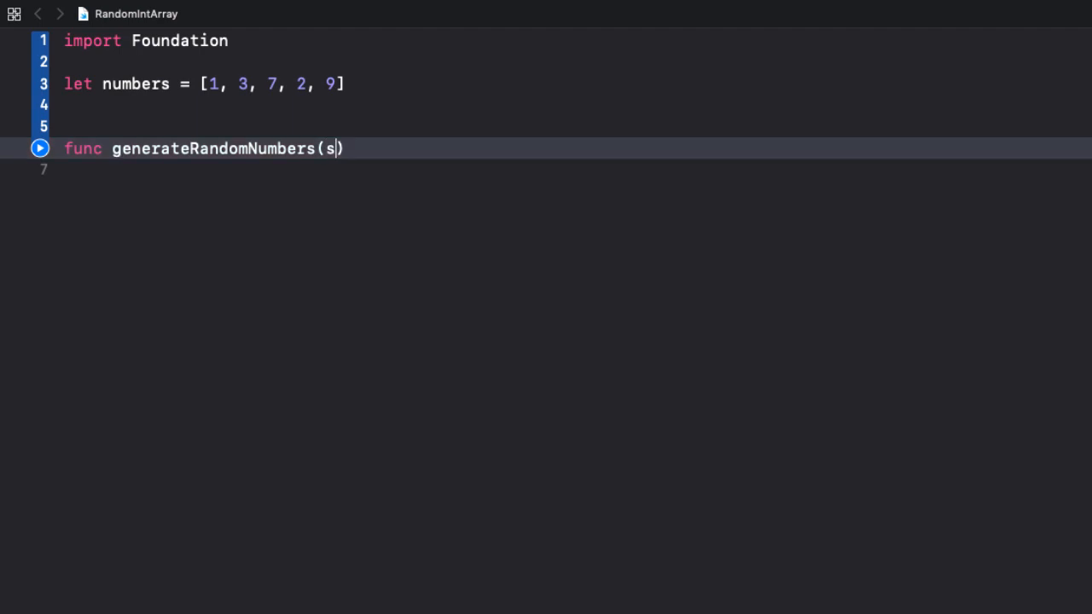
text(ize:)
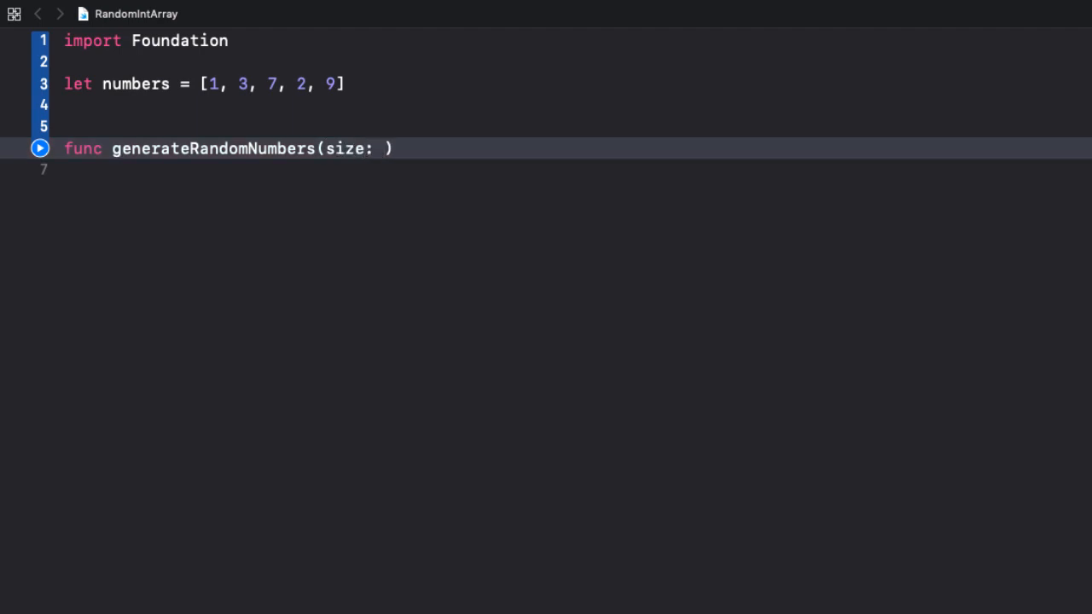
text(Int)
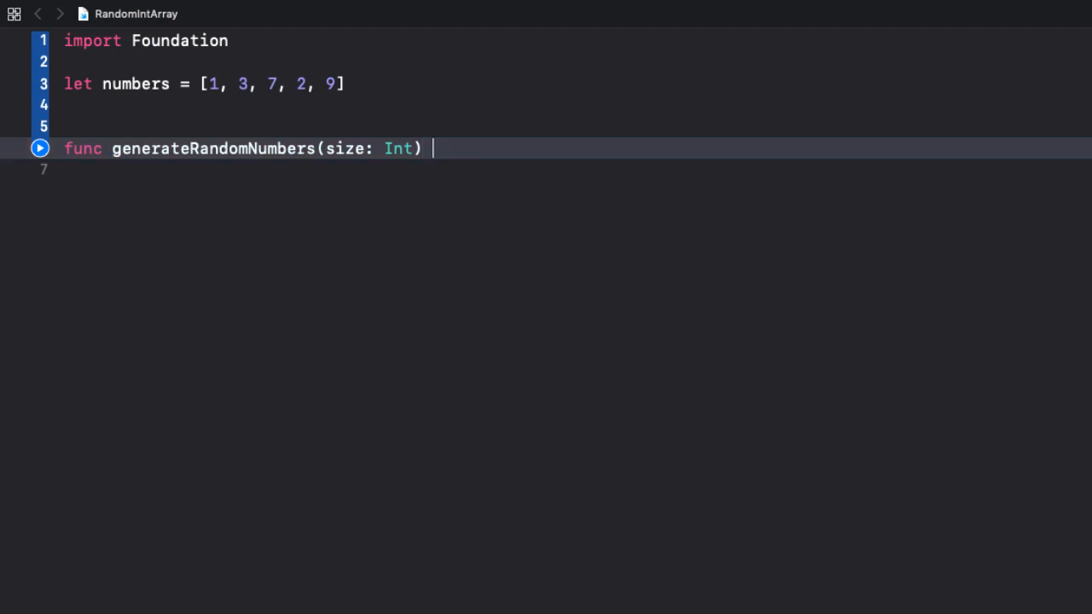
text(-> [)
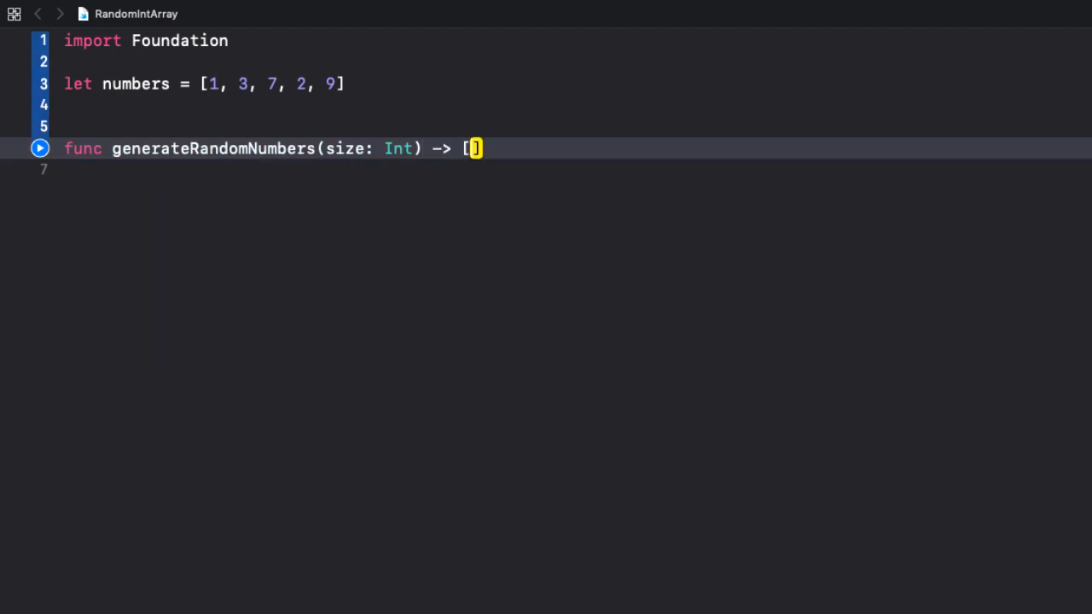
text(Int])
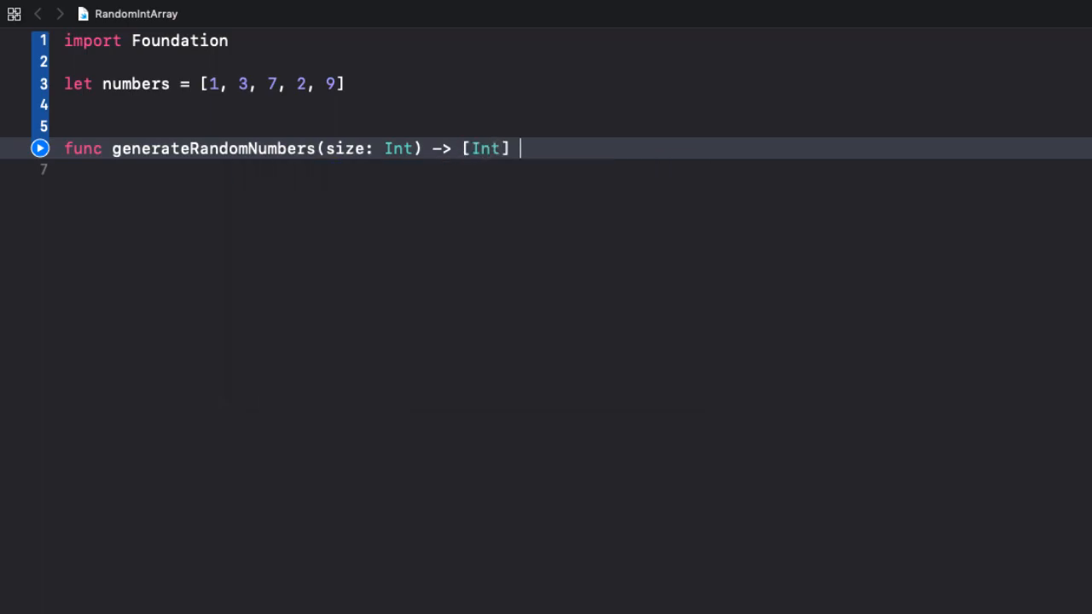
text({)
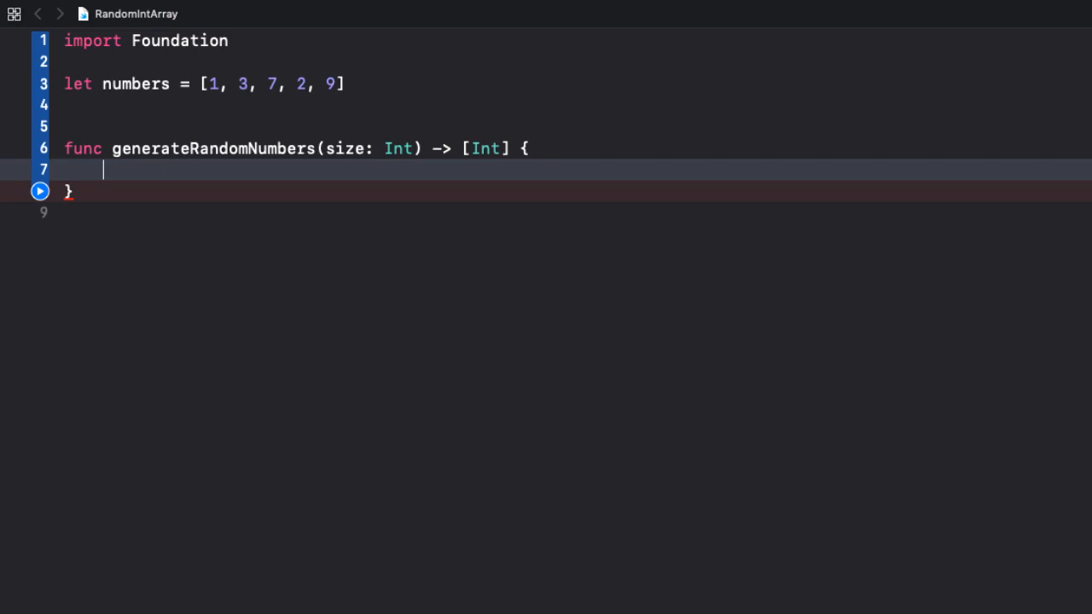
Step: Add 'guard size > 0 else { return [Int]() }' followed by blank lines in the body
text(guard)
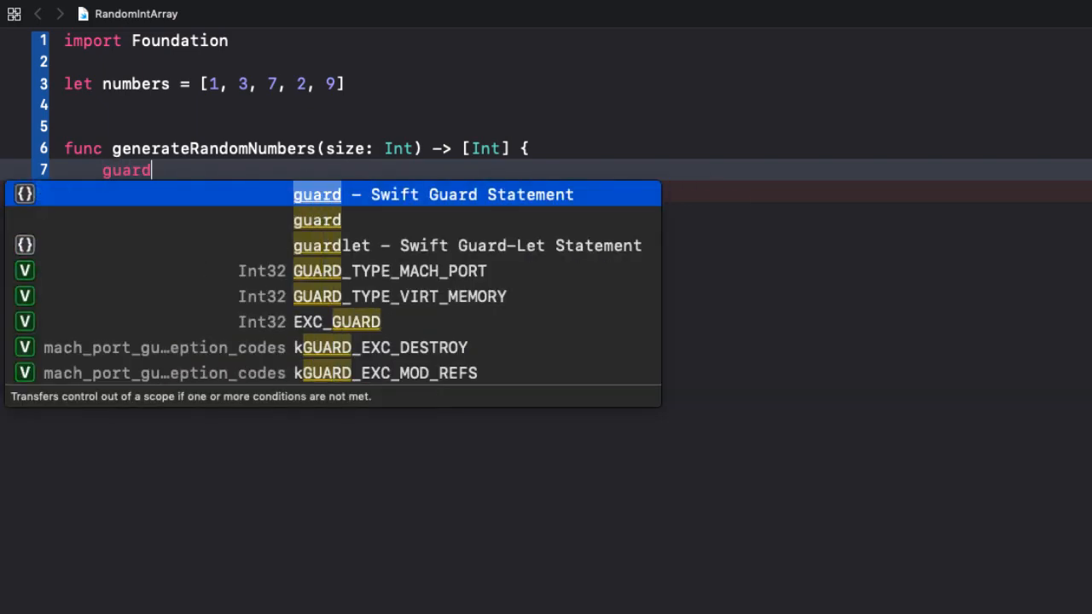
text(size >)
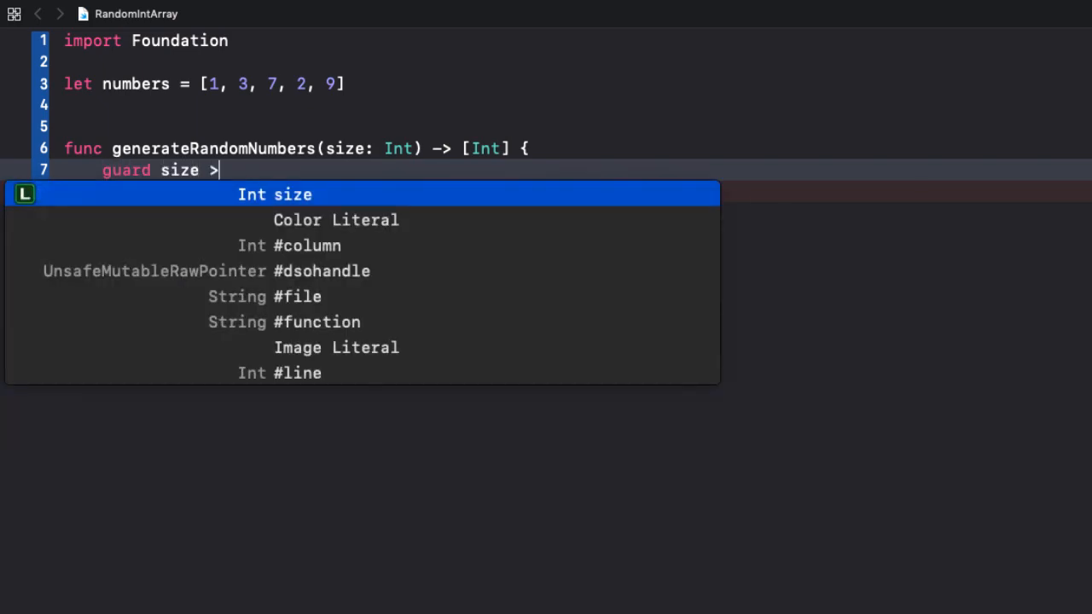
text(0 e)
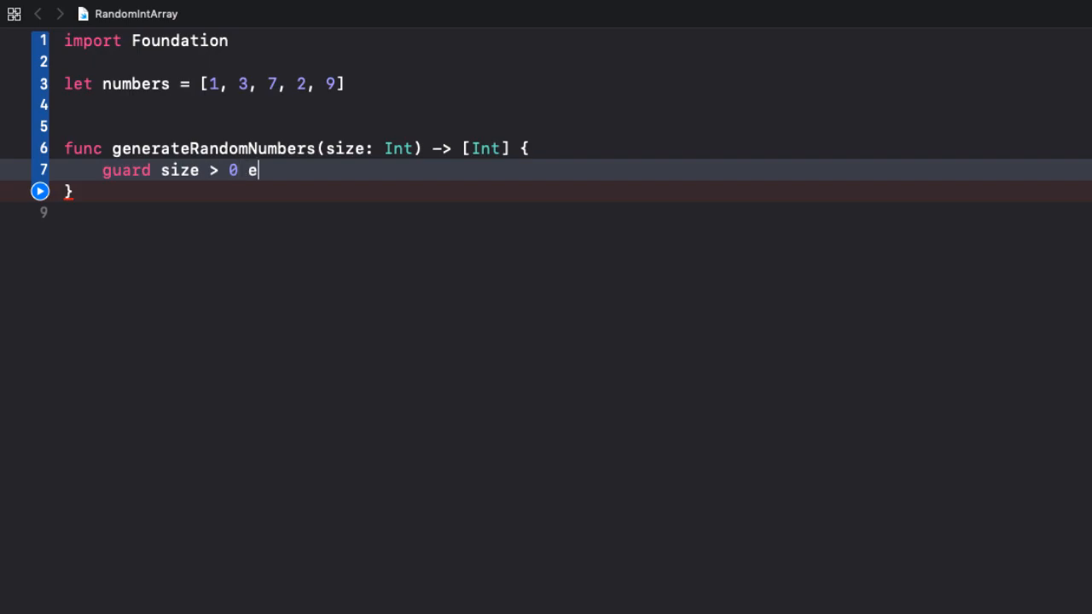
text(lse {)
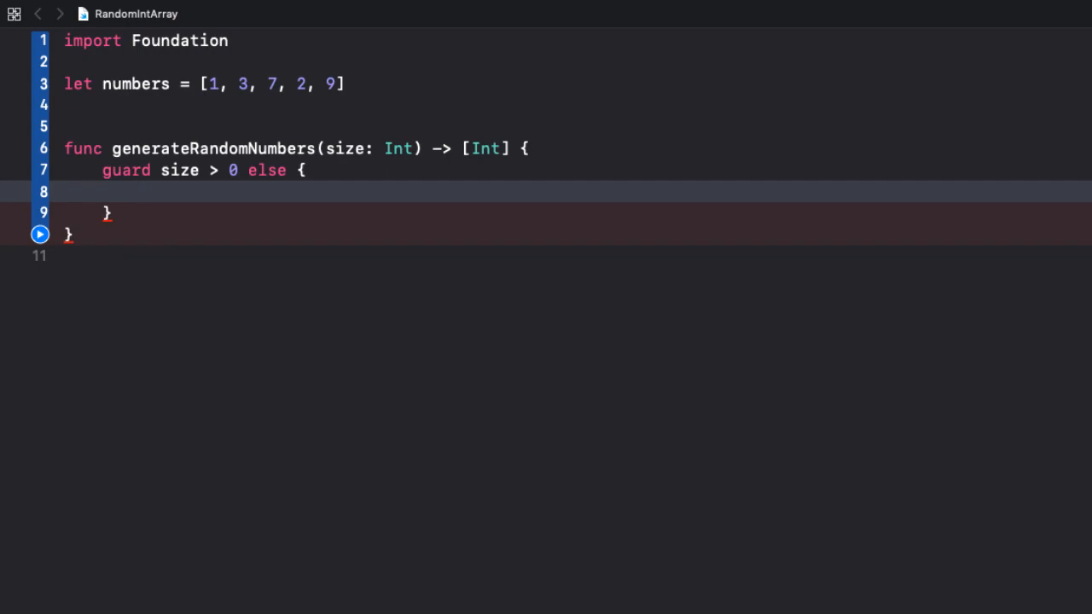
text(return [)
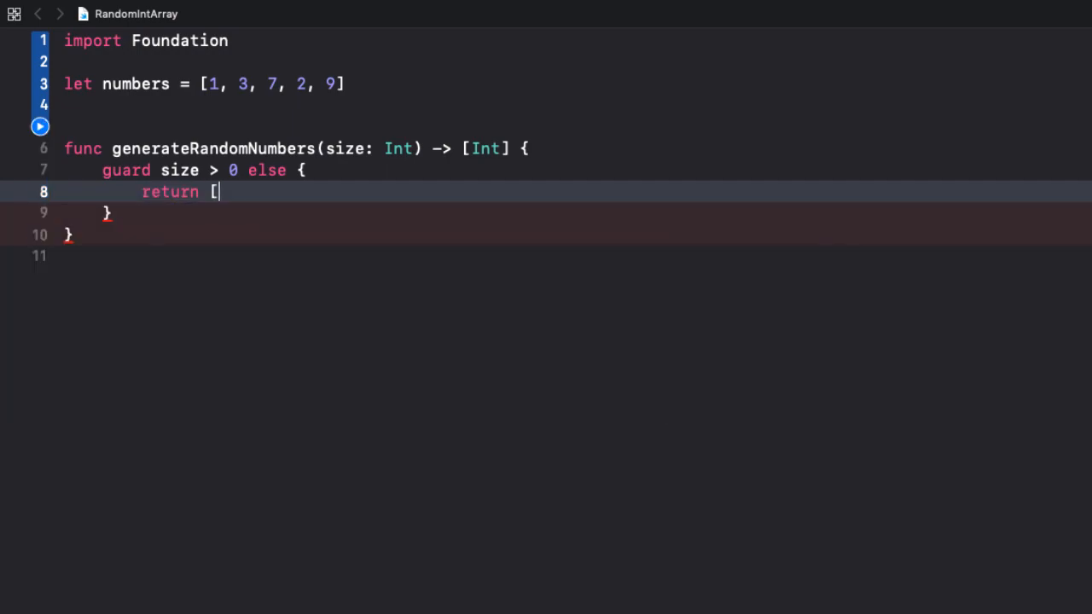
text(Int])
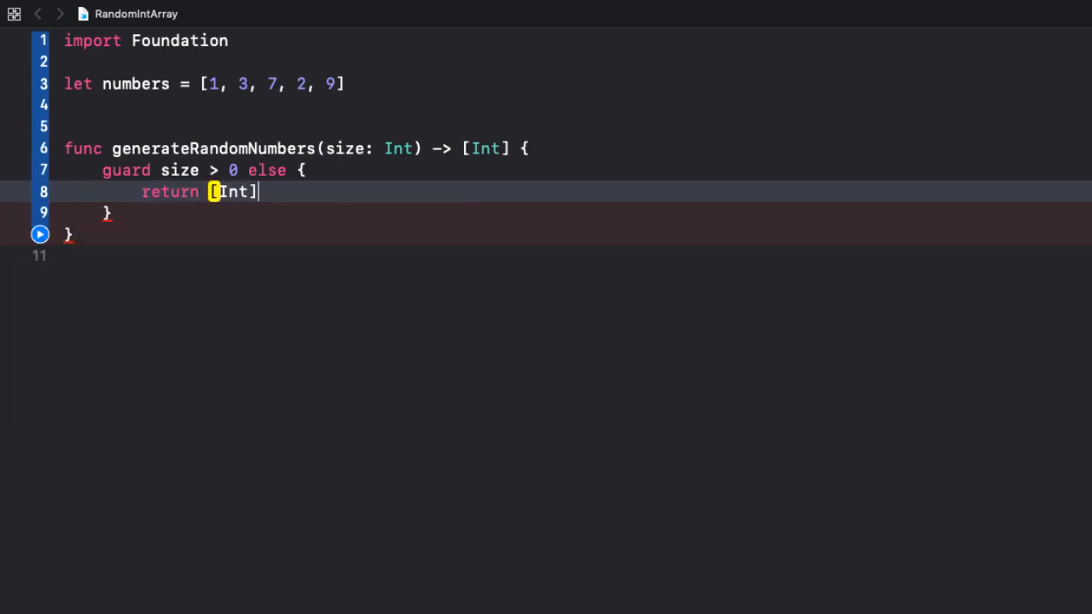
text(())
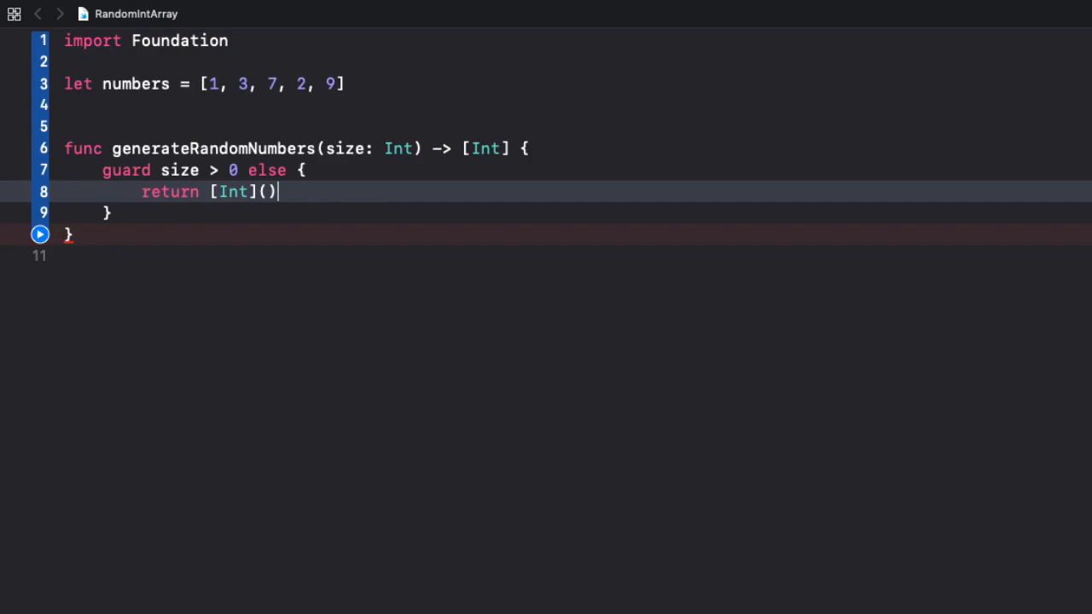
key(Enter)
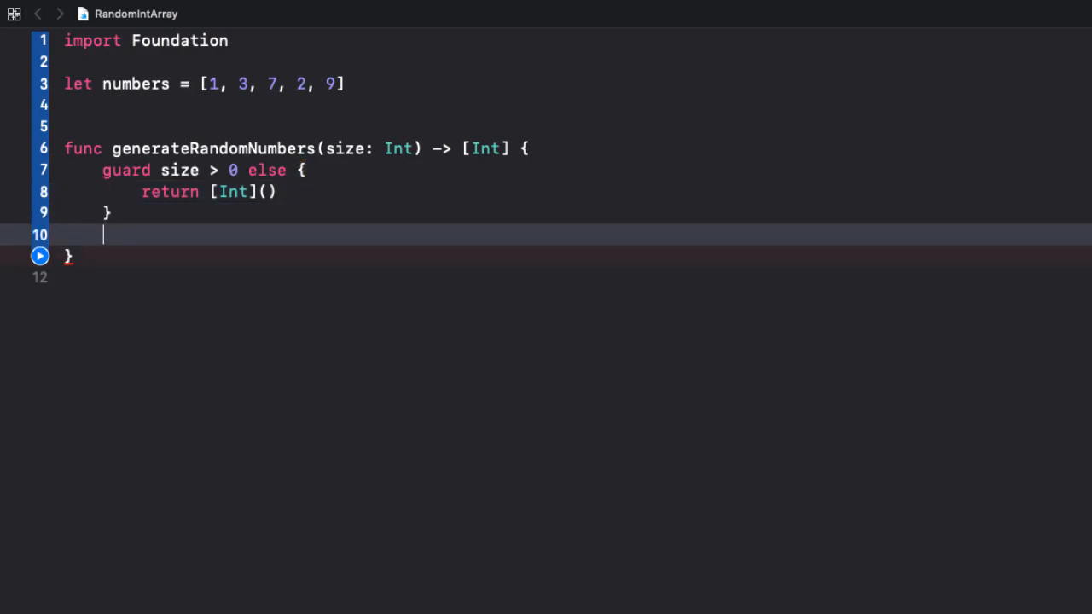
key(Enter)
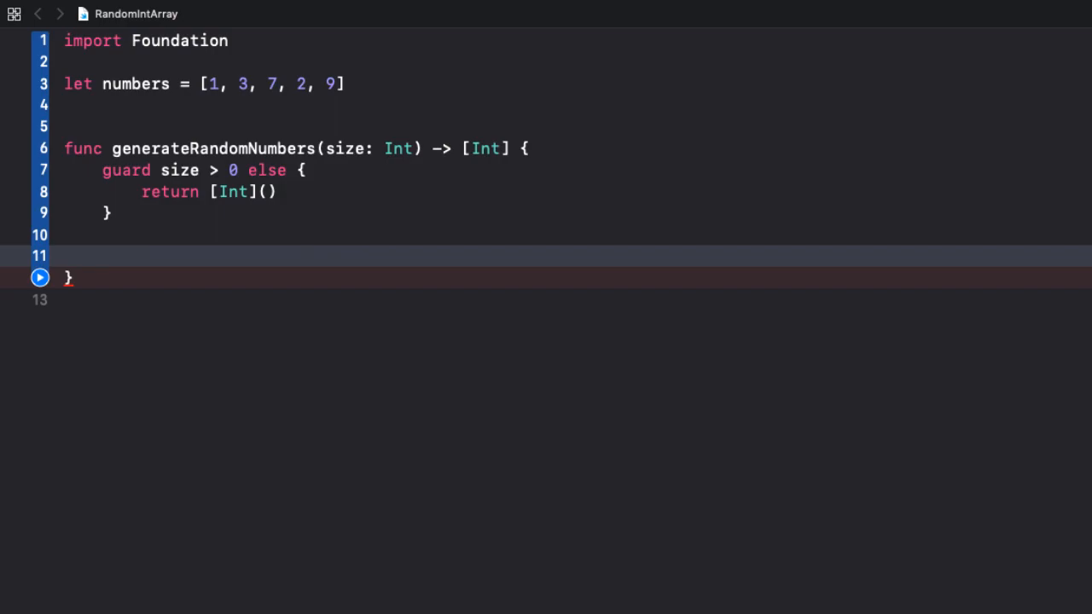
Step: Declare 'var result = Array(repeating: 0, count: size)' using the initializer suggestion
text(var result =)
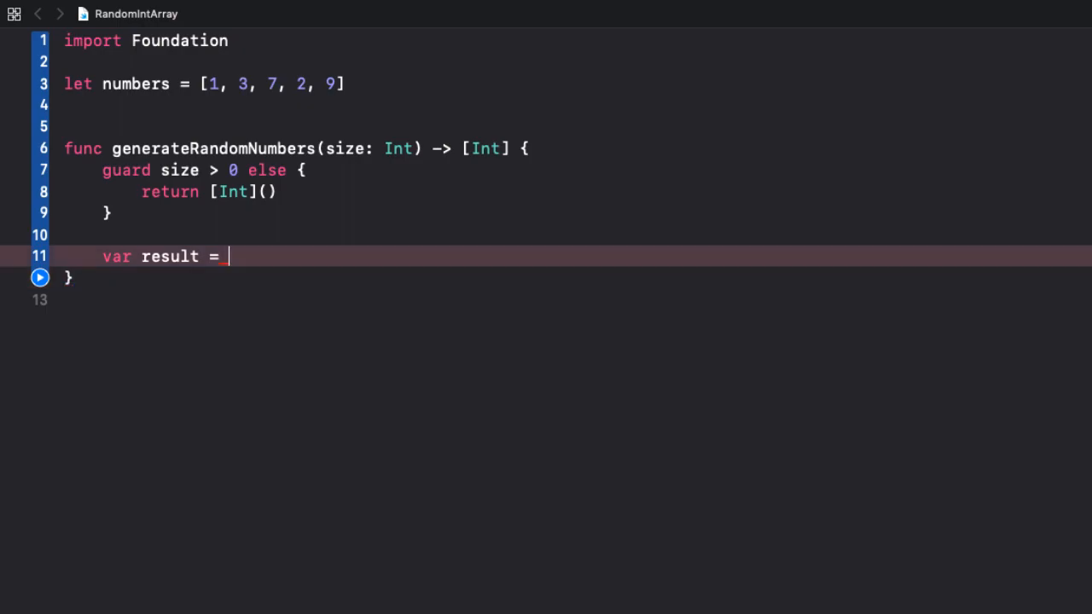
text(Array()
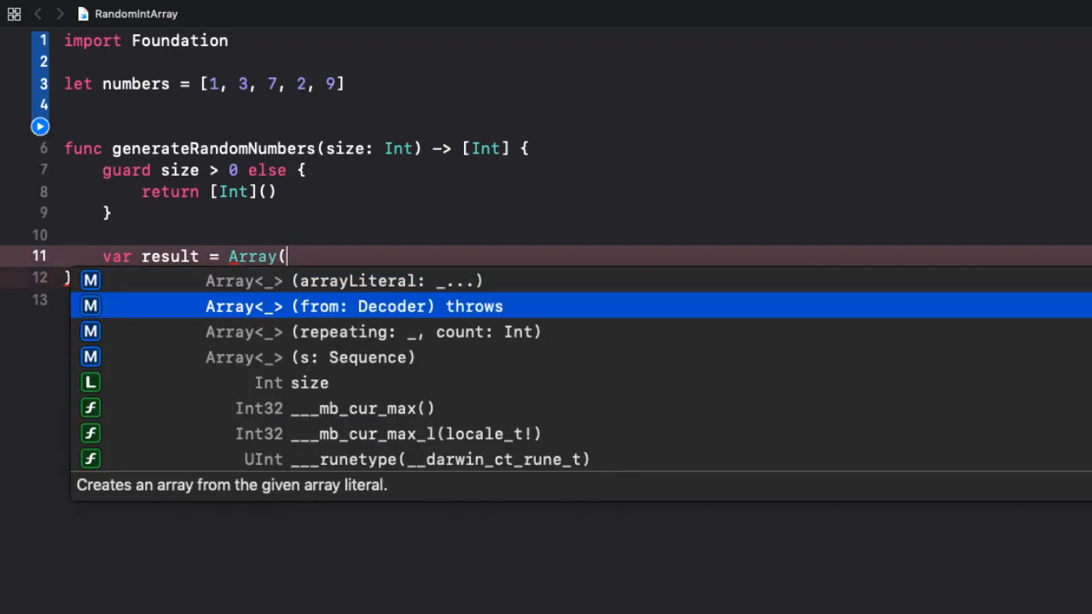
key(Down)
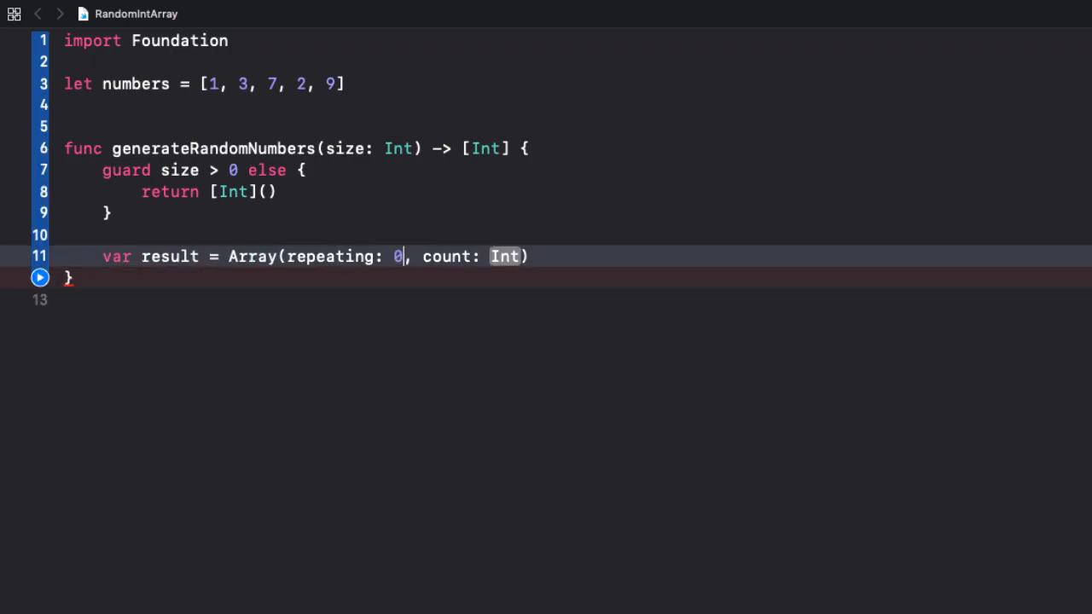
double_click(505, 256)
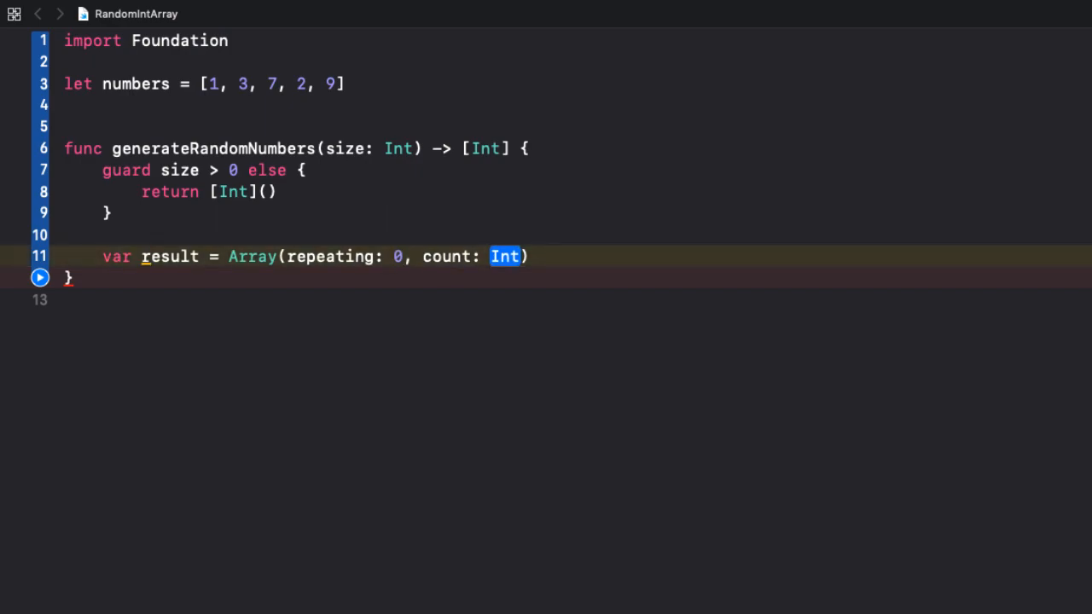
text(size)
text(for)
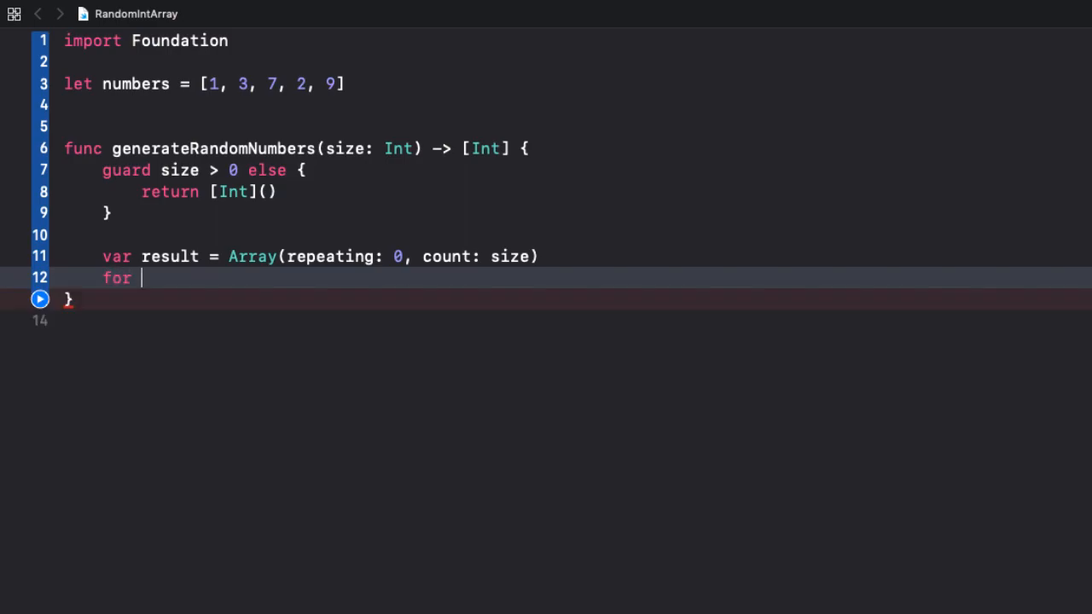
Step: Write the loop header 'for index in 0..<result.count' and 'result[index]' assignment target
text(index in)
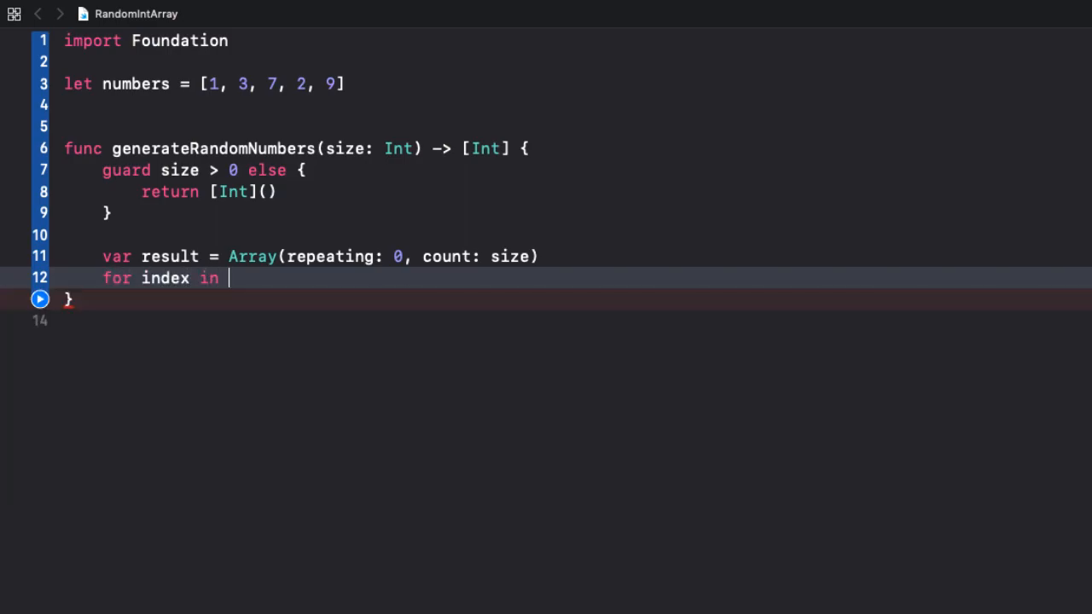
text(0)
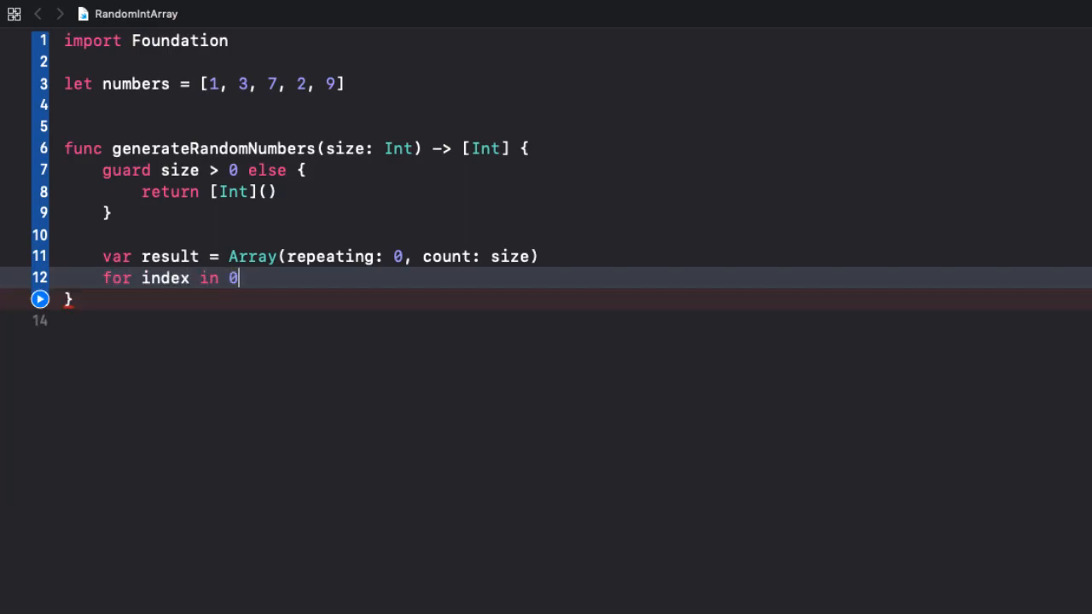
text(..)
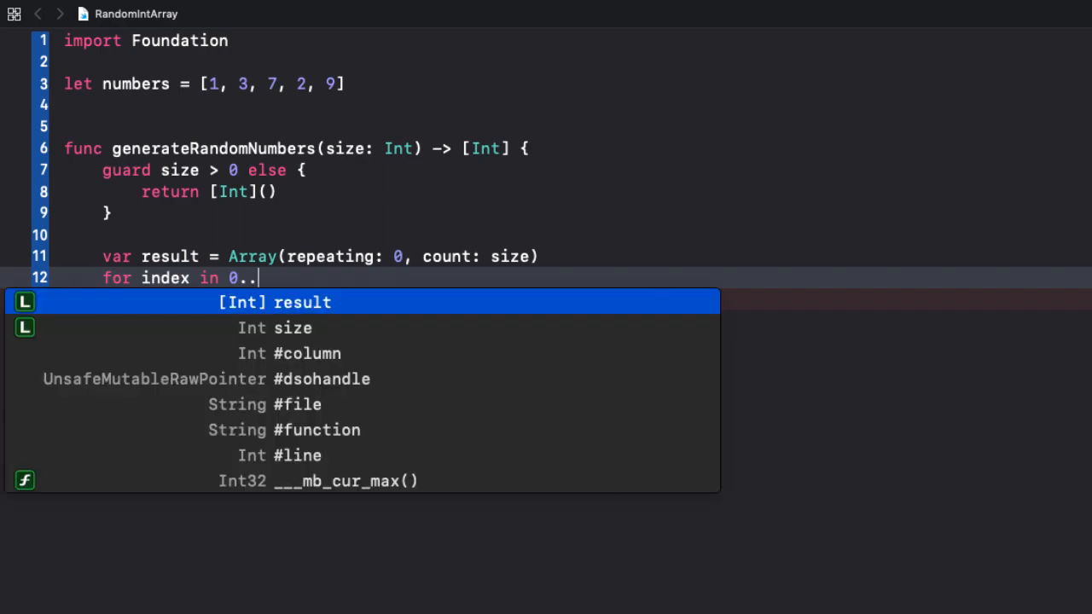
text(<)
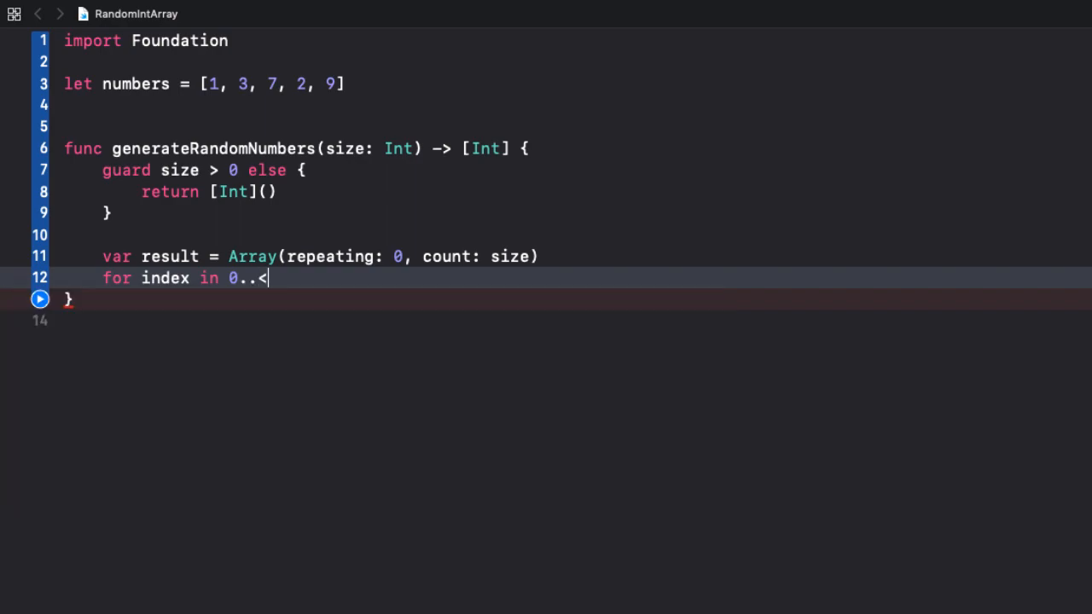
text(result.count {)
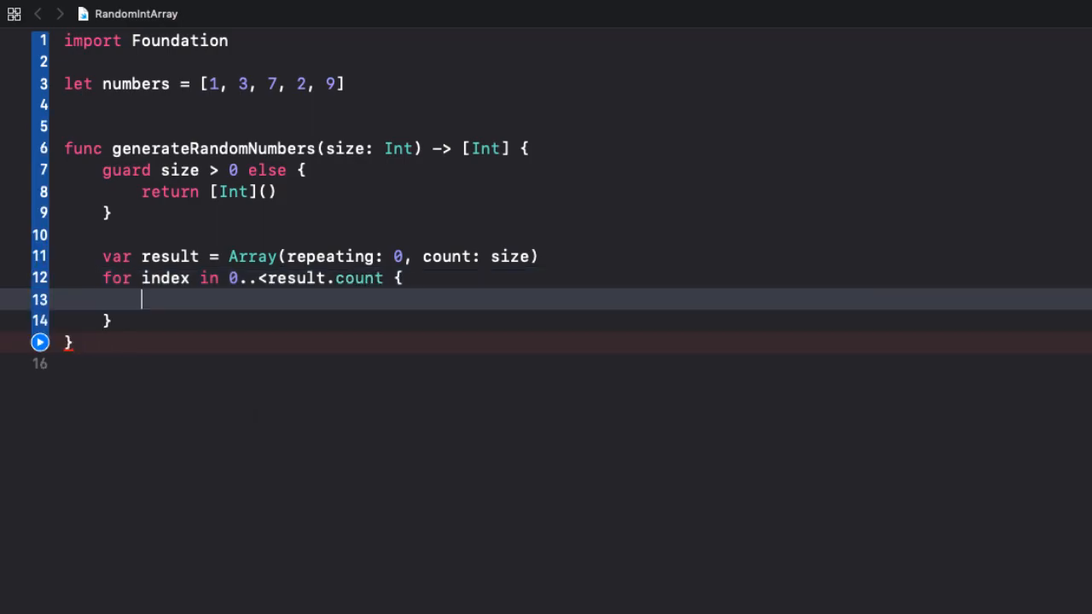
text(re)
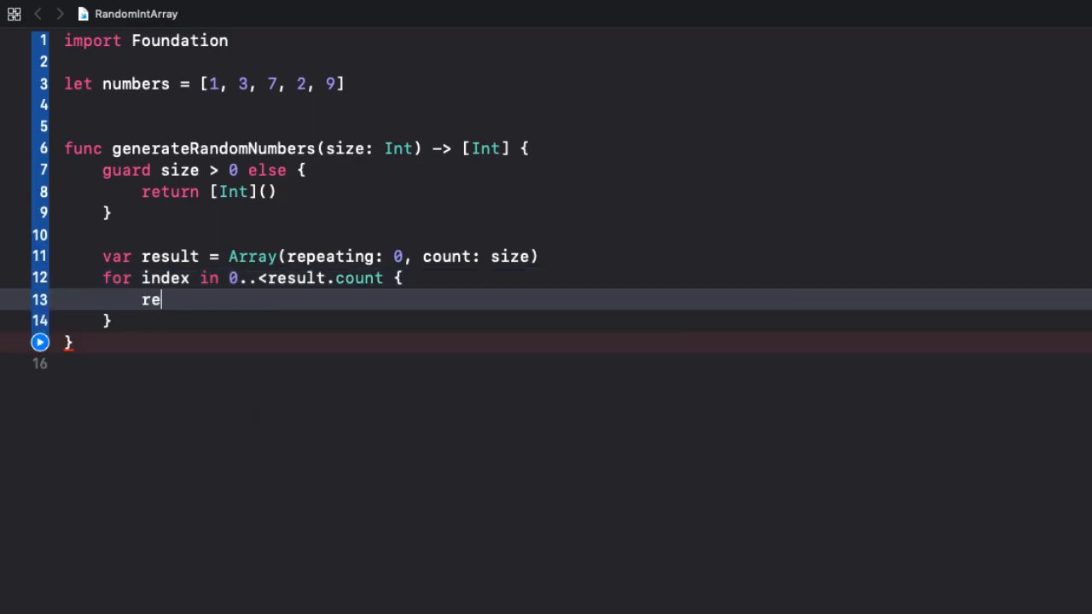
text(sult[)
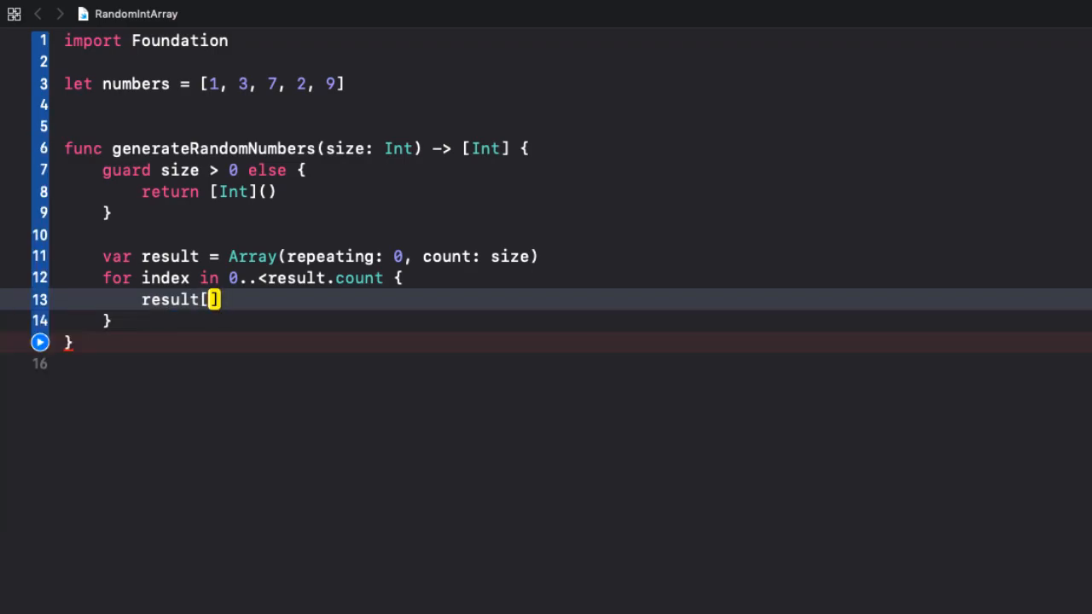
text(index])
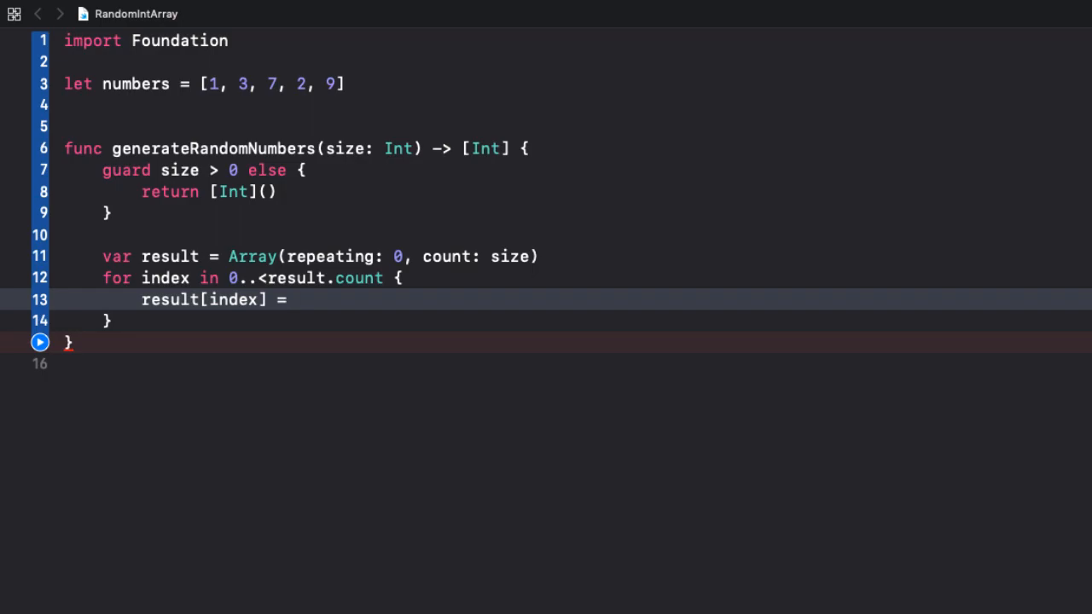
Step: Assign Int.random(in: 0..<size) to each element and add 'return result'
click(297, 300)
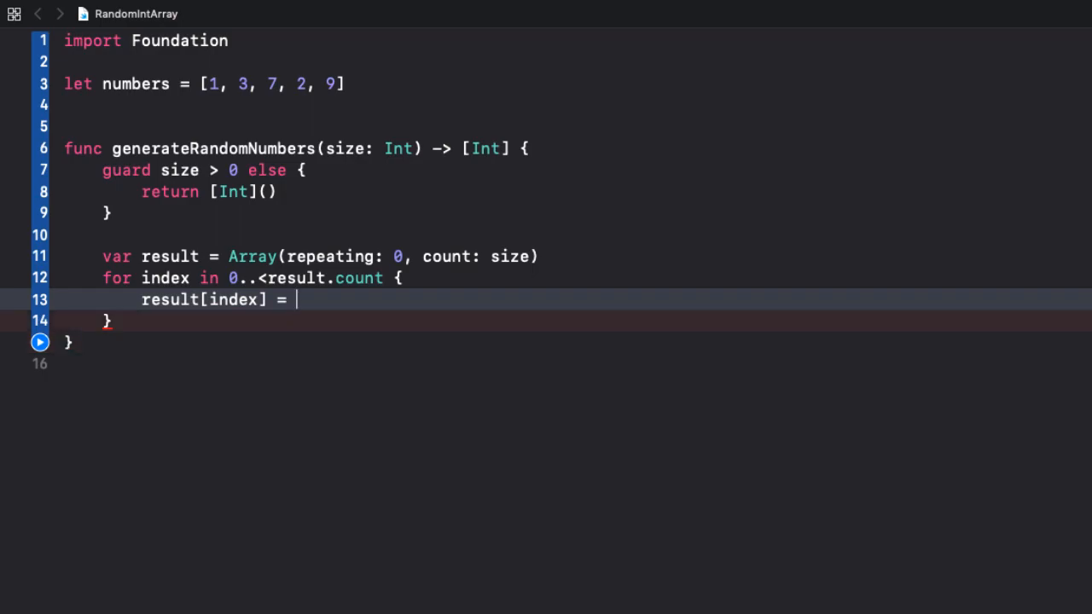
text(Int.random(in: Range<Int>)
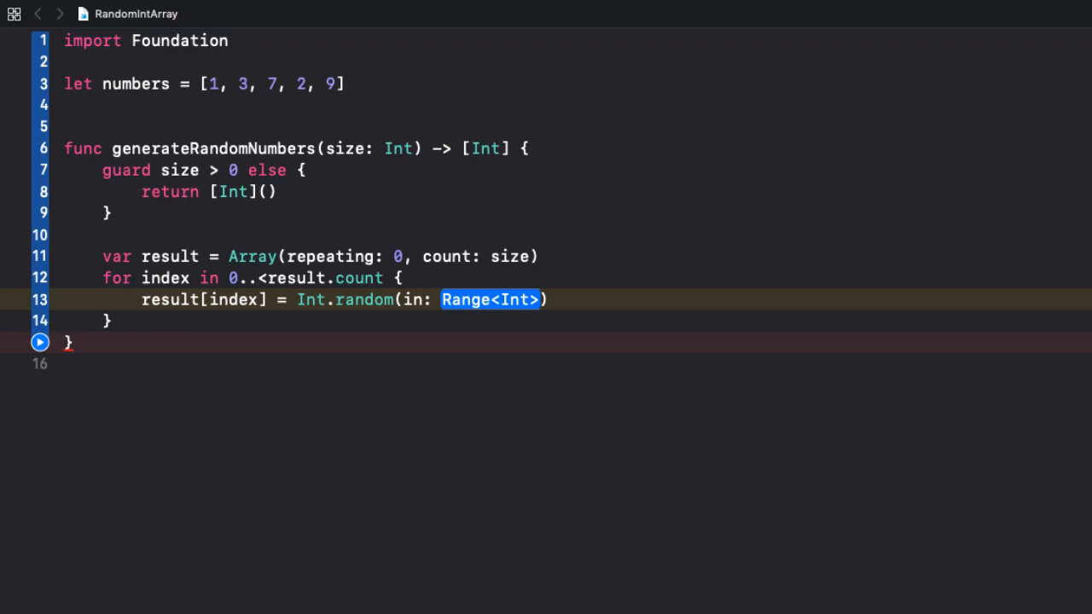
text(0..<)
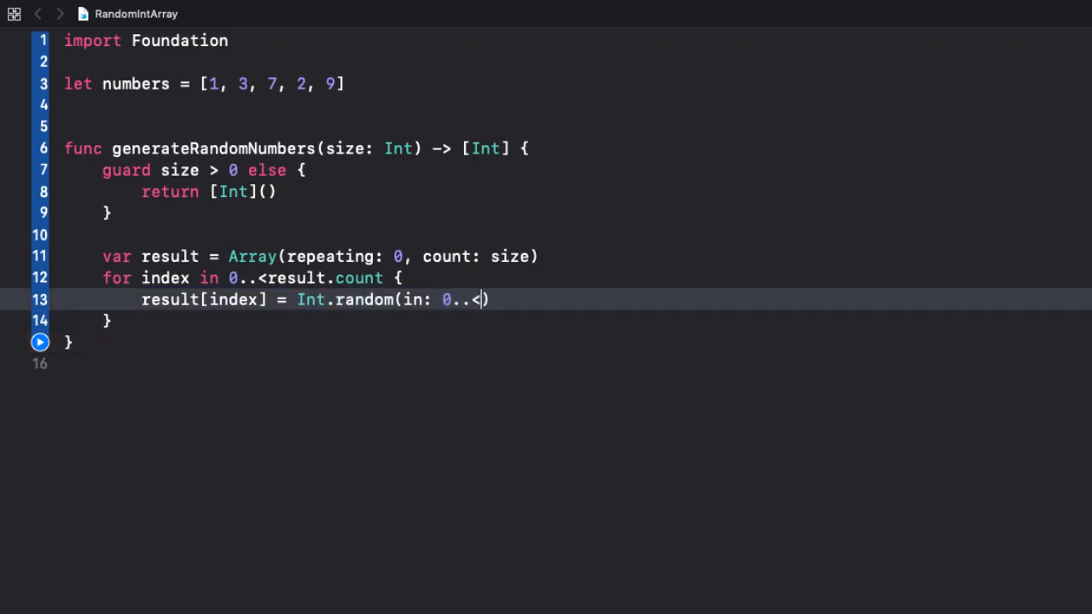
text(size))
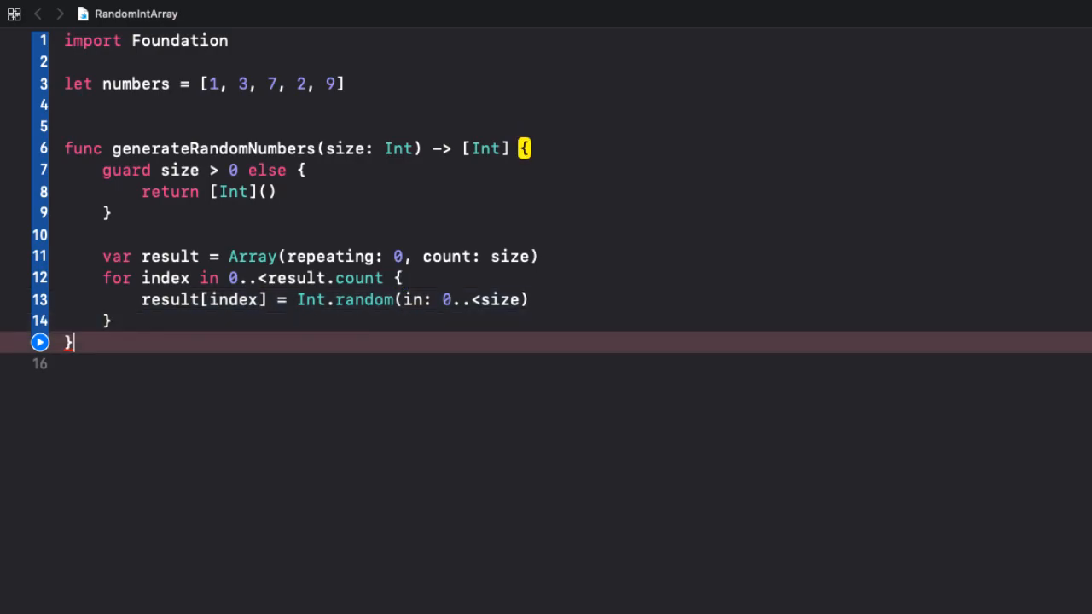
text(return result)
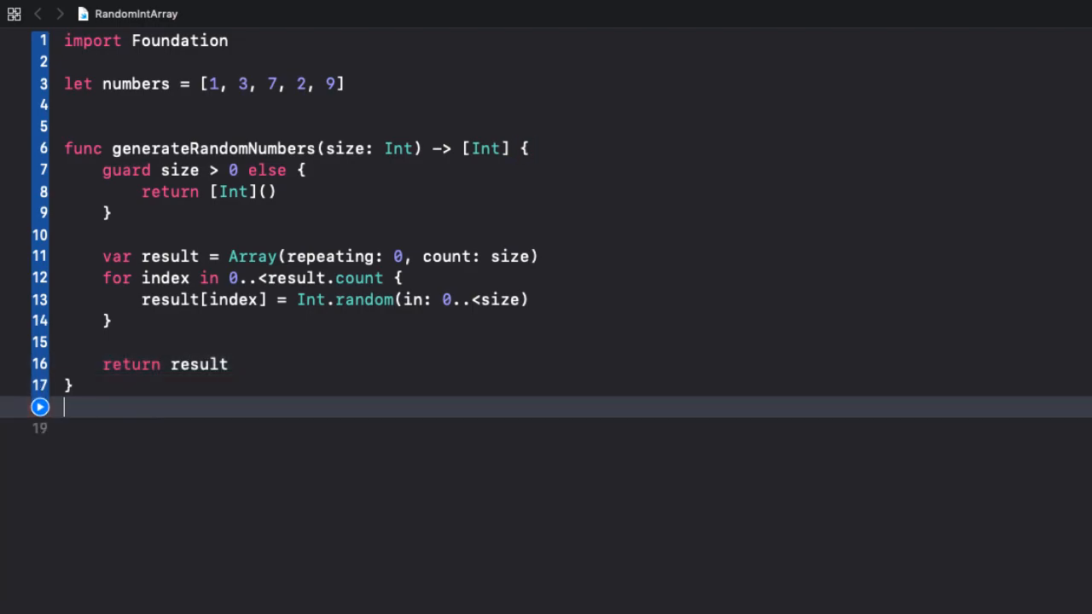
Step: Write 'let array = generateRandomNumbers(size: 10)' and 'print(array)'
key(Enter)
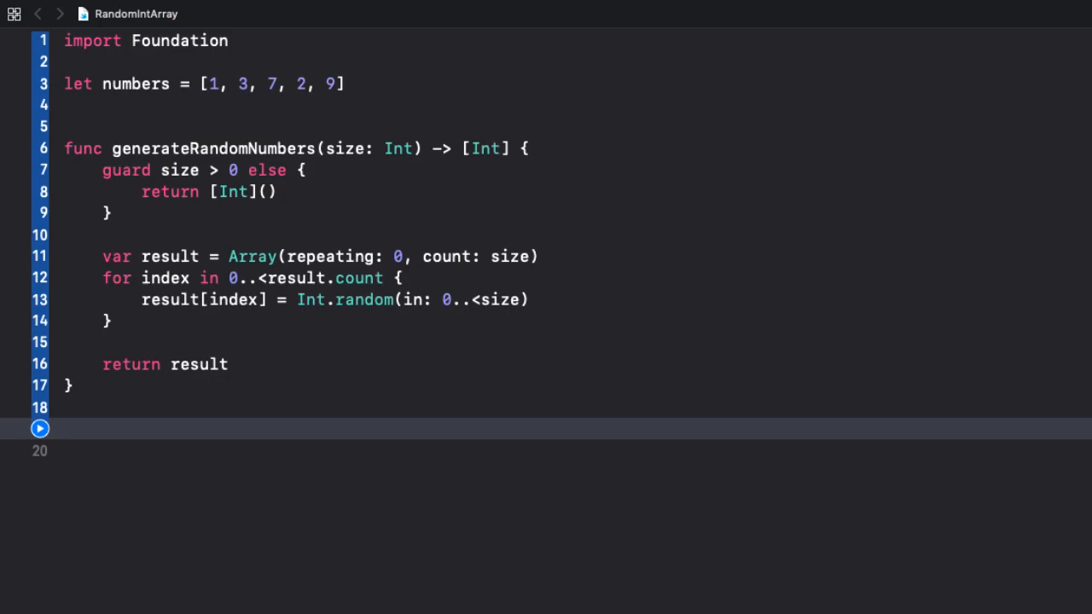
text(let arra)
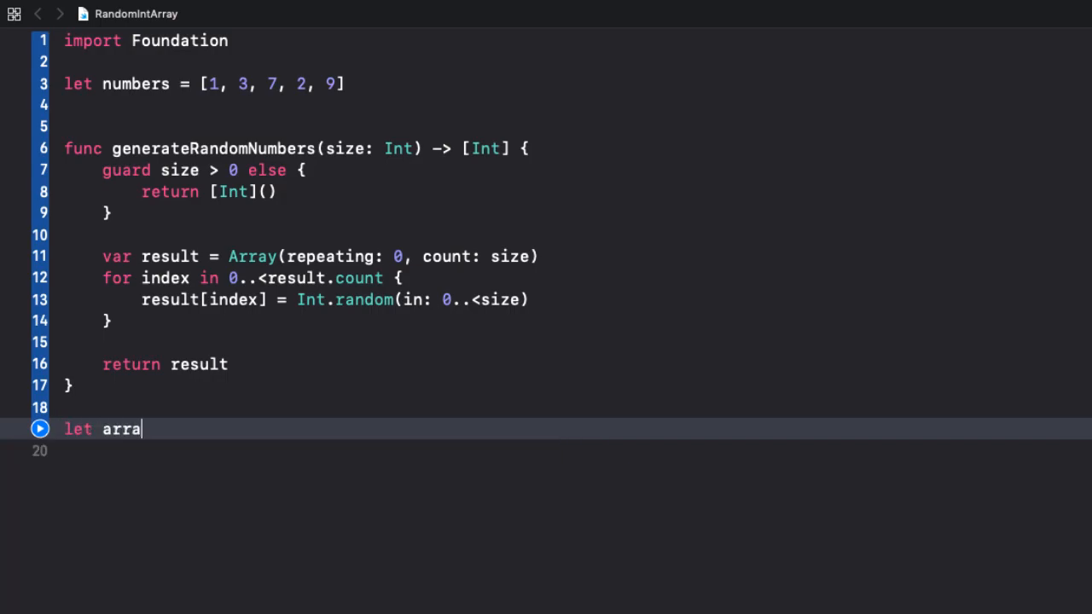
text(y =)
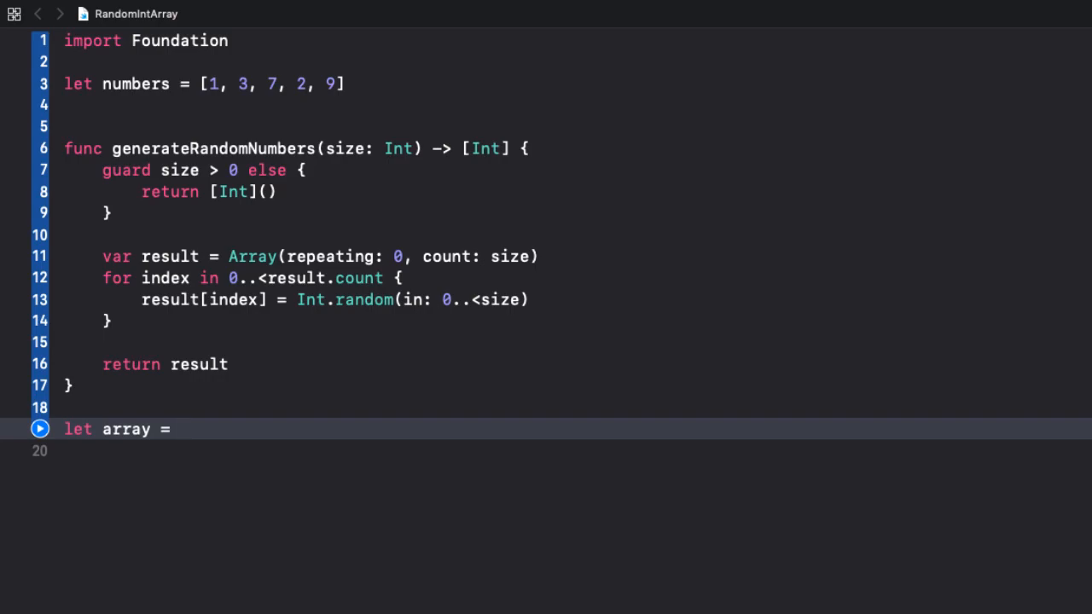
text(ge)
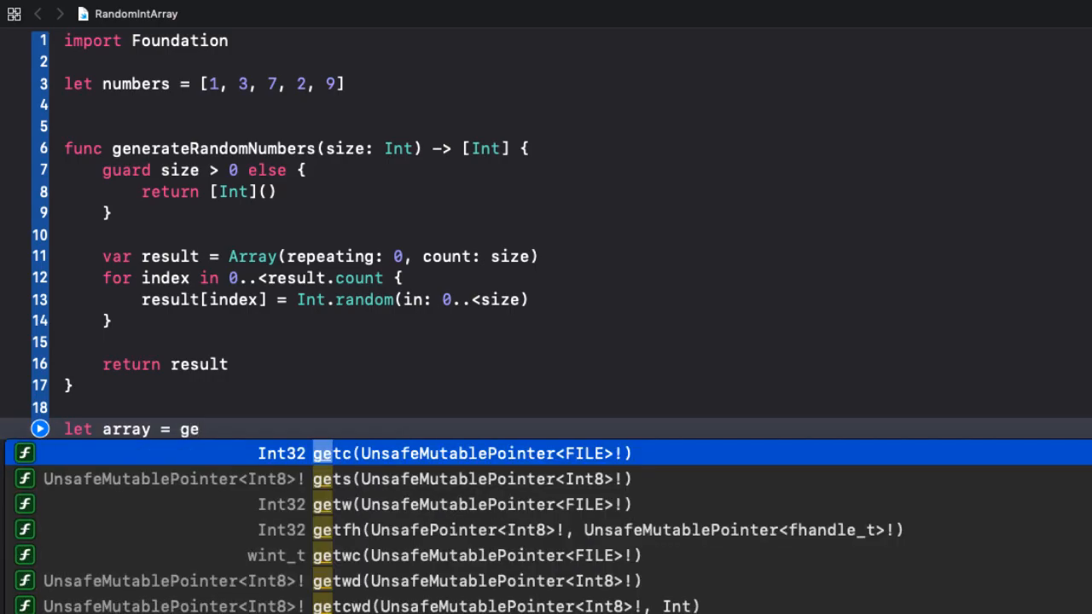
text(nerateRandomNumbers(size: Int)
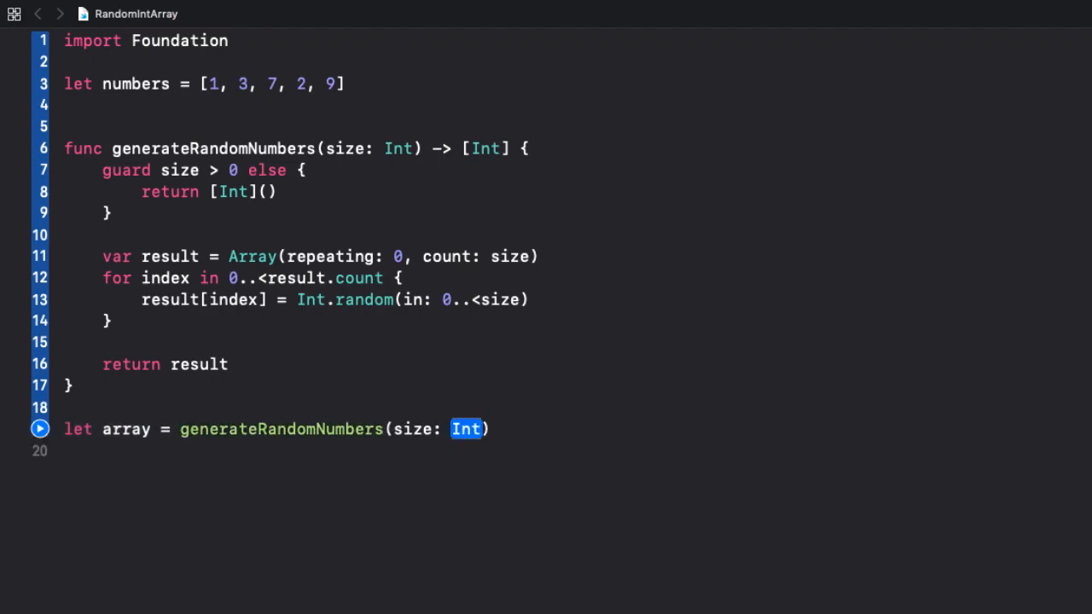
text(10)
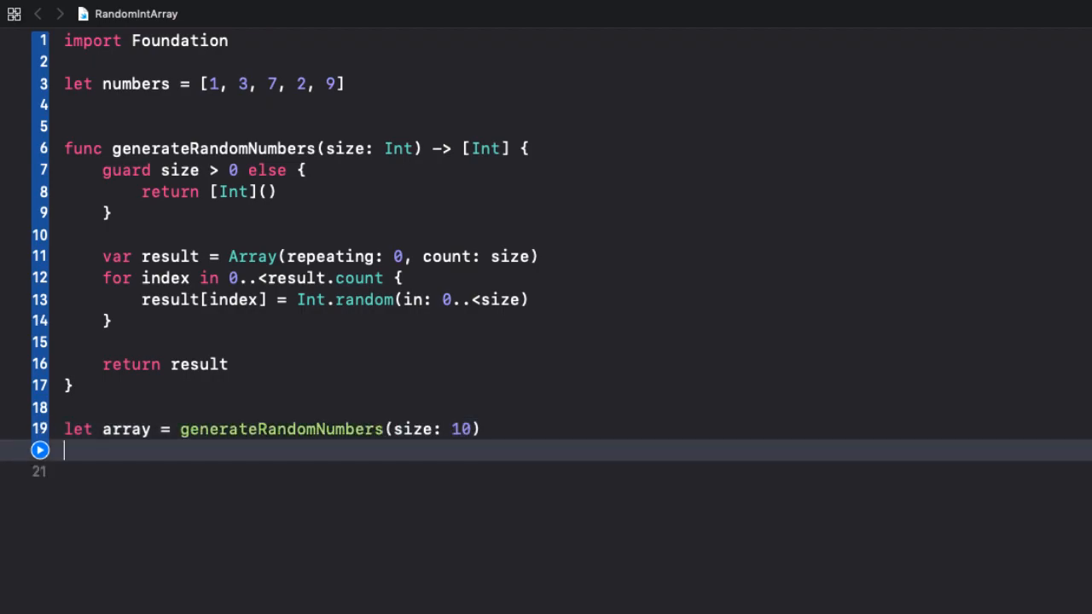
text(print())
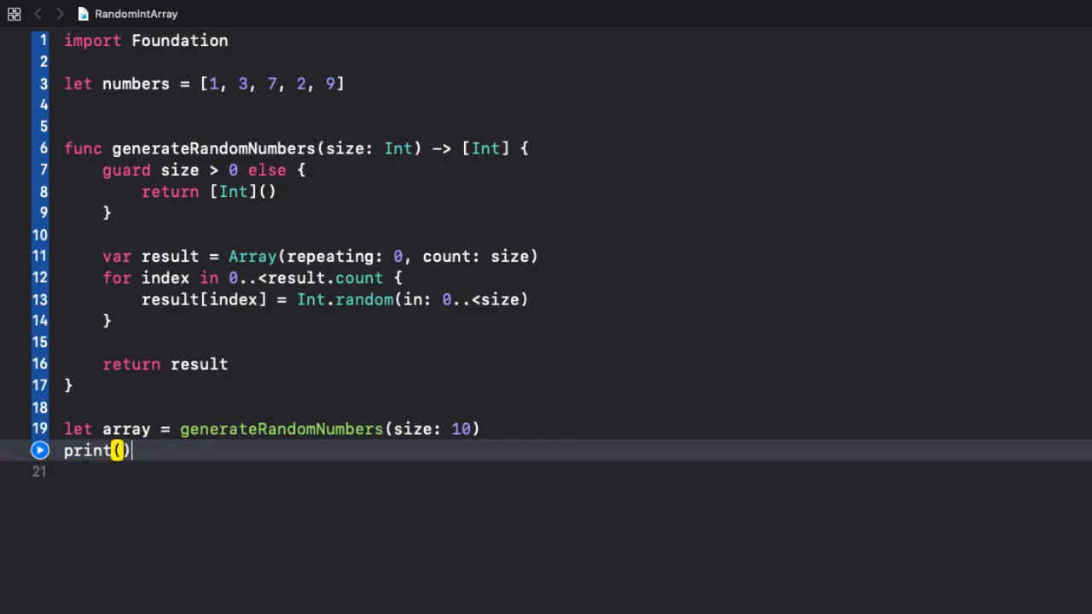
text(array)
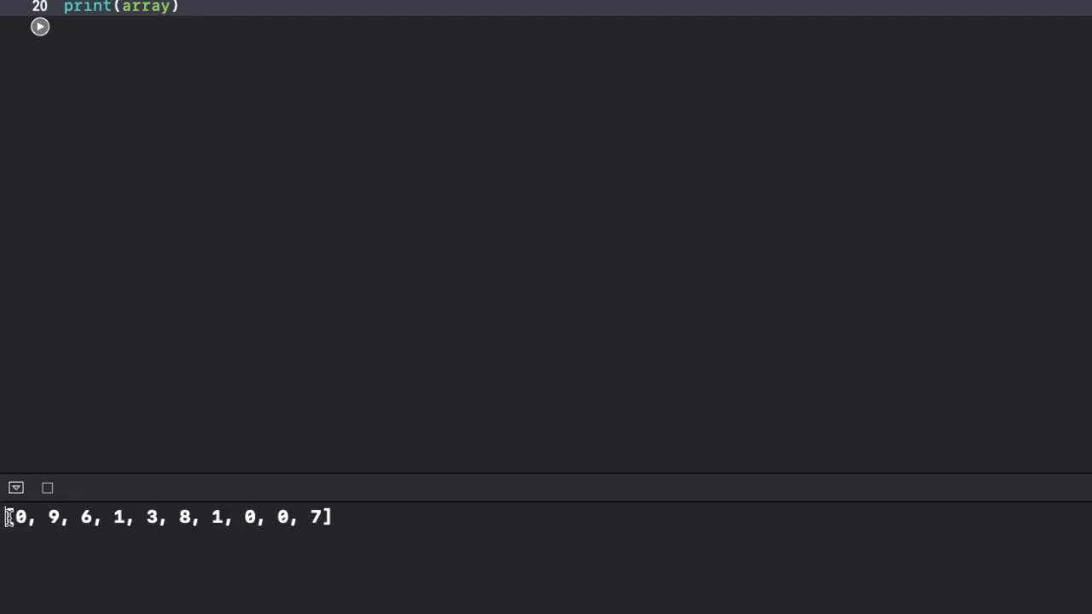
Step: Run the playground and inspect the ten random numbers printed in the console
triple_click(162, 519)
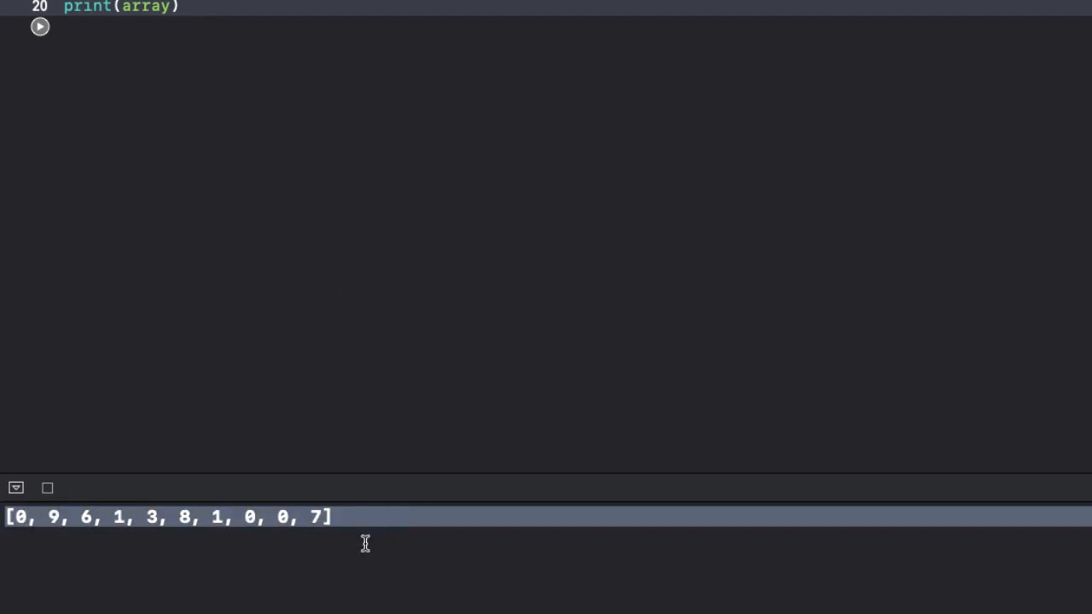
mouse_move(176, 252)
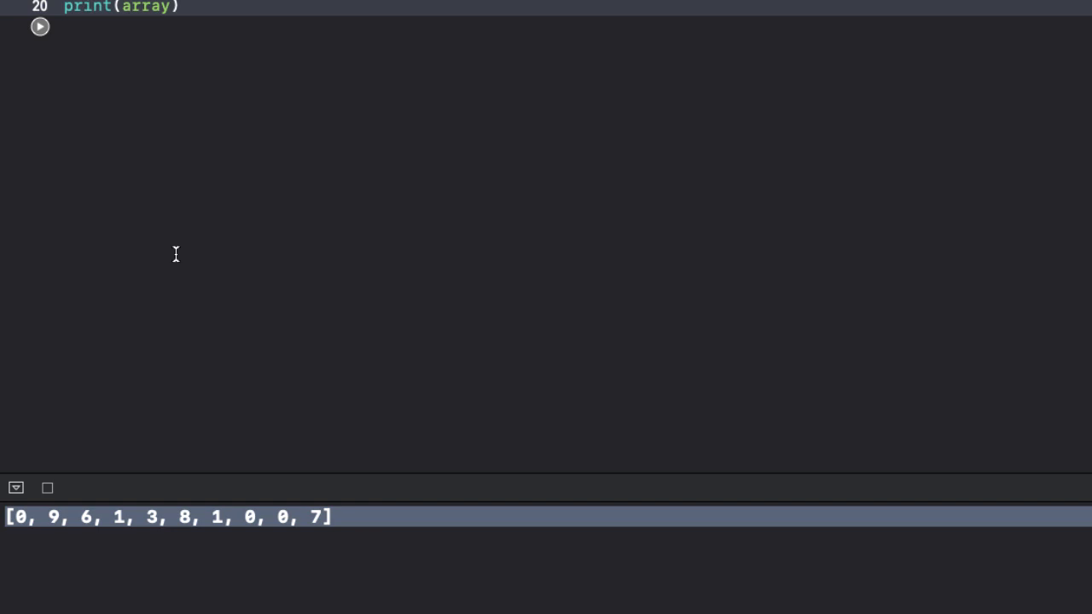
mouse_move(124, 281)
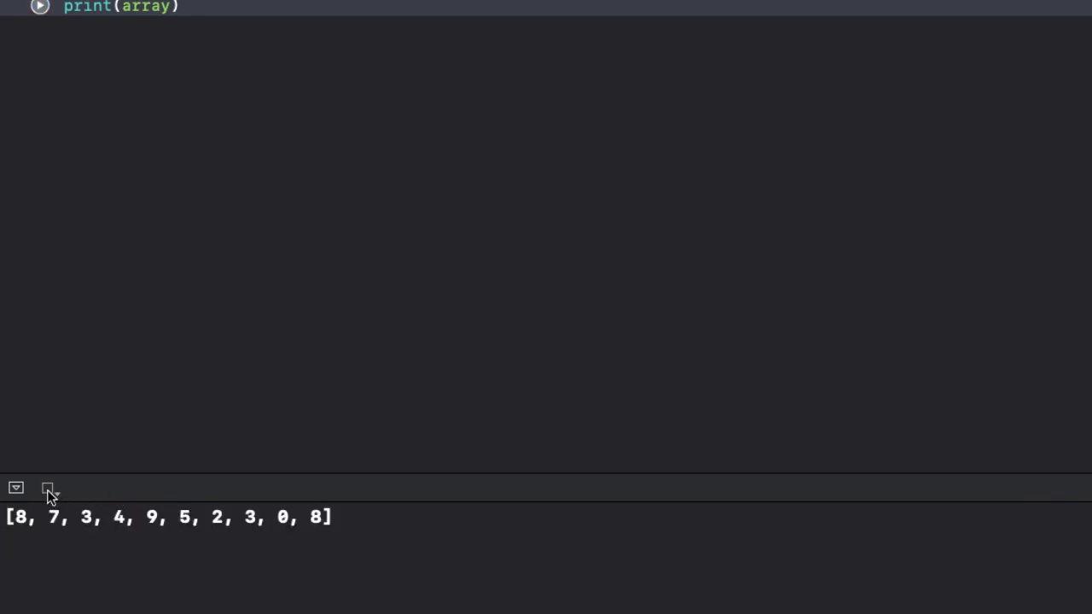
click(38, 16)
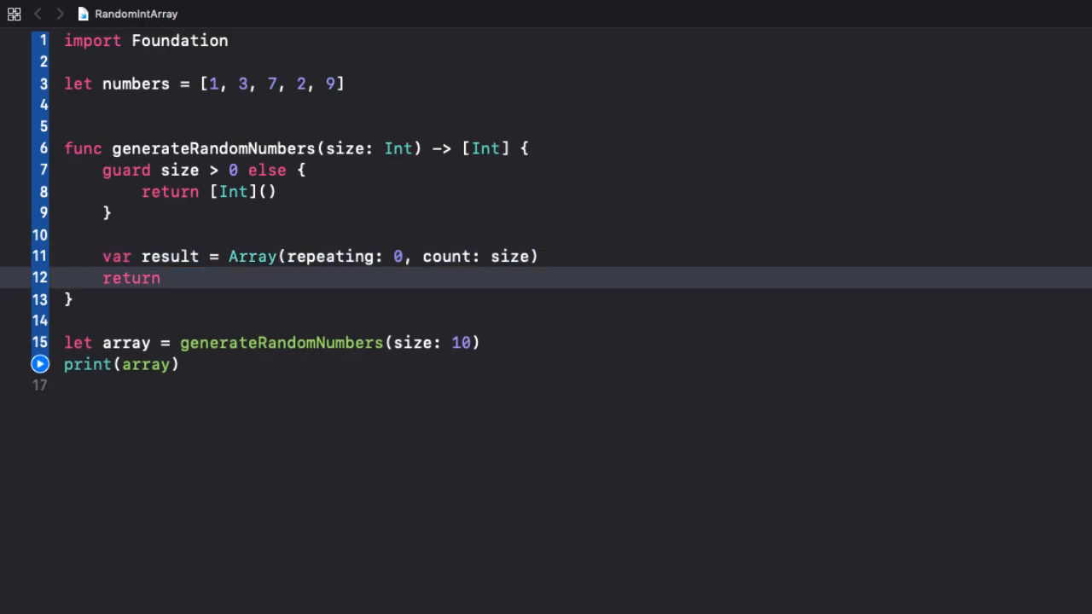
Step: Return 'result.map{ _ in Int.random(in: 0..<size) }' and rerun the playground
text(result)
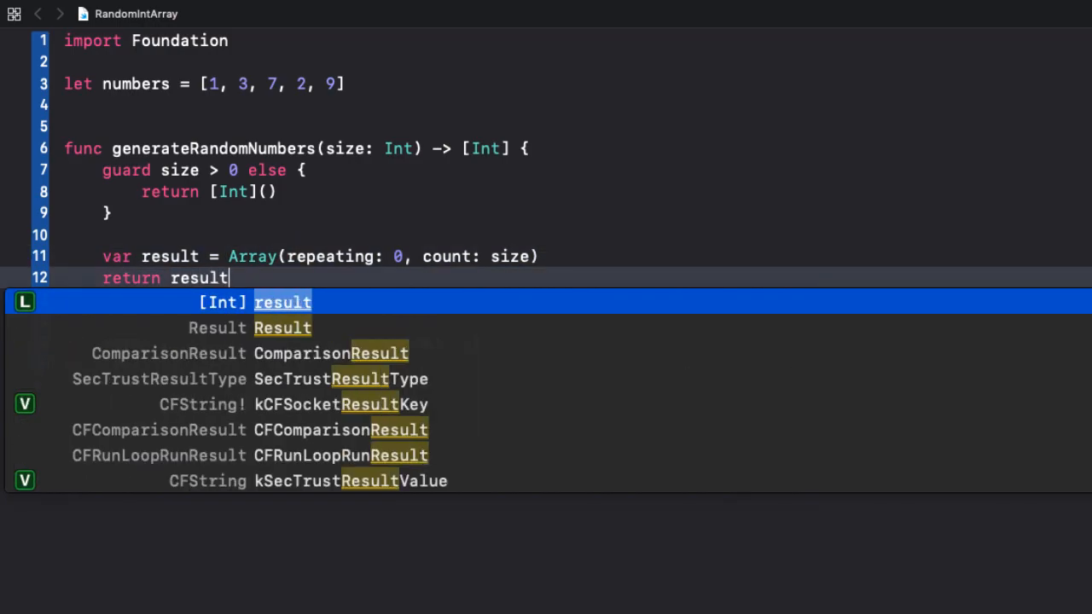
text(.map)
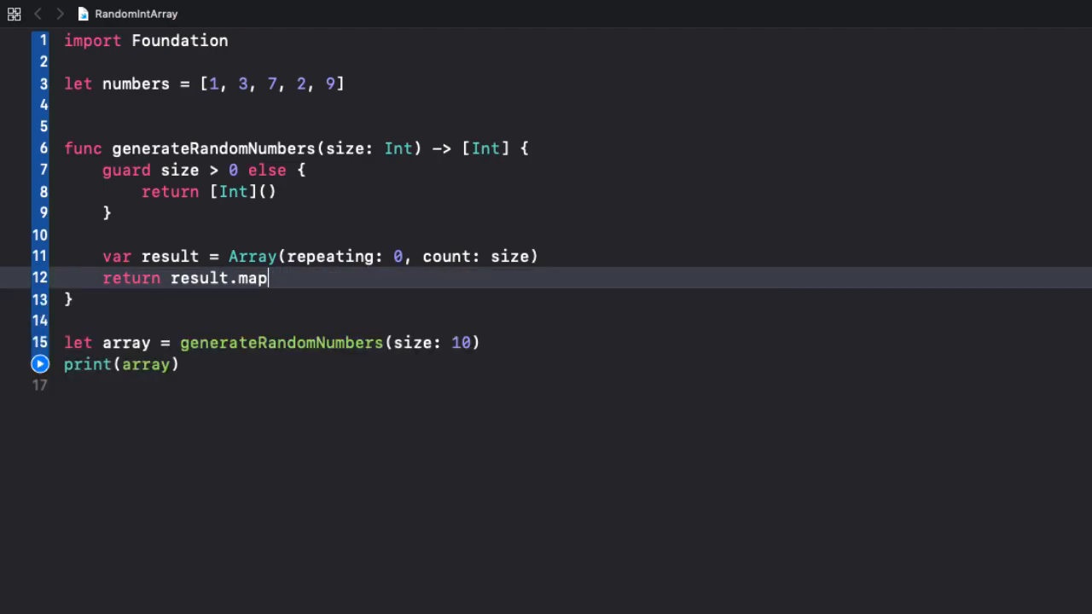
text({)
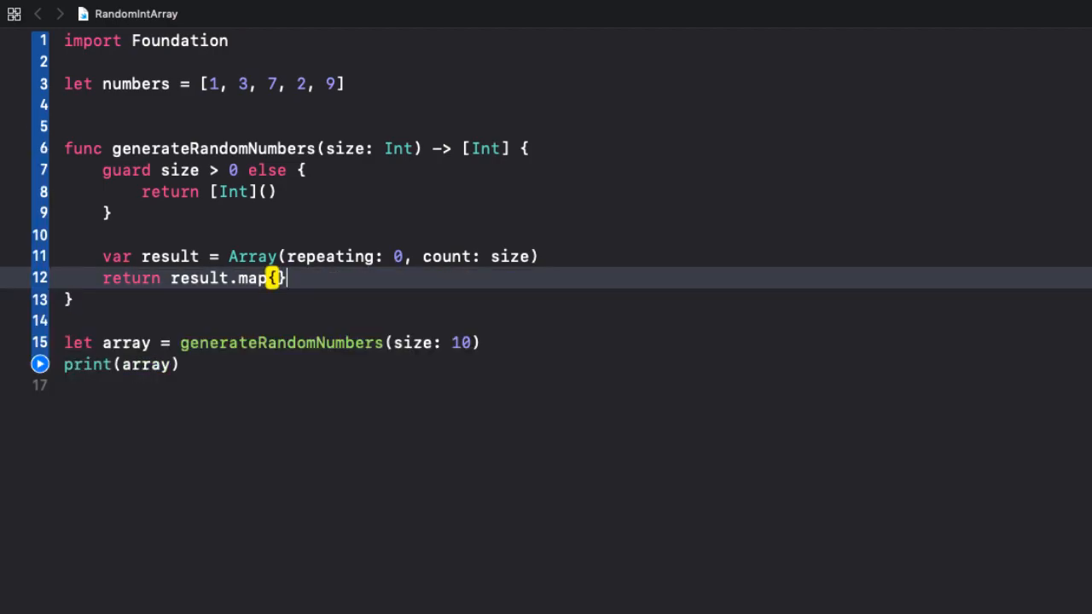
text(_ in Int.random(in: Range<Int>)
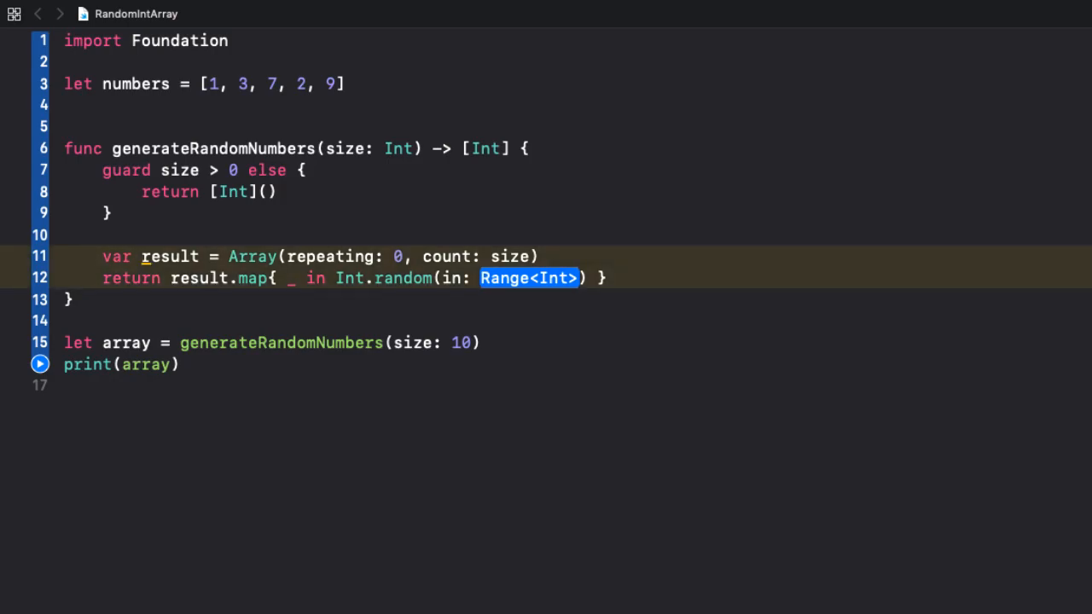
text(0..)
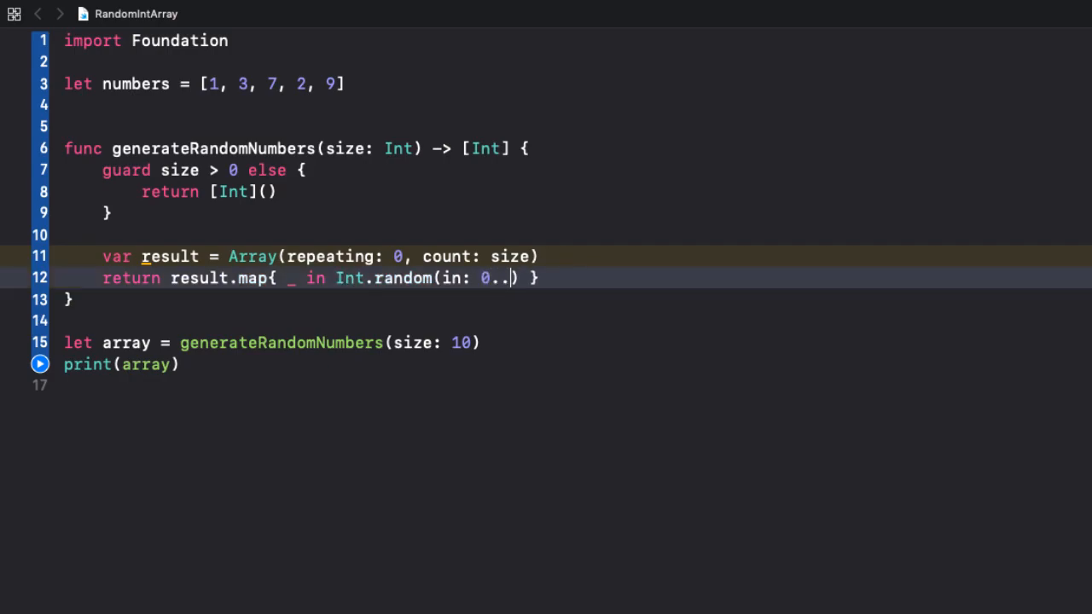
text(<)
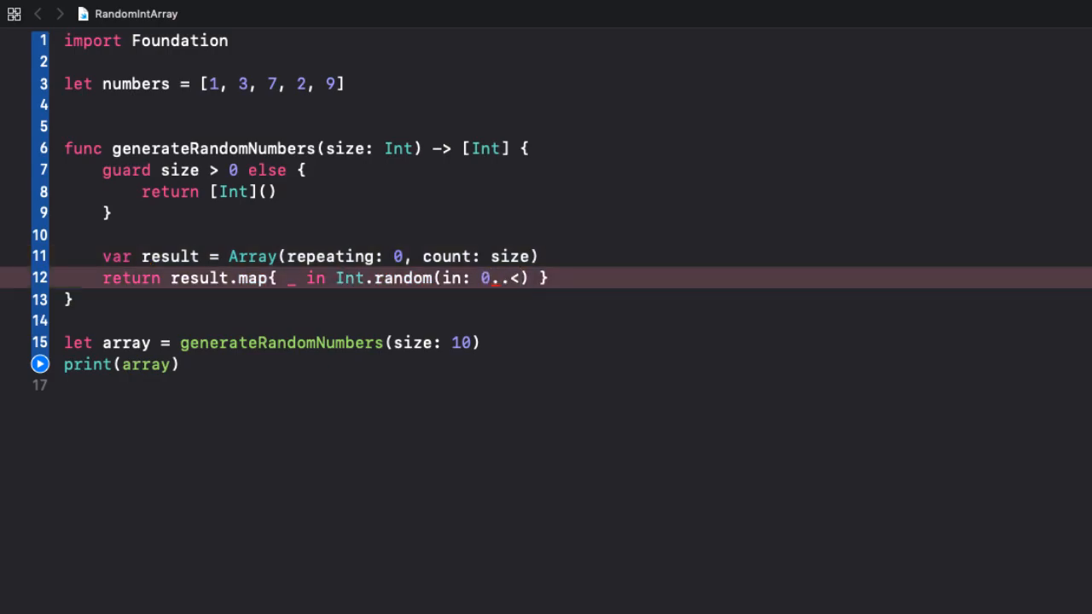
text(size)
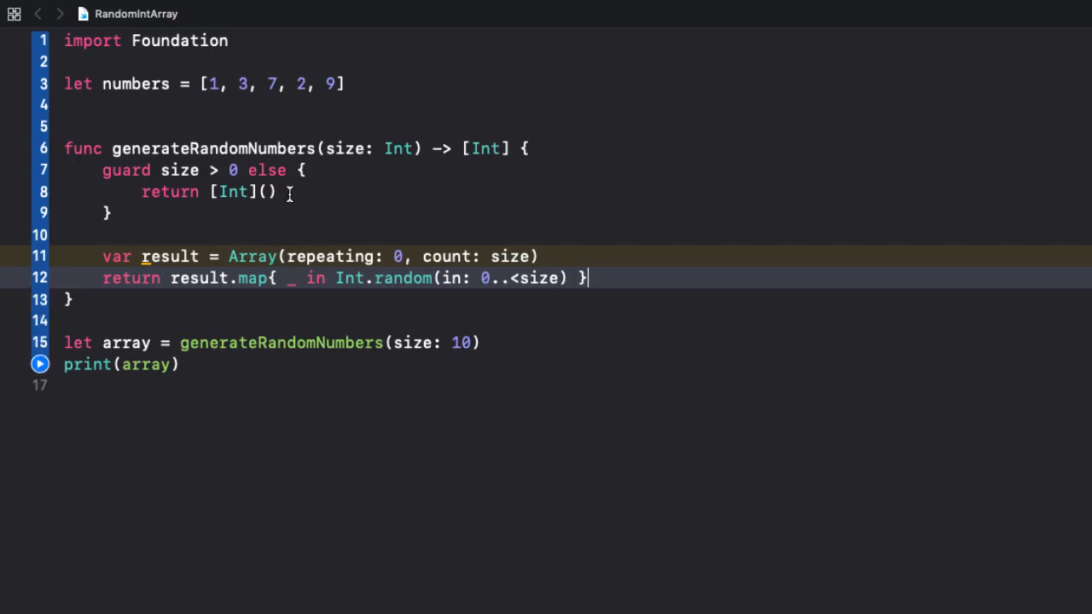
mouse_move(335, 276)
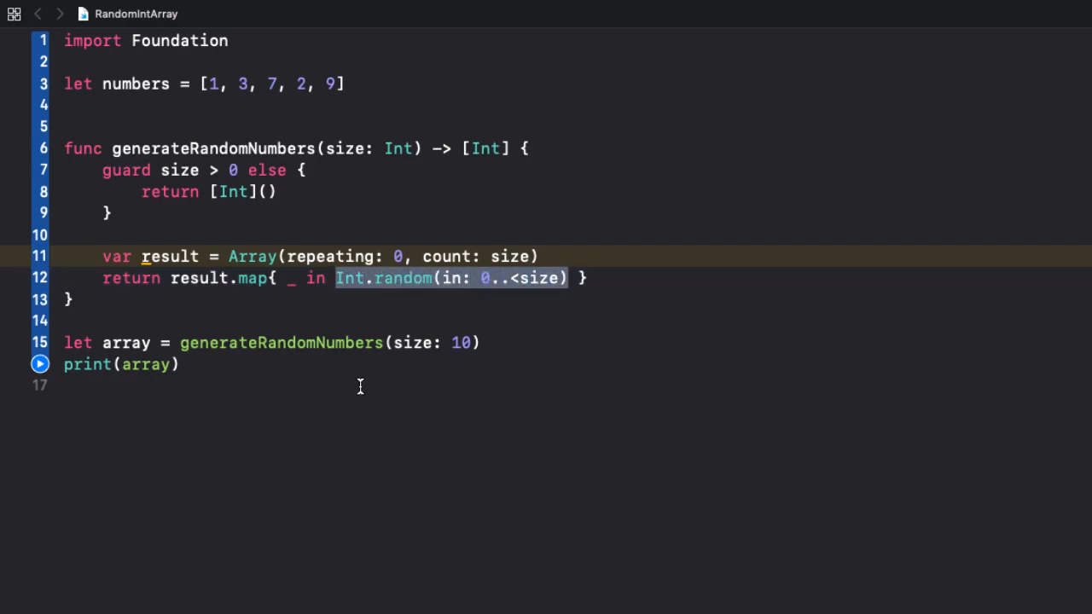
click(17, 363)
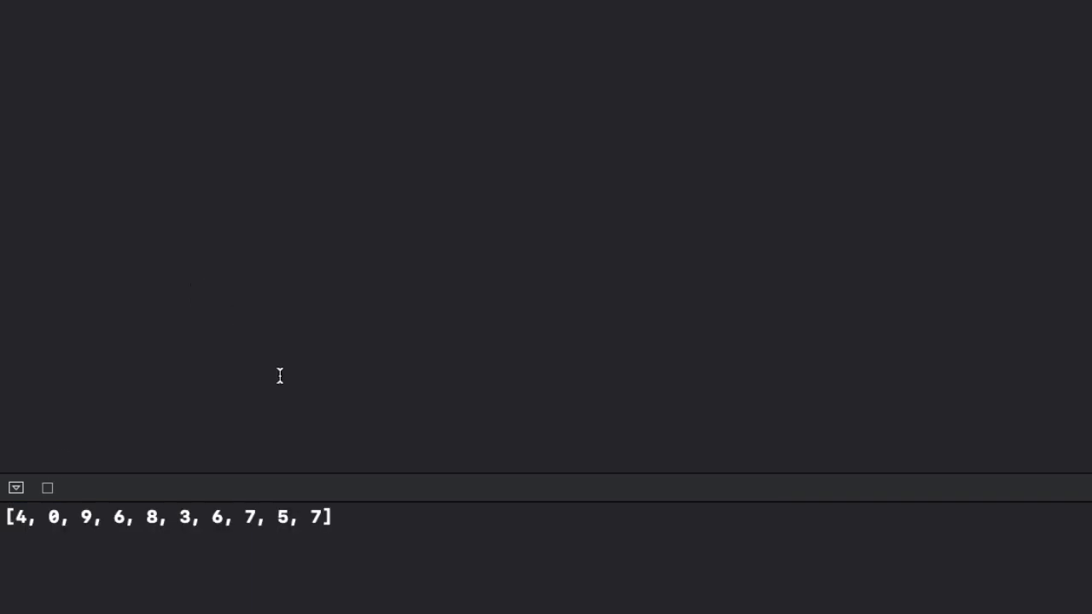
mouse_move(178, 508)
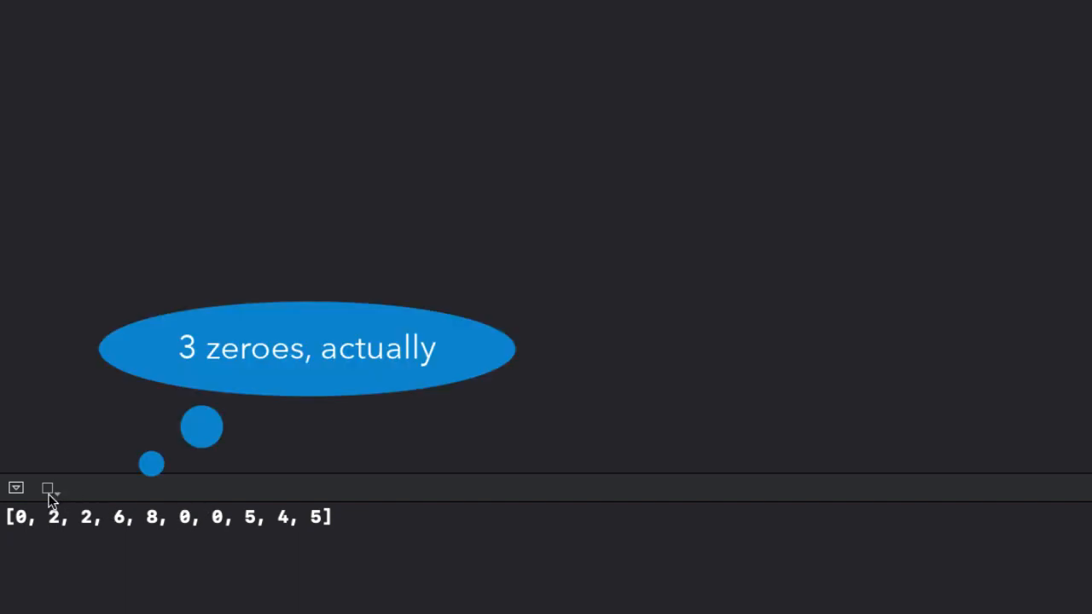
mouse_move(48, 492)
text(f)
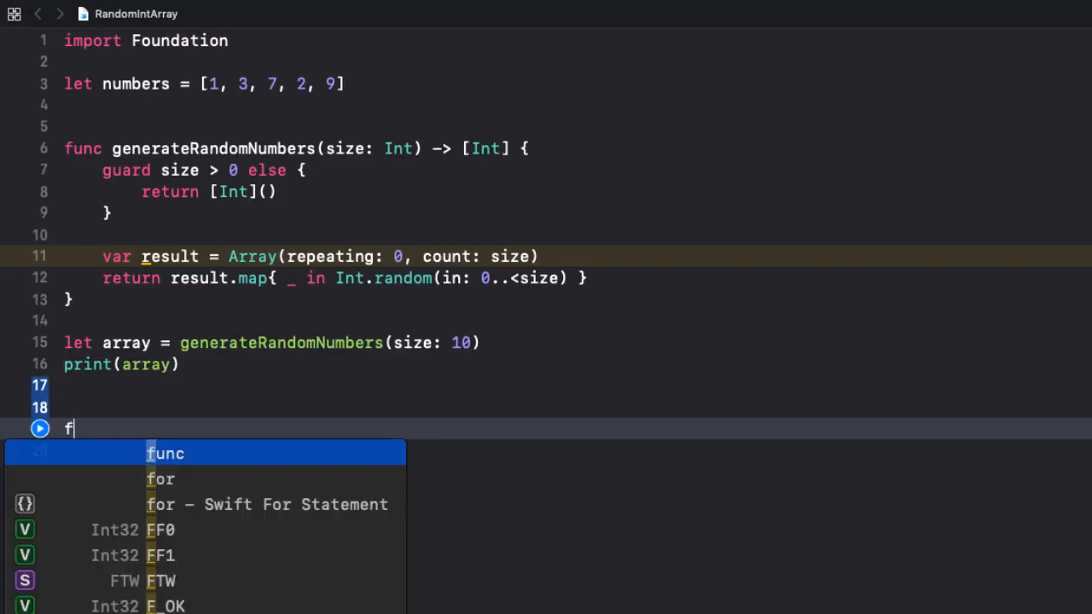
Step: Write the signature 'func generateUniqueRandomNumbers(size: Int) -> [Int]'
text(unc generateUniq)
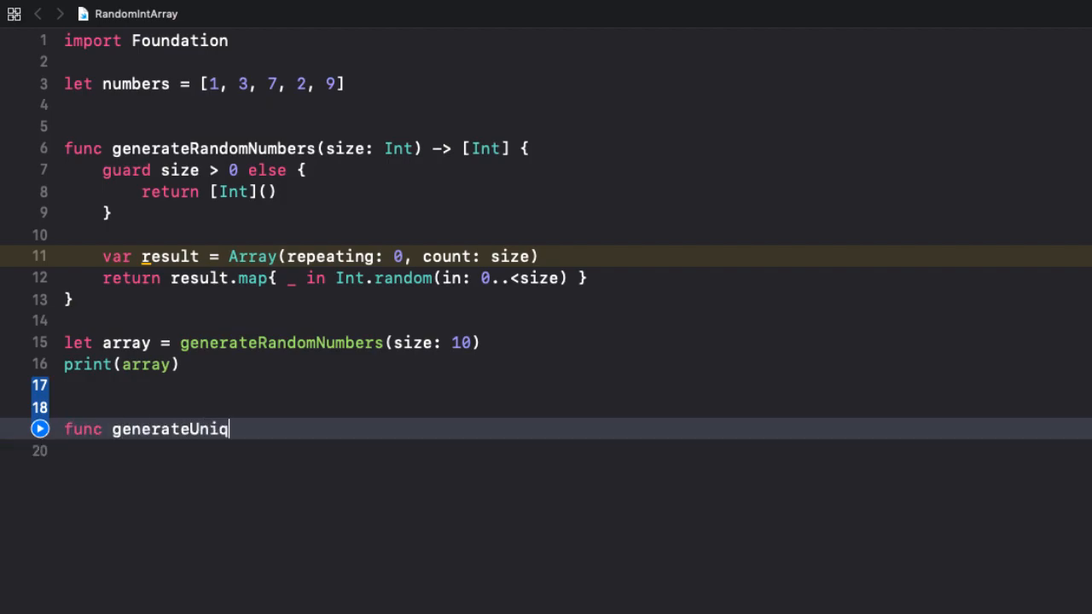
text(ueRandom)
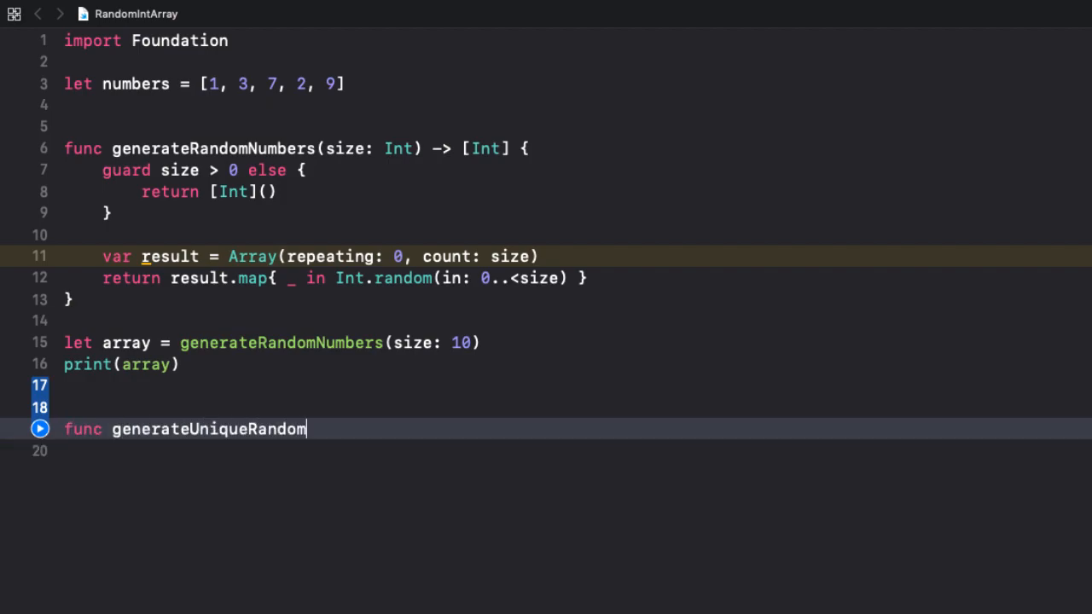
text(Numbers()
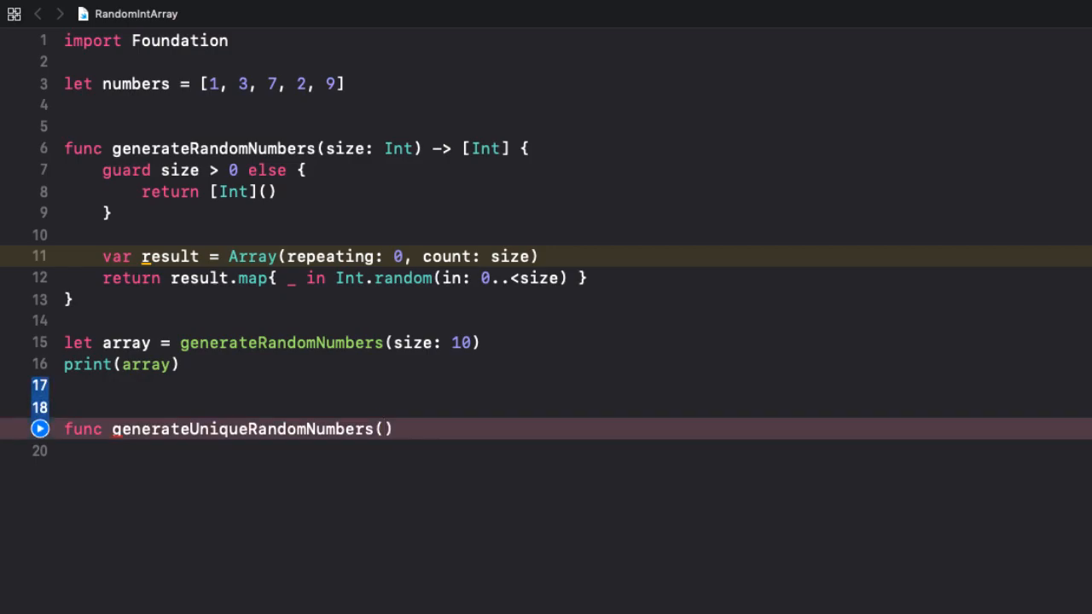
text(size:)
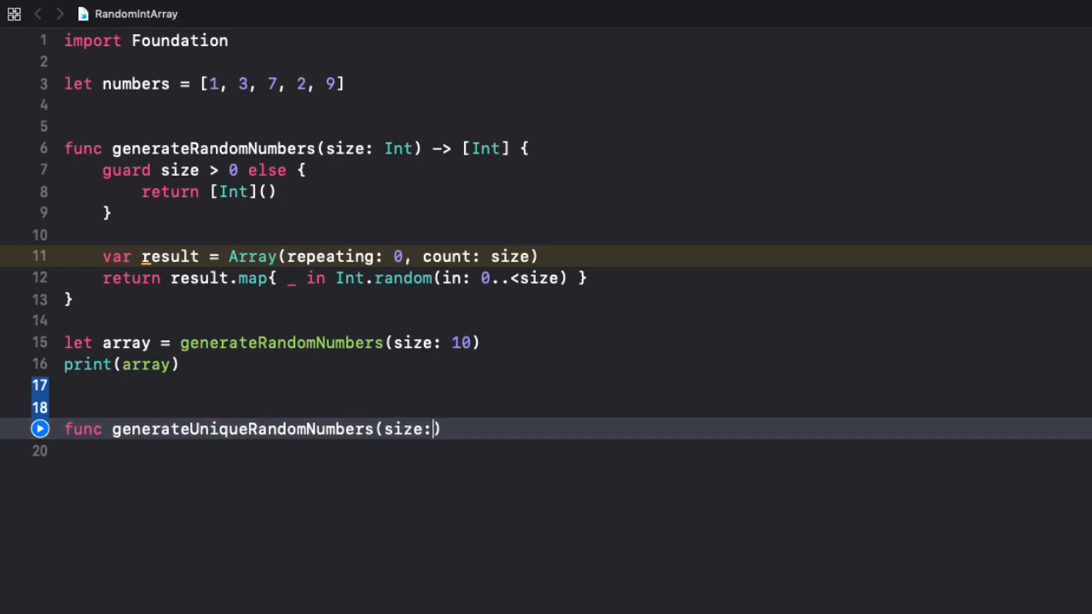
text(Int))
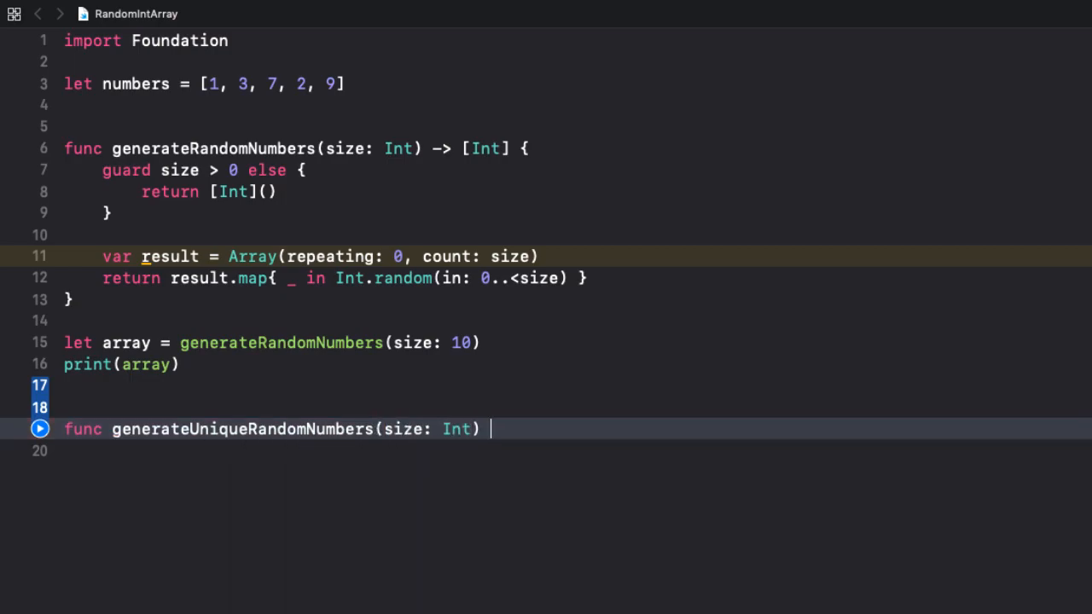
text(-> [])
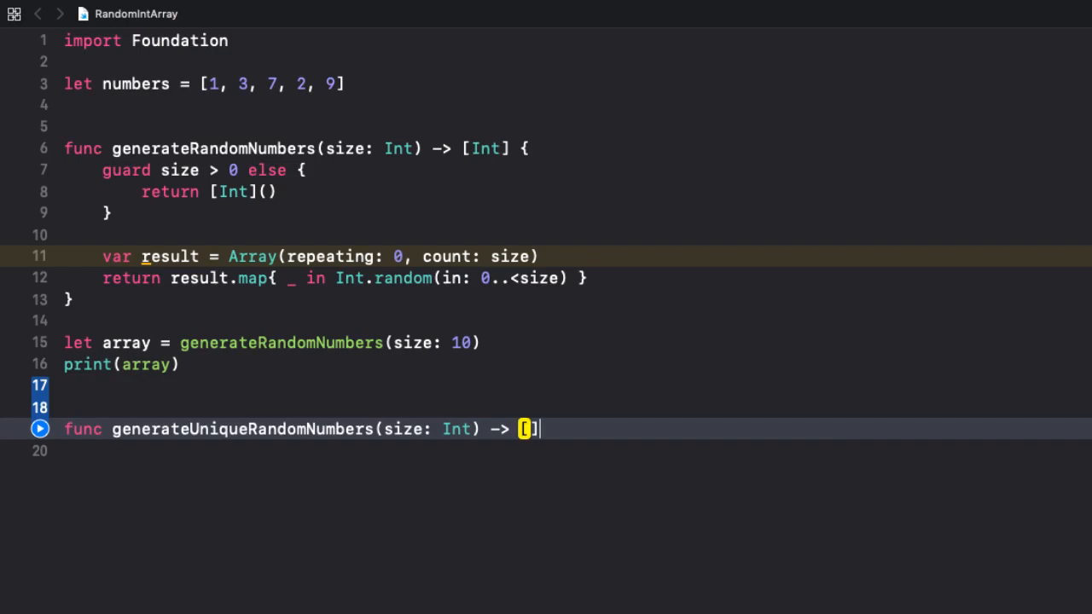
text(Int)
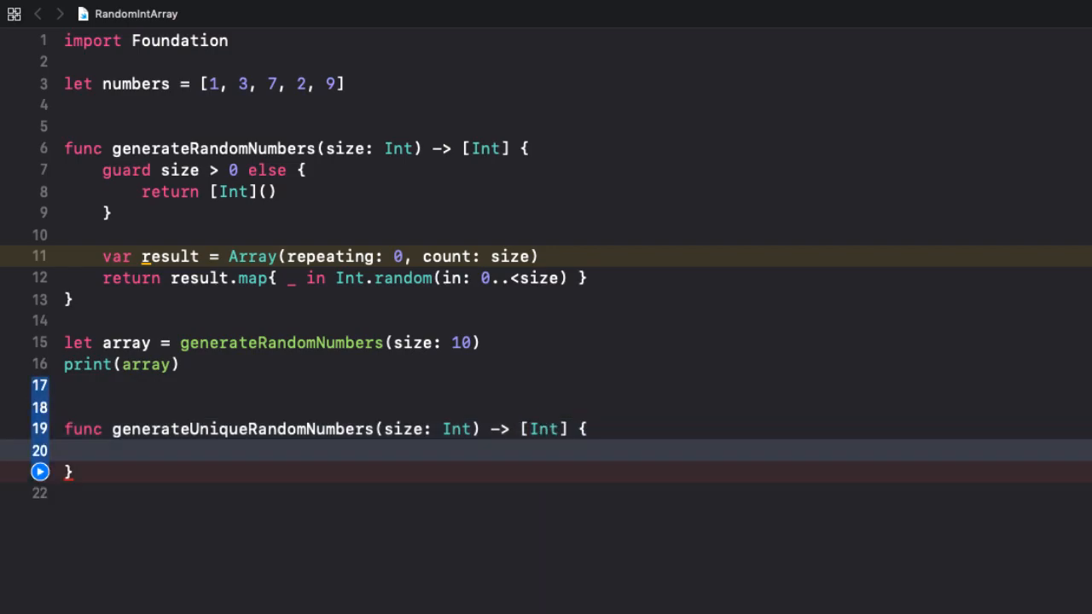
Step: Add a guard returning an empty Int array when size is not above zero
text(guard size)
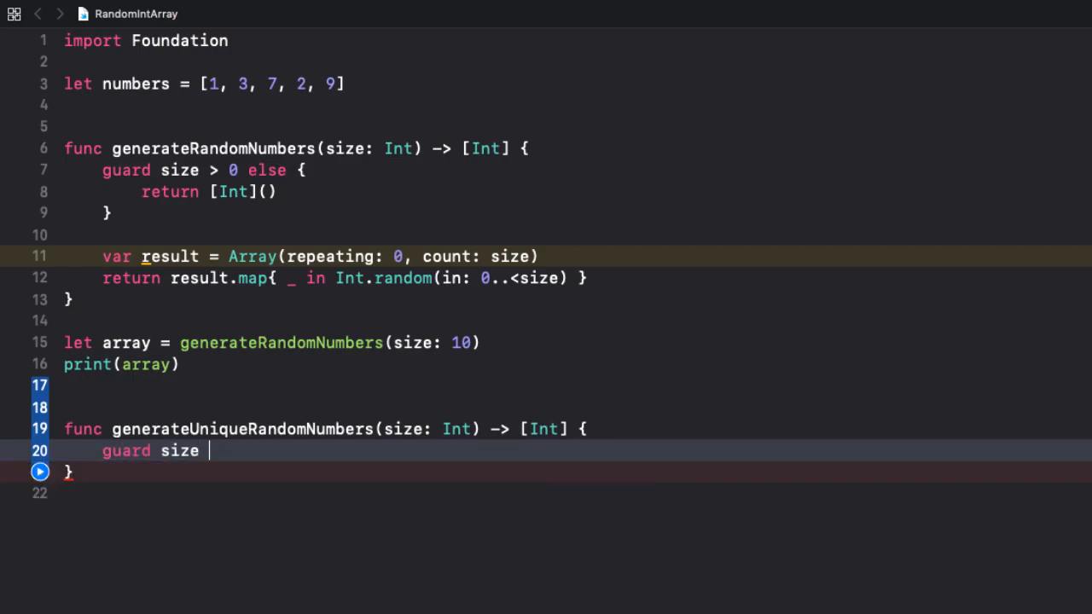
text(> 0)
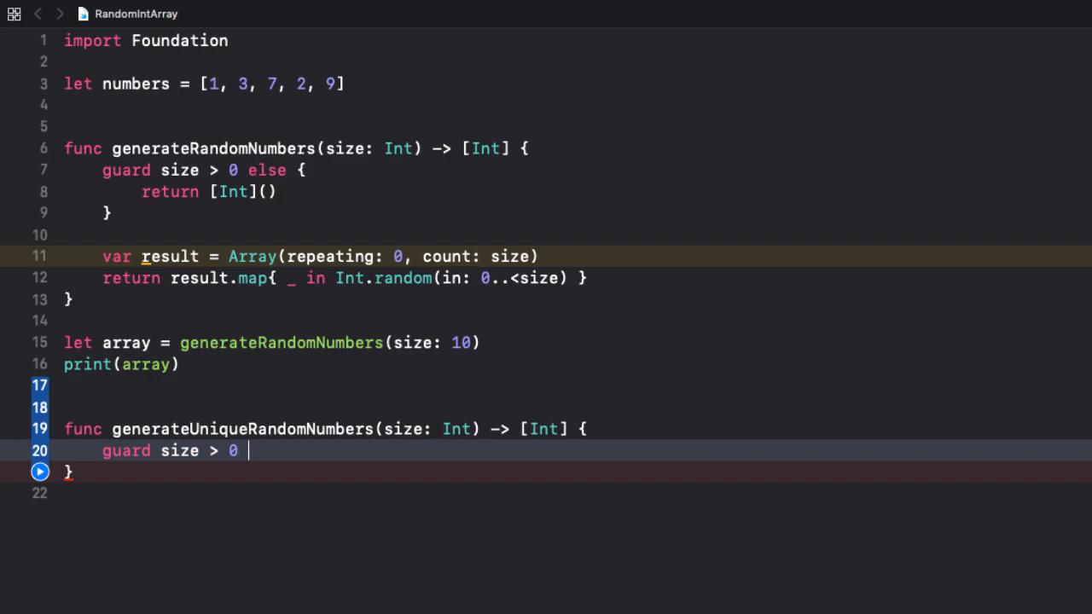
text(else {)
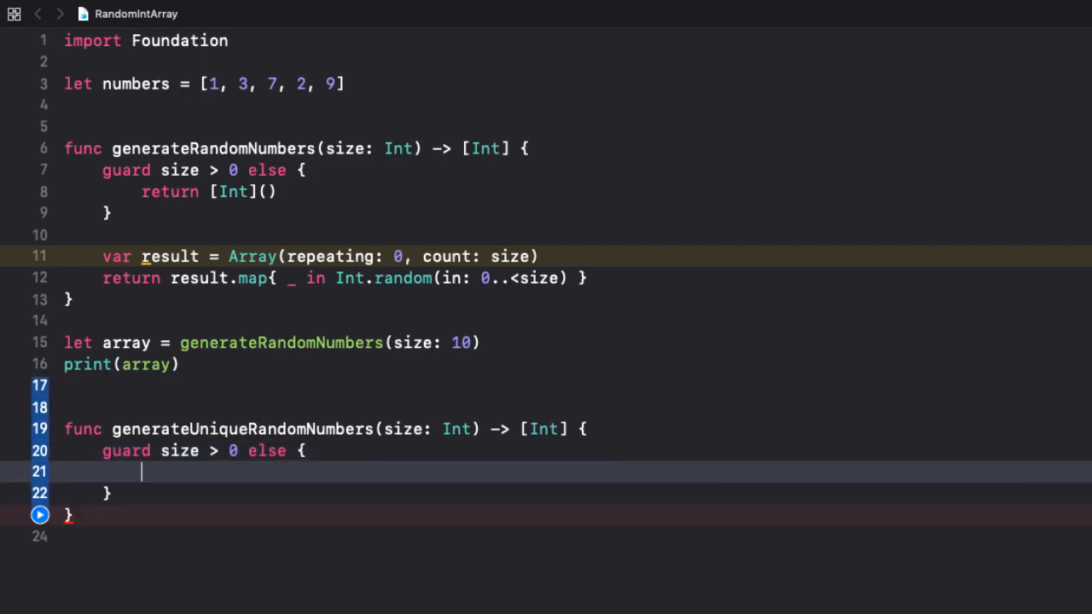
text(return [])
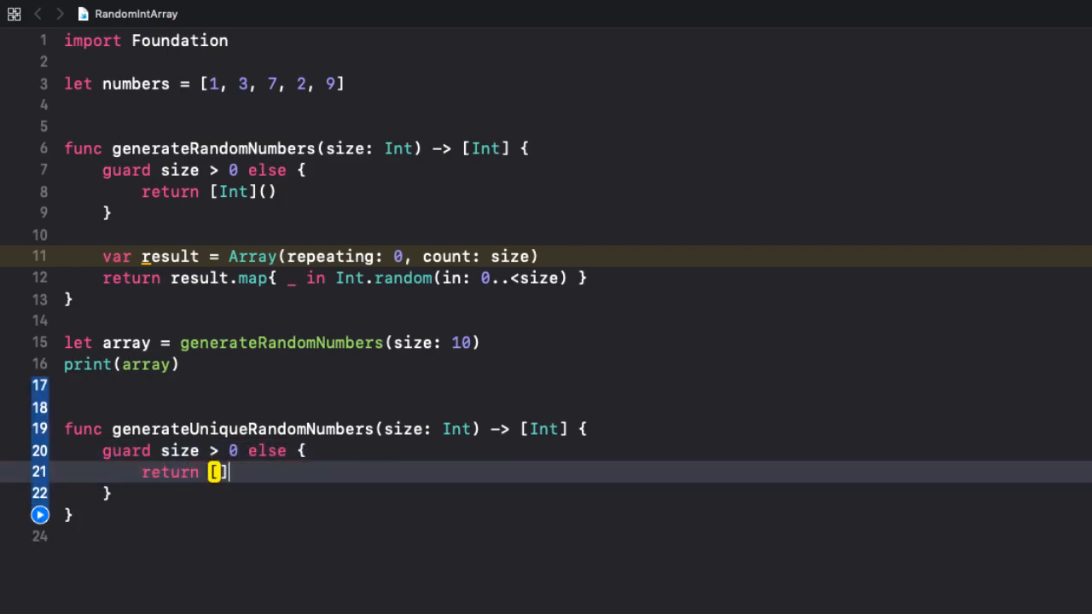
text(int]())
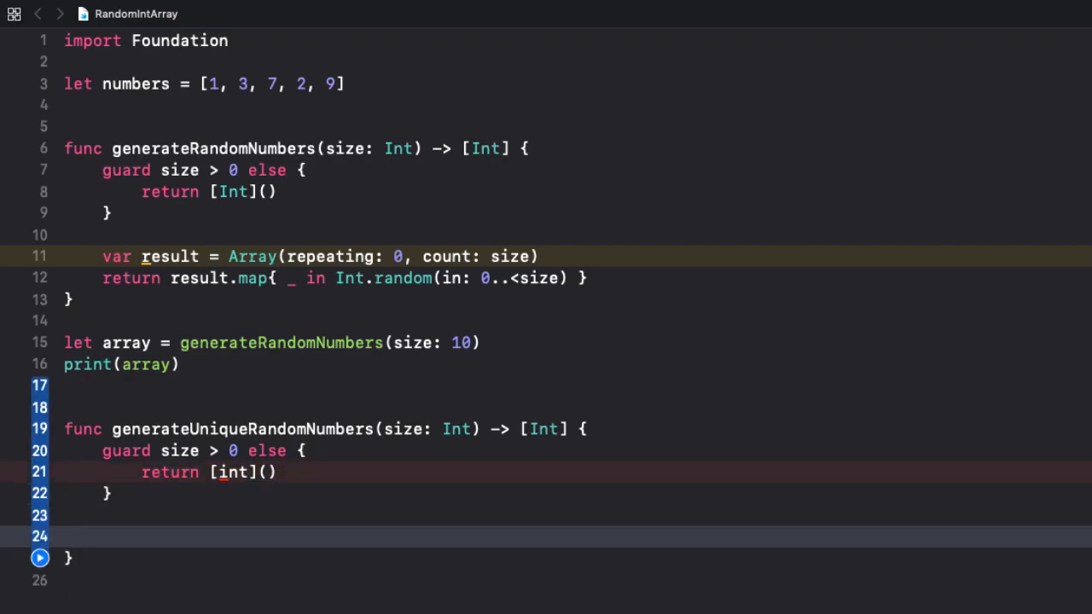
Step: Return 'Array(0..<size).shuffled()' and select the misspelled 'int' to fix it
text(return Array(0)
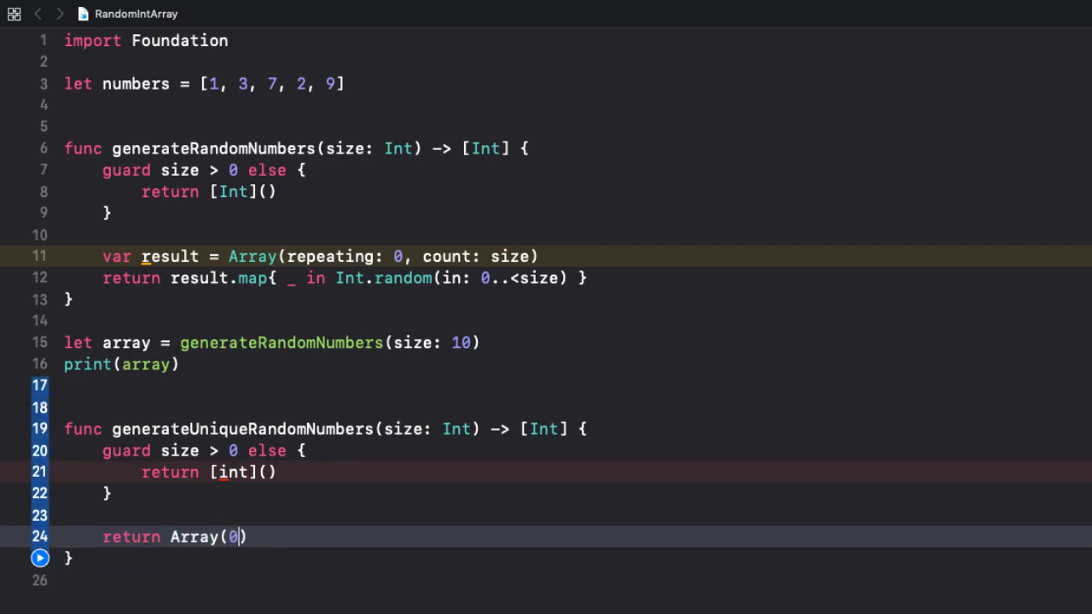
text(..<)
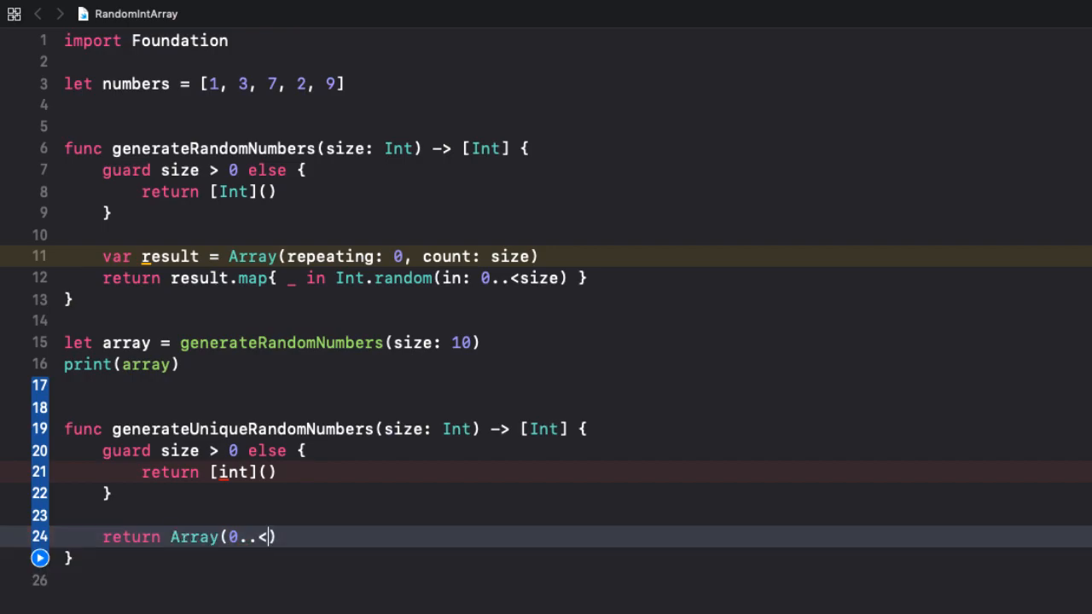
text(size)
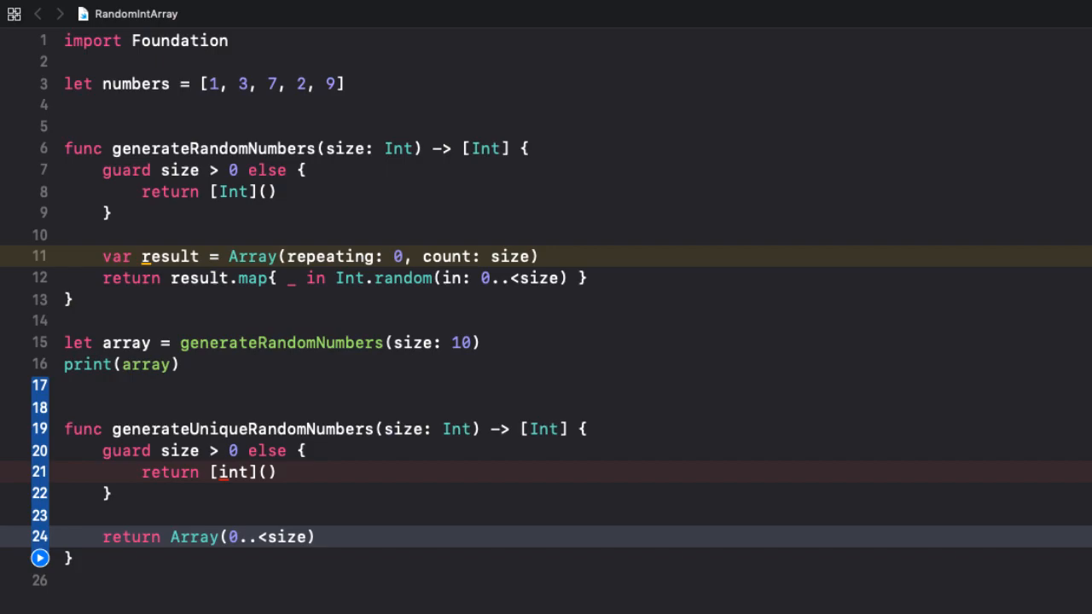
click(314, 537)
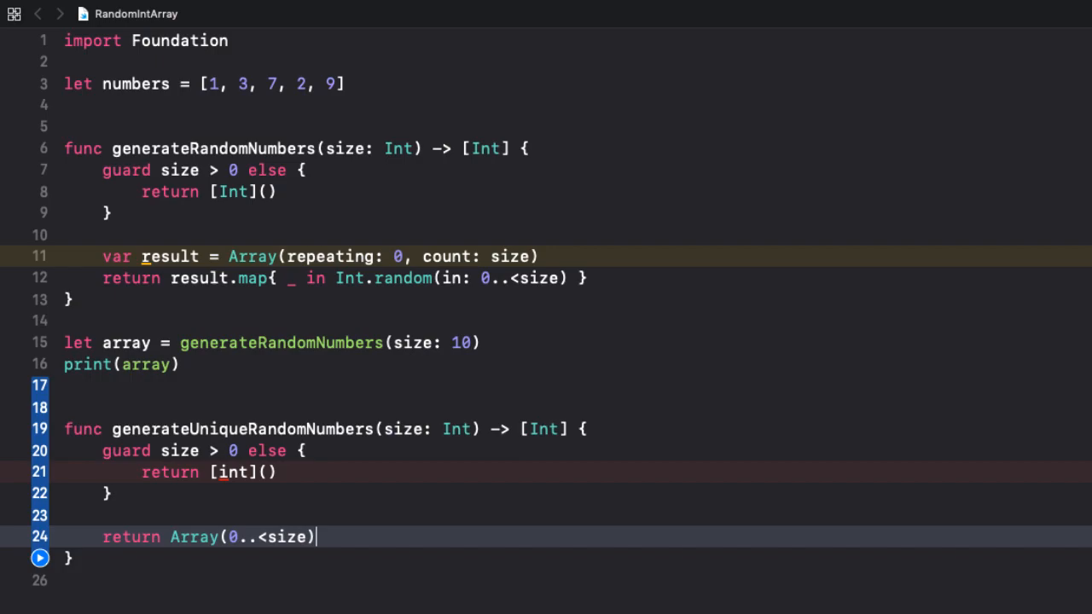
text(.)
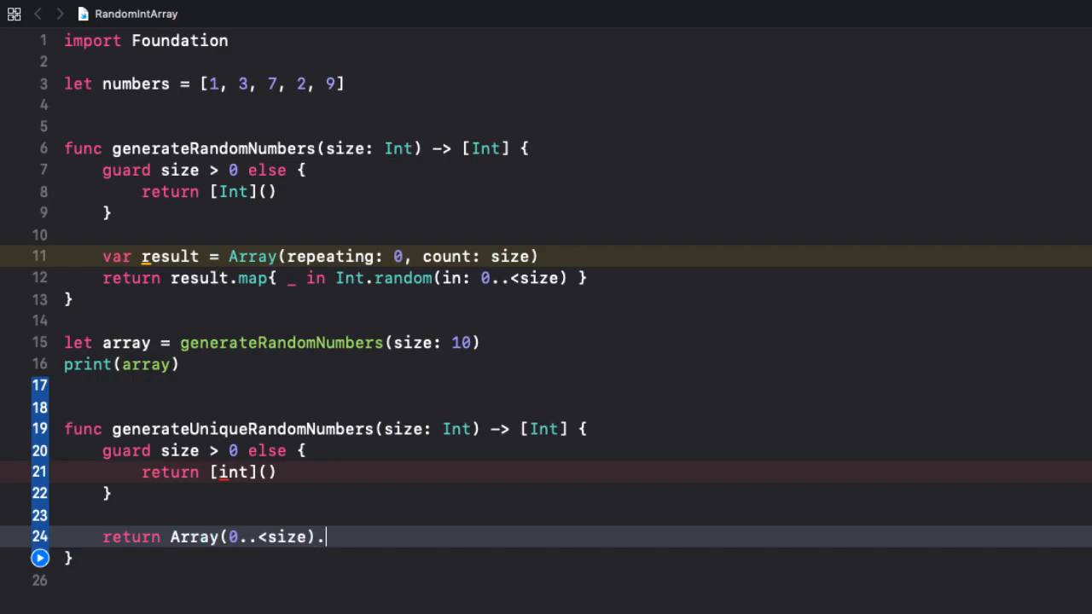
text(shuffled())
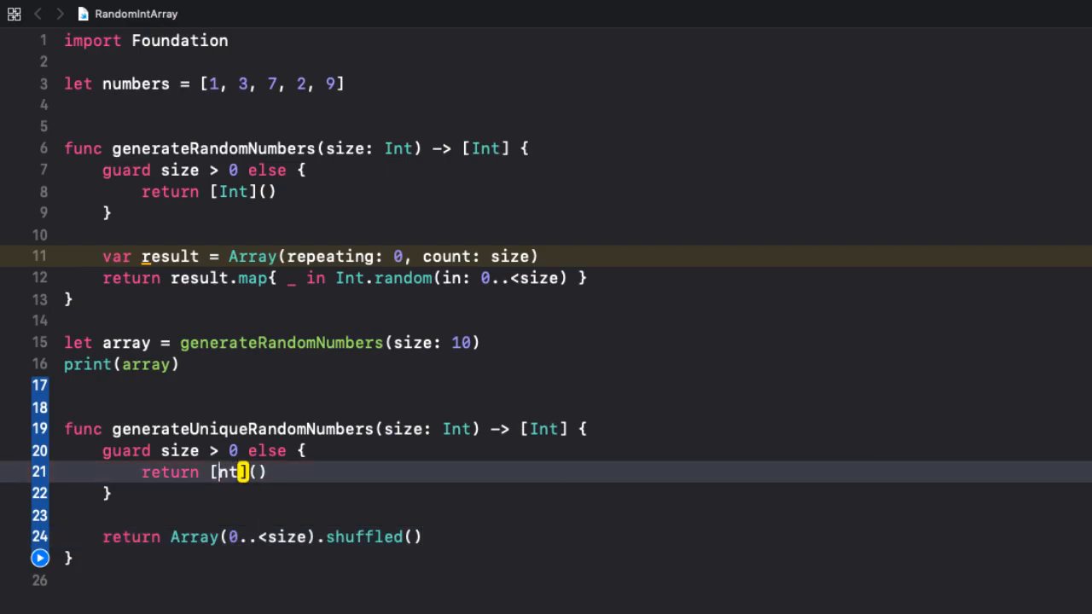
double_click(230, 473)
text(print(uniqueNumbers))
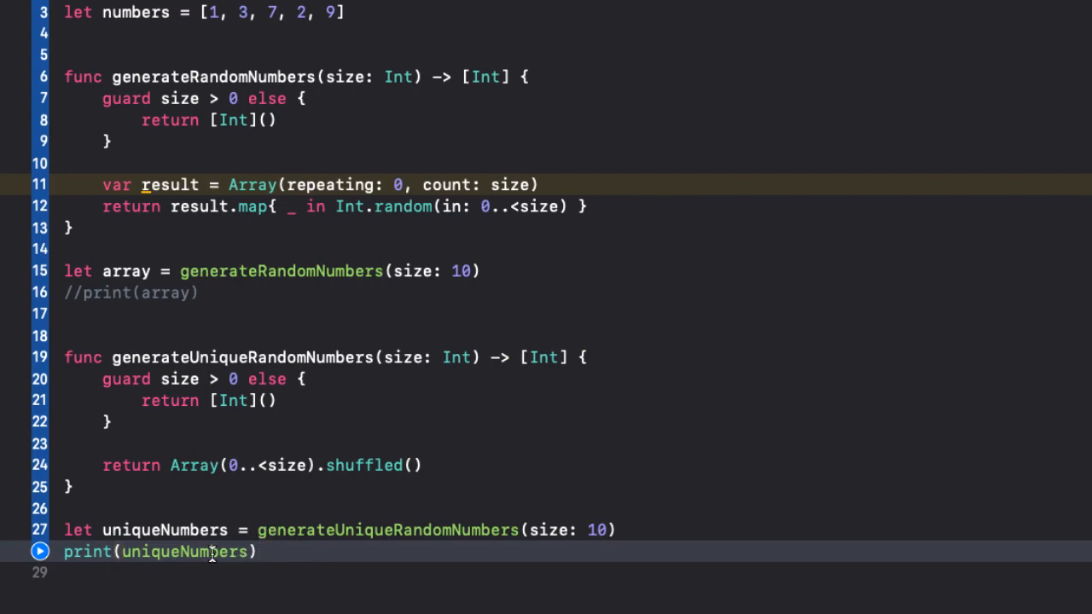
mouse_move(282, 537)
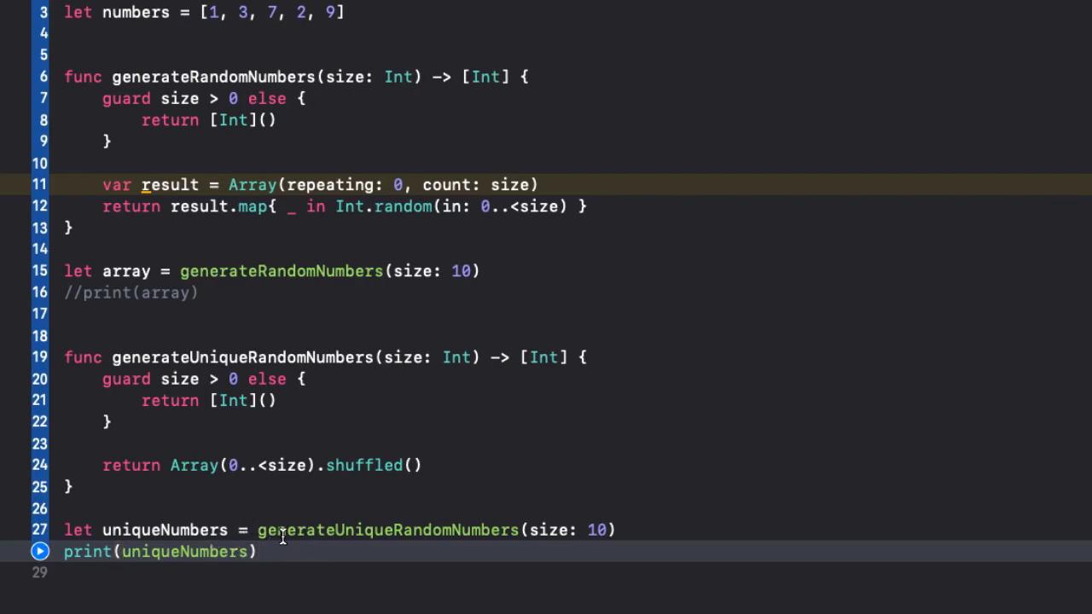
mouse_move(317, 551)
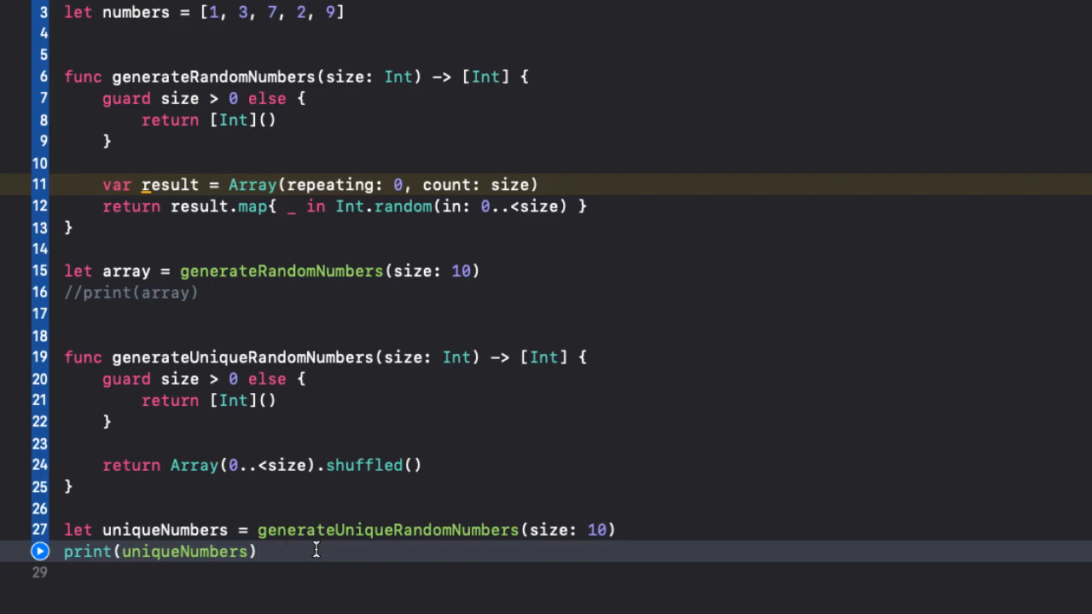
Step: Run the playground so live results show the uniqueNumbers array beside the code
click(33, 542)
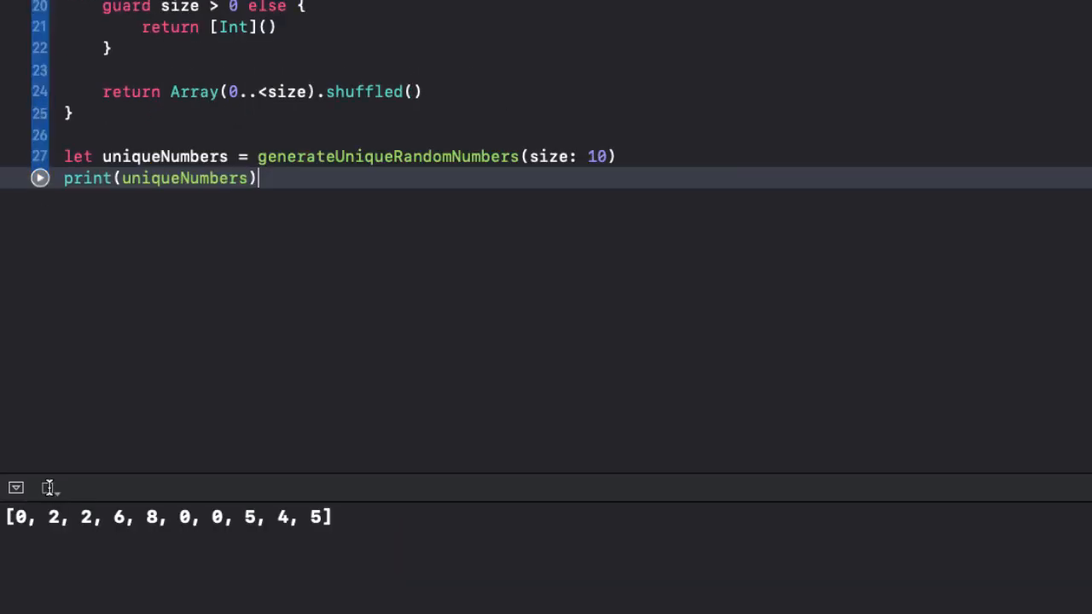
click(36, 179)
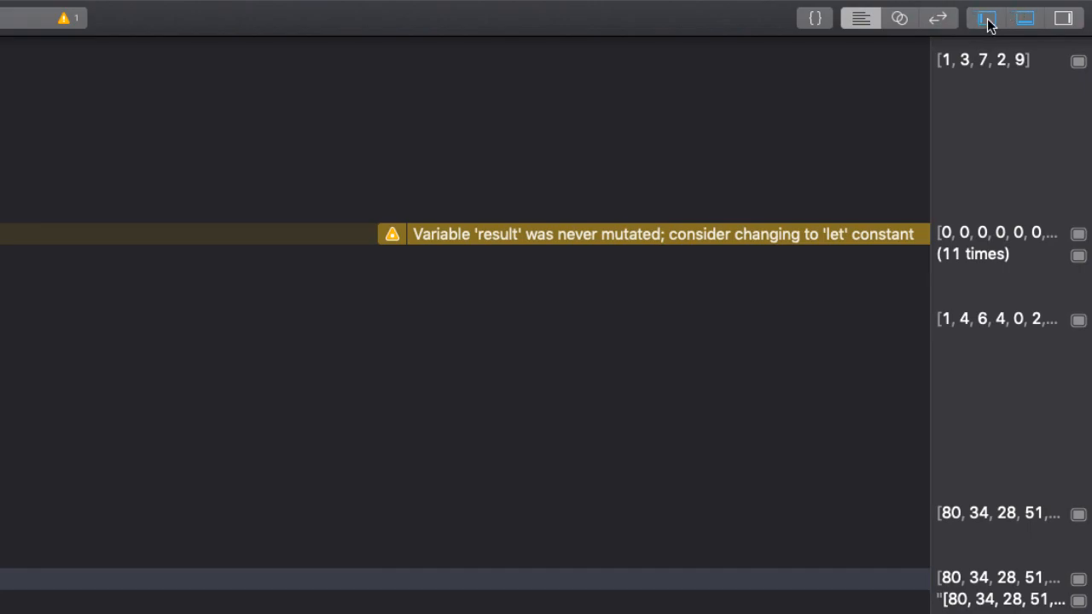
Step: Add a new source file named ArrayExtension.swift under the playground's Sources folder
click(985, 17)
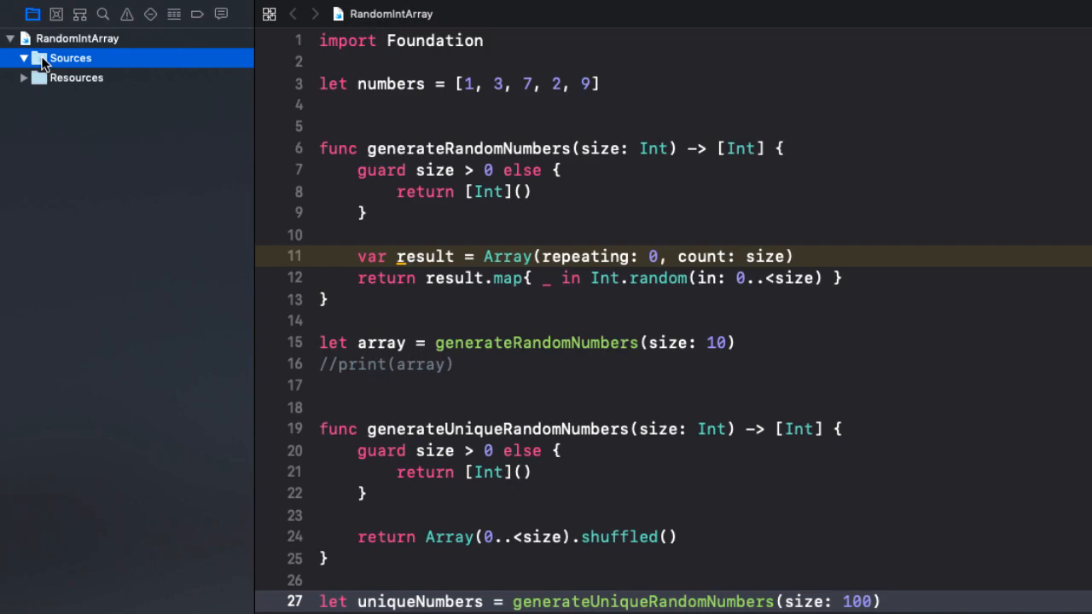
right_click(61, 58)
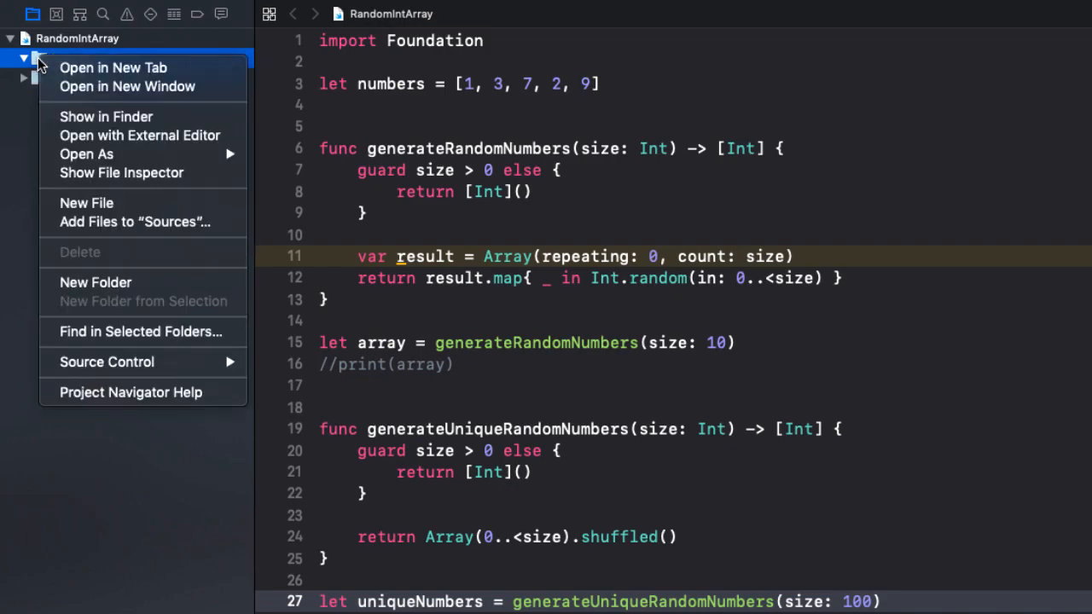
mouse_move(131, 201)
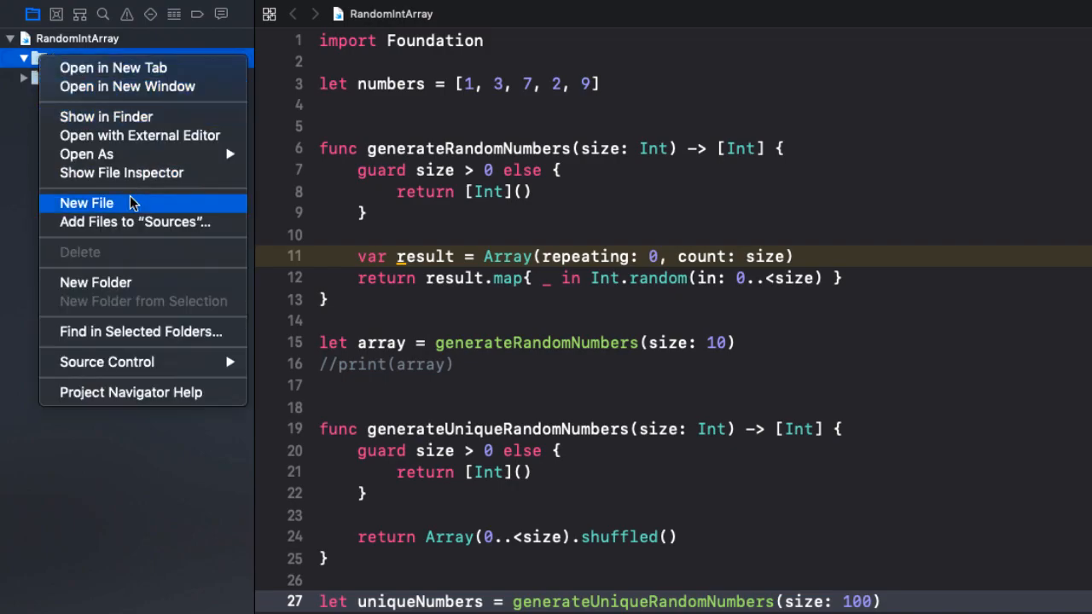
click(86, 201)
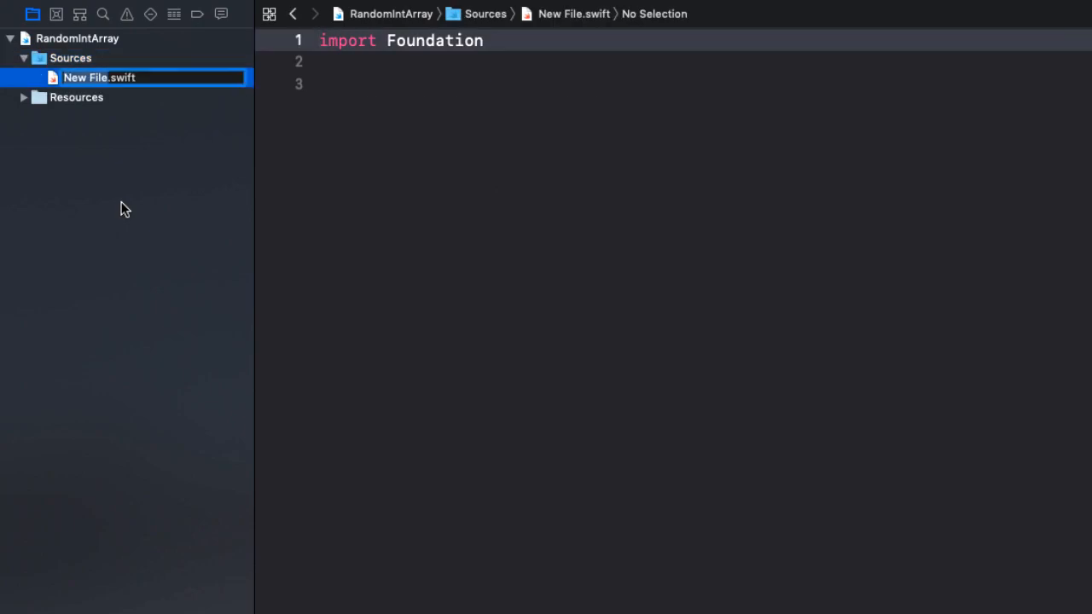
text(ArrayExtension)
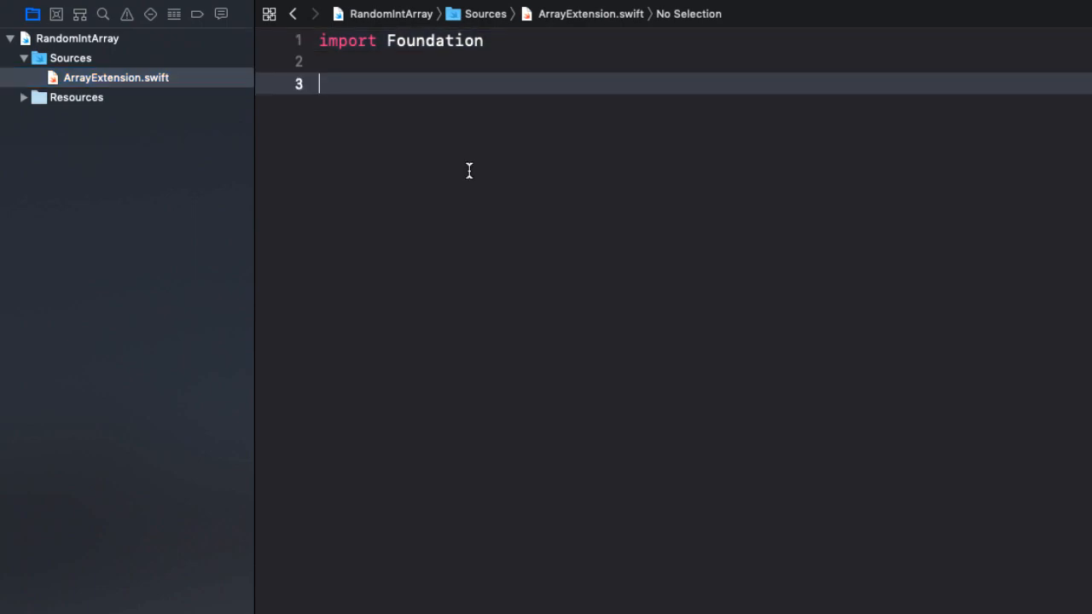
Step: Begin the file with 'public extension Array {'
text(pub)
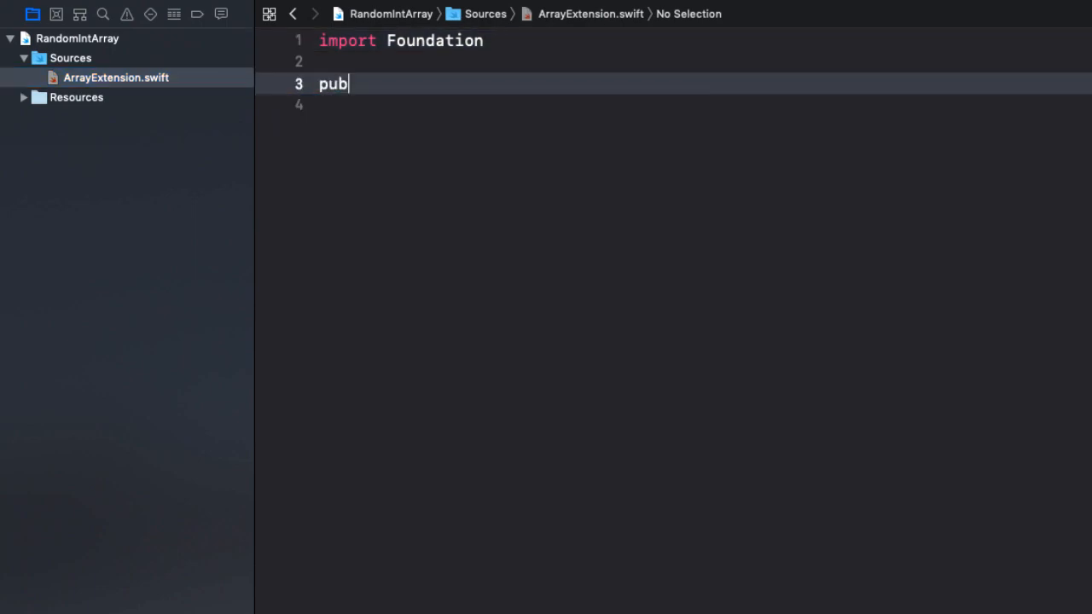
text(lic)
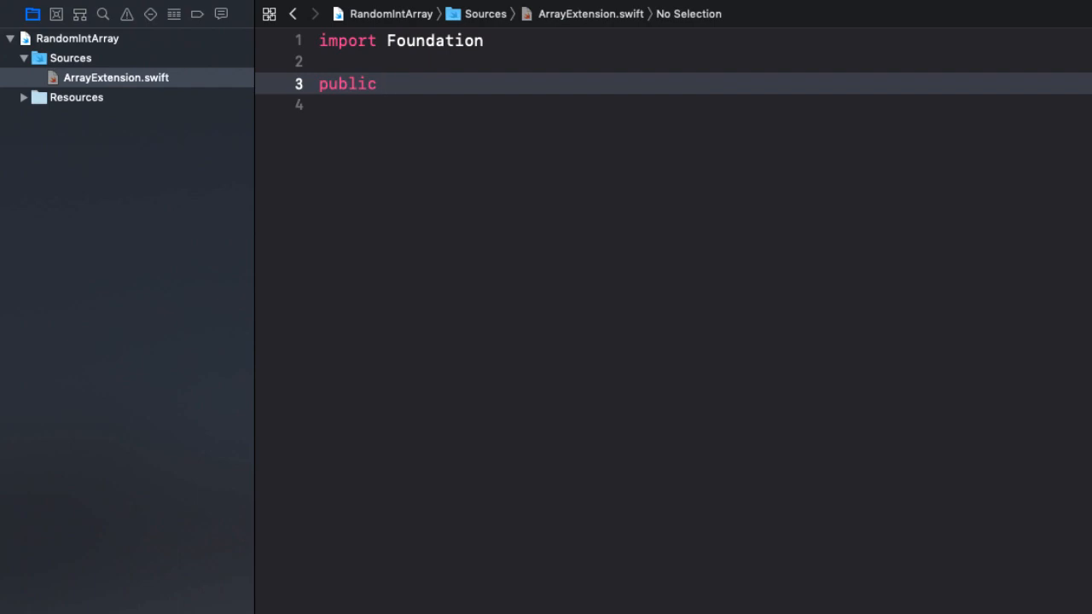
text(extensio)
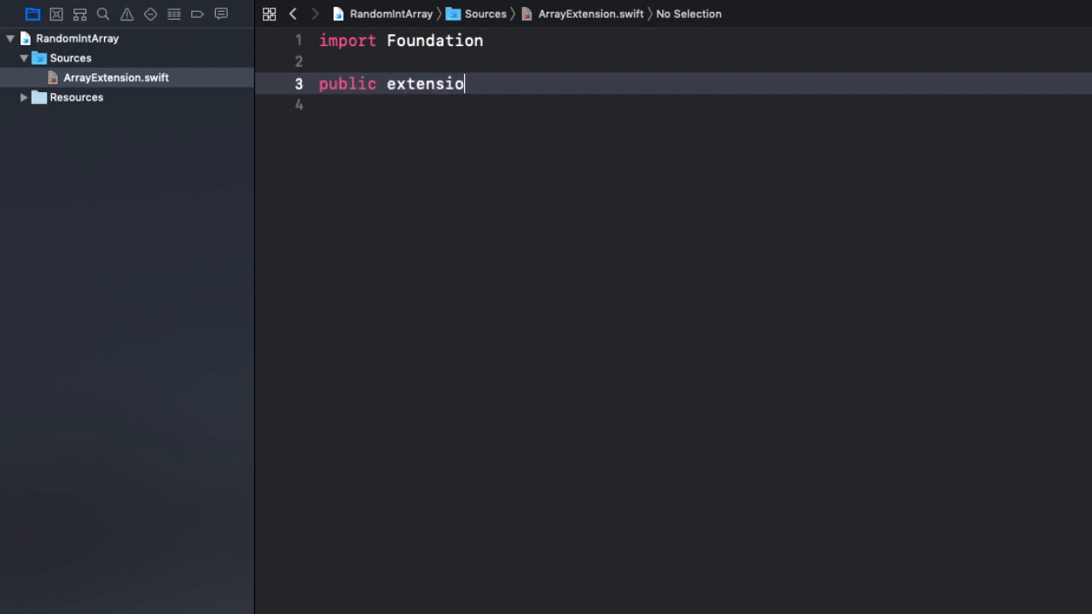
text(n array)
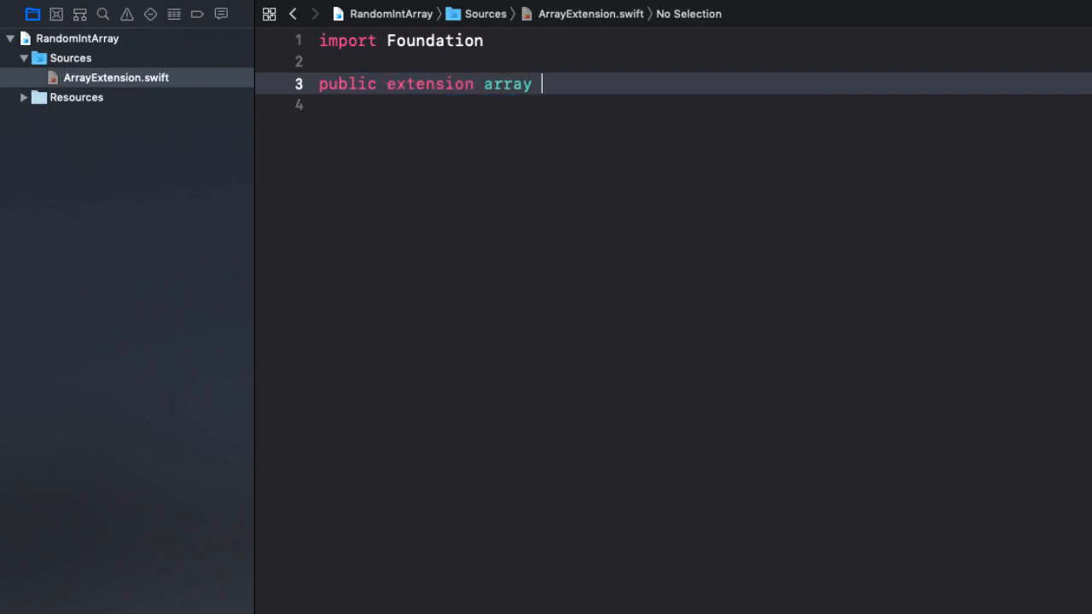
text({)
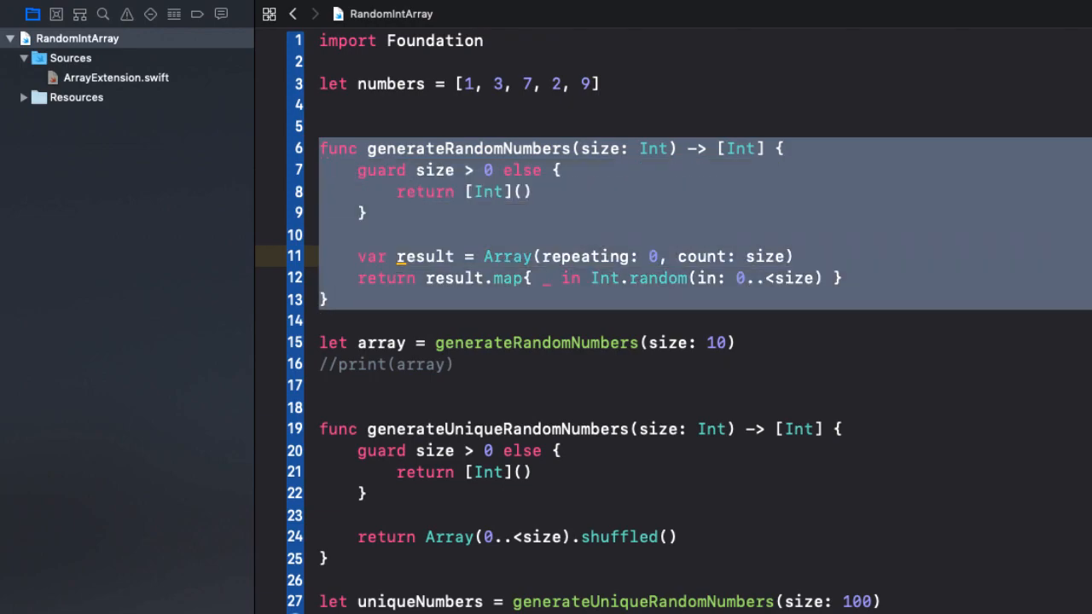
Step: Paste both random-number functions inside the extension braces and mark each func static
click(116, 76)
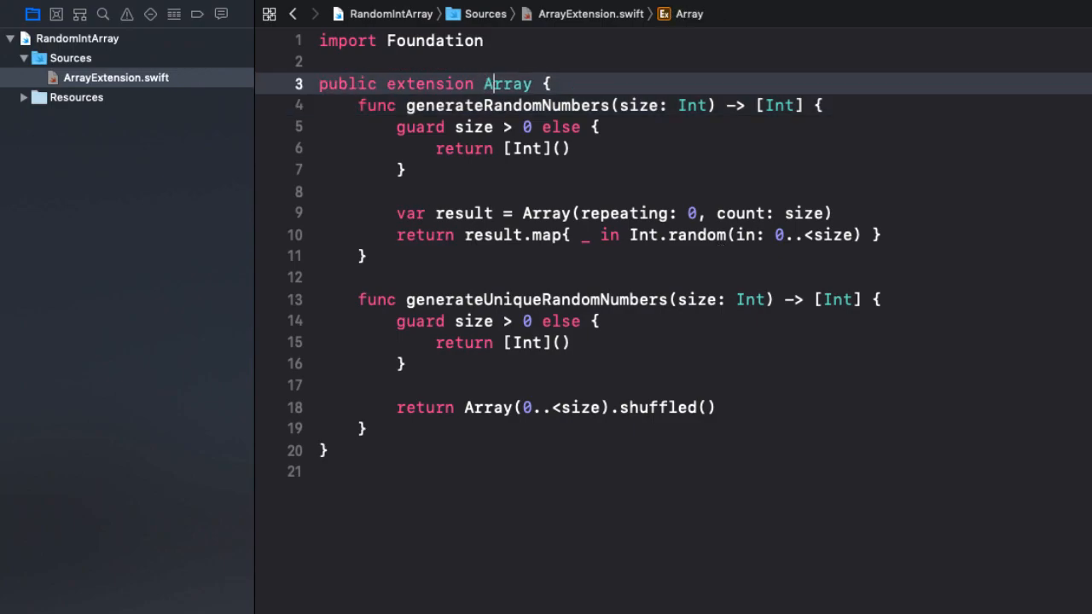
click(826, 212)
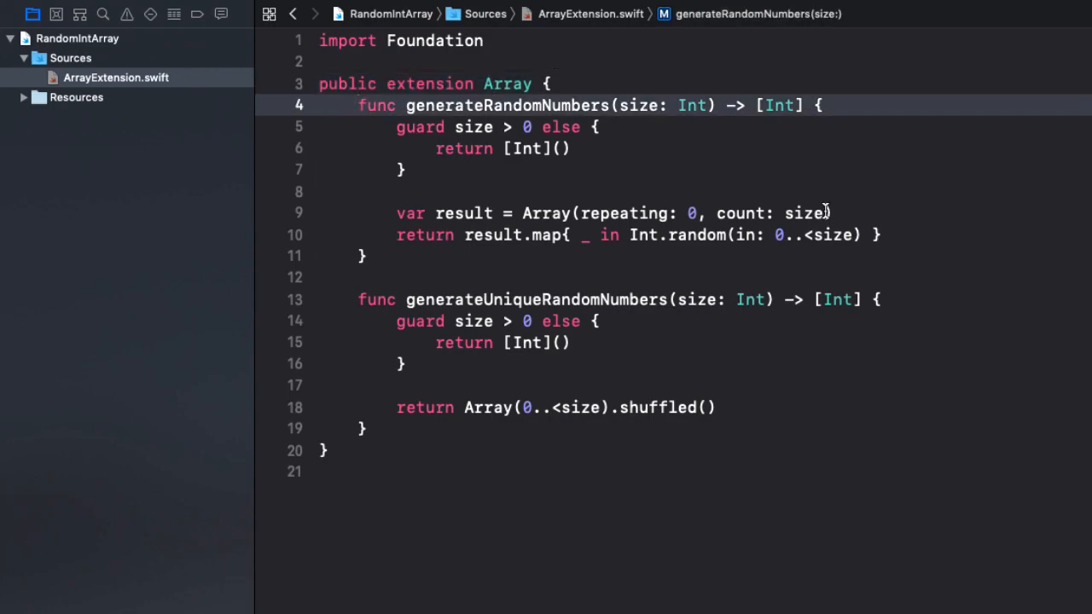
text(static)
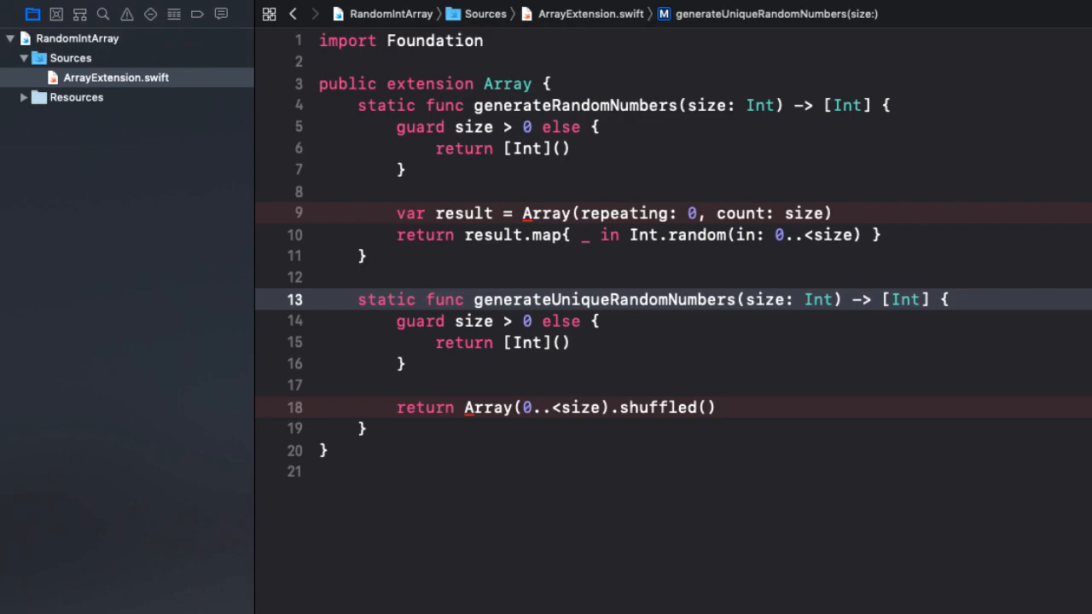
click(419, 300)
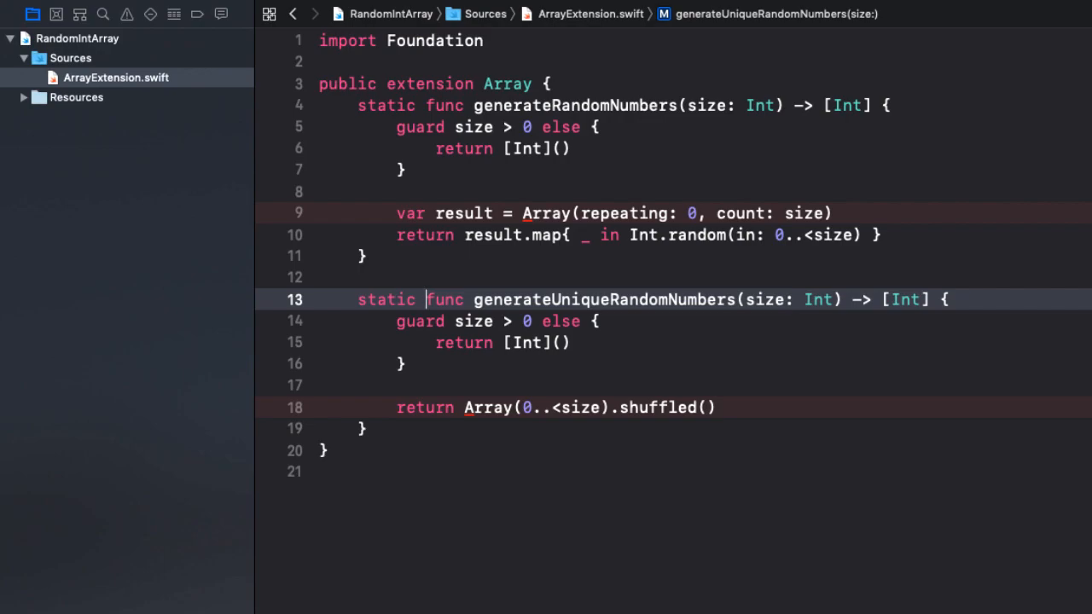
text(where)
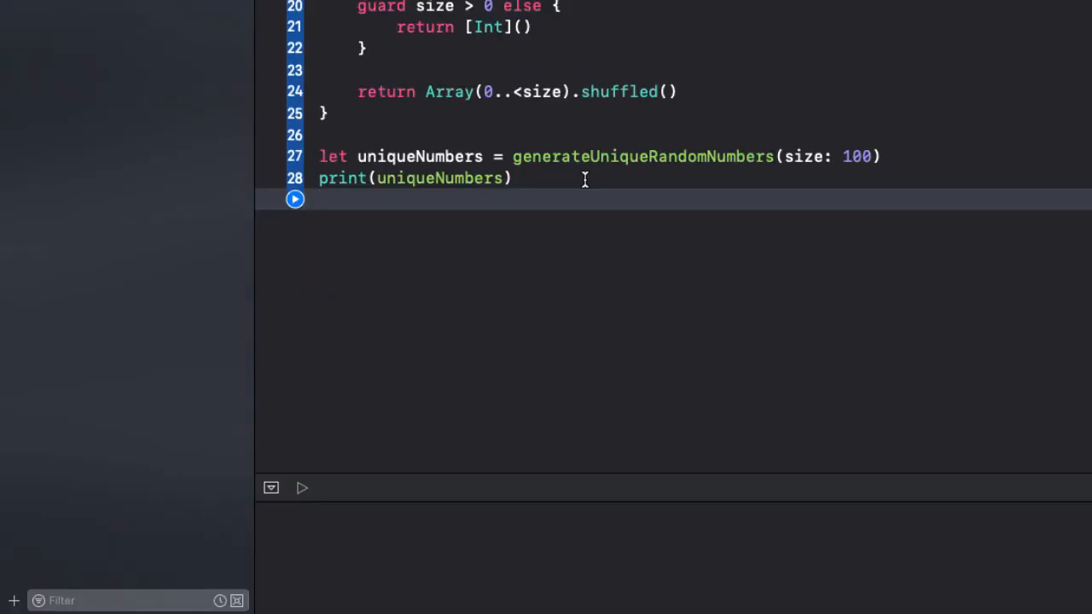
mouse_move(522, 167)
text(let)
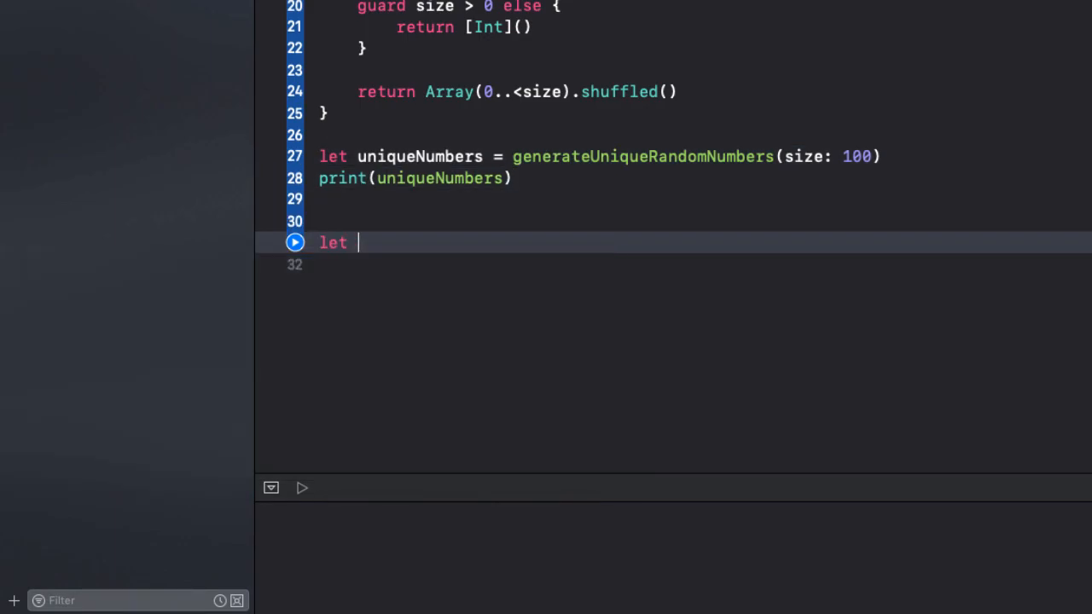
Step: Define let randomInts = Array.generateRandomNumbers(size: 10) in the playground
text(randomI)
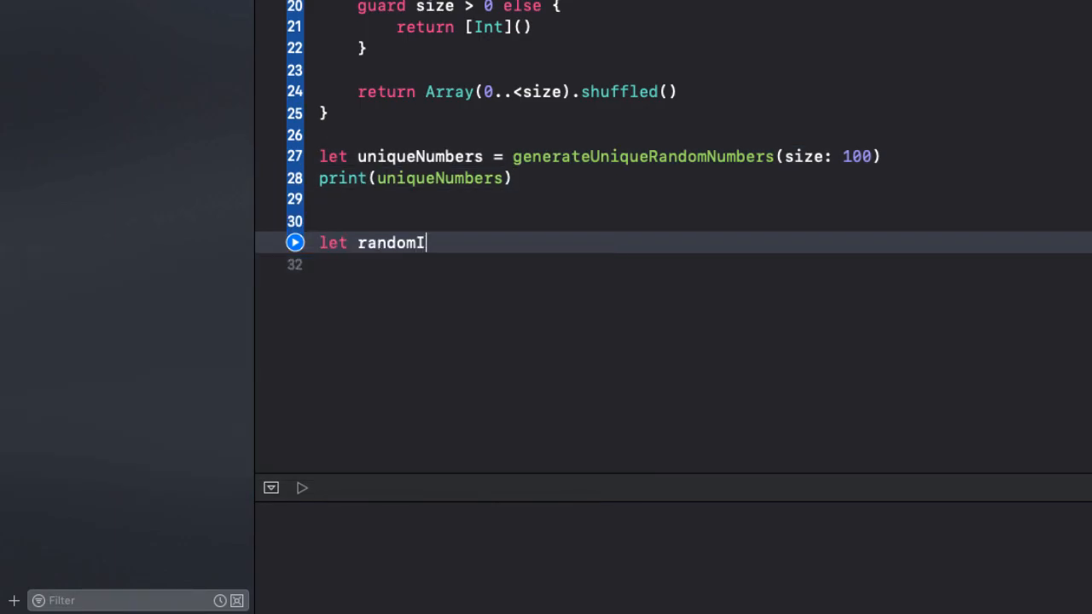
text(nts =)
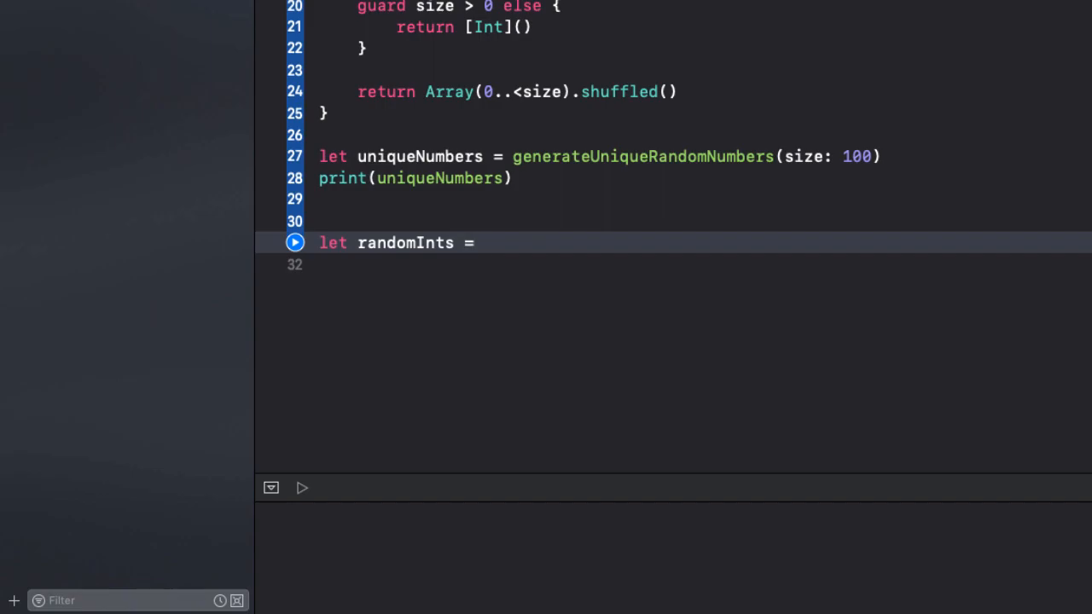
text(Array.)
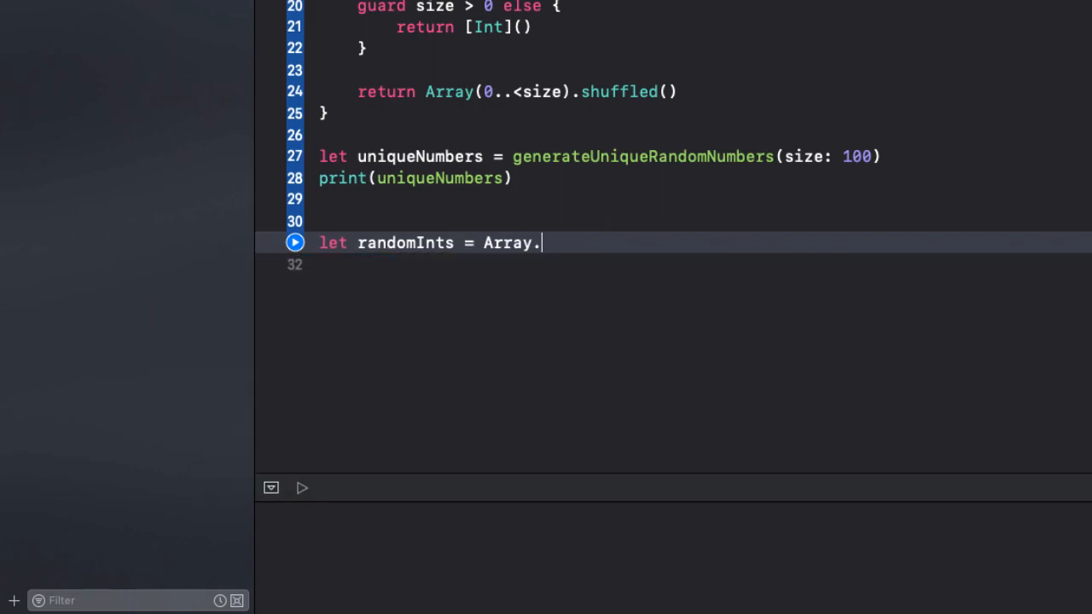
text(generateRandomNumbers(size: 10)
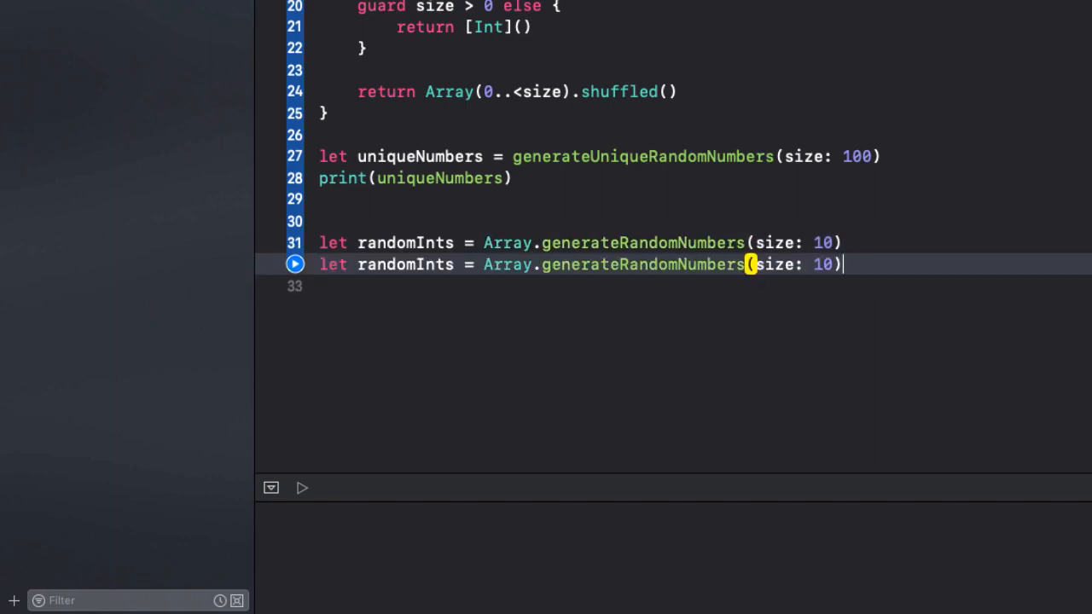
Step: Duplicate it as uniqueRandomInts via generateUniqueRandomNumbers and add print statements for both
click(412, 265)
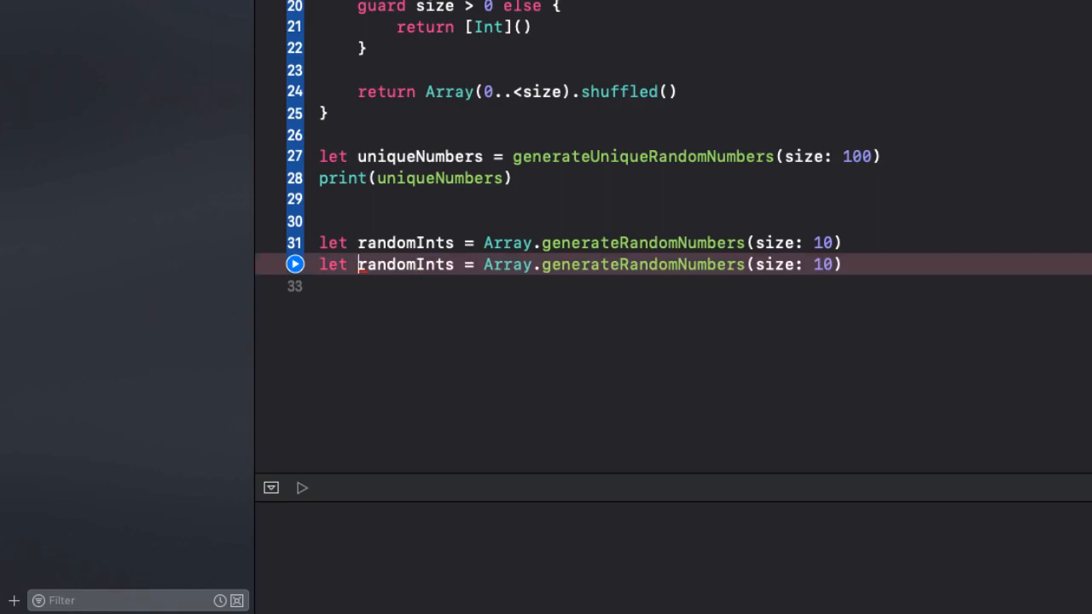
text(uniqueR)
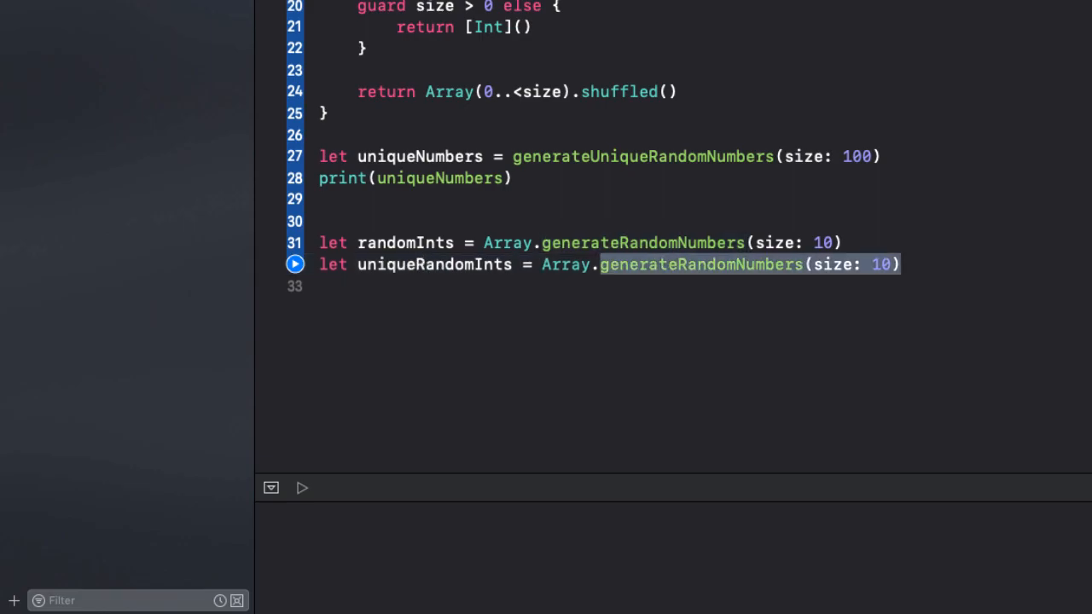
text(genera)
text(print(randomInts)
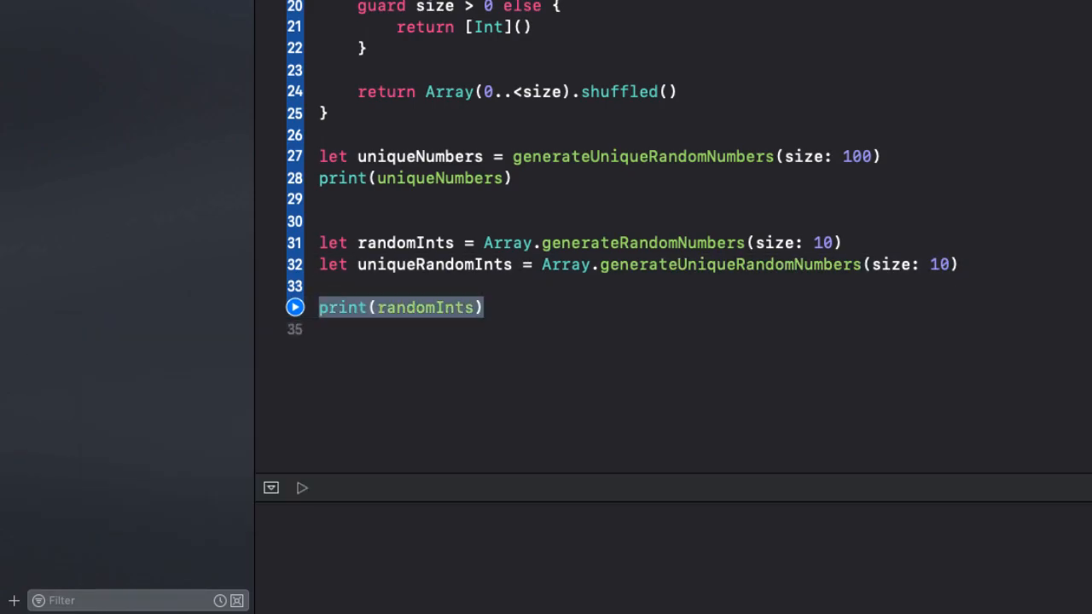
text(print(uniqueRandomInts)
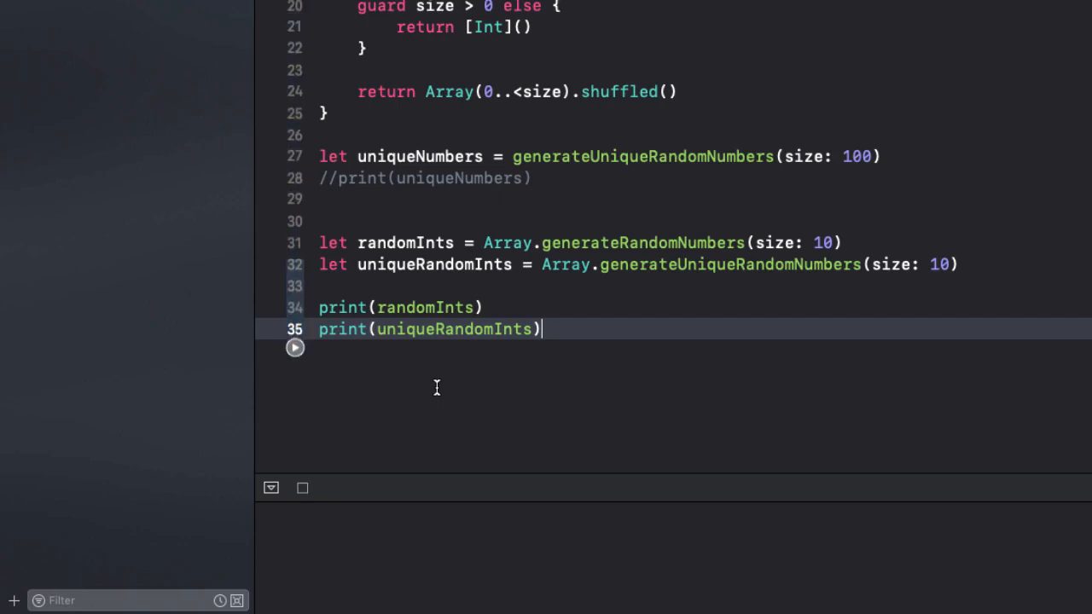
Step: Run the playground and highlight a repeated number in the printed randomInts array
click(293, 348)
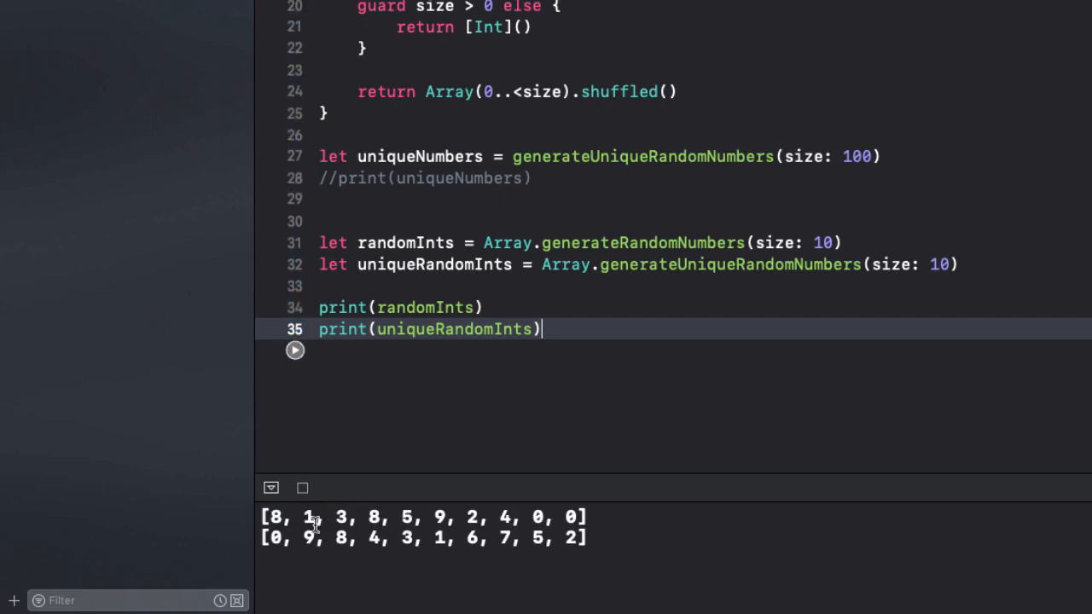
mouse_move(275, 525)
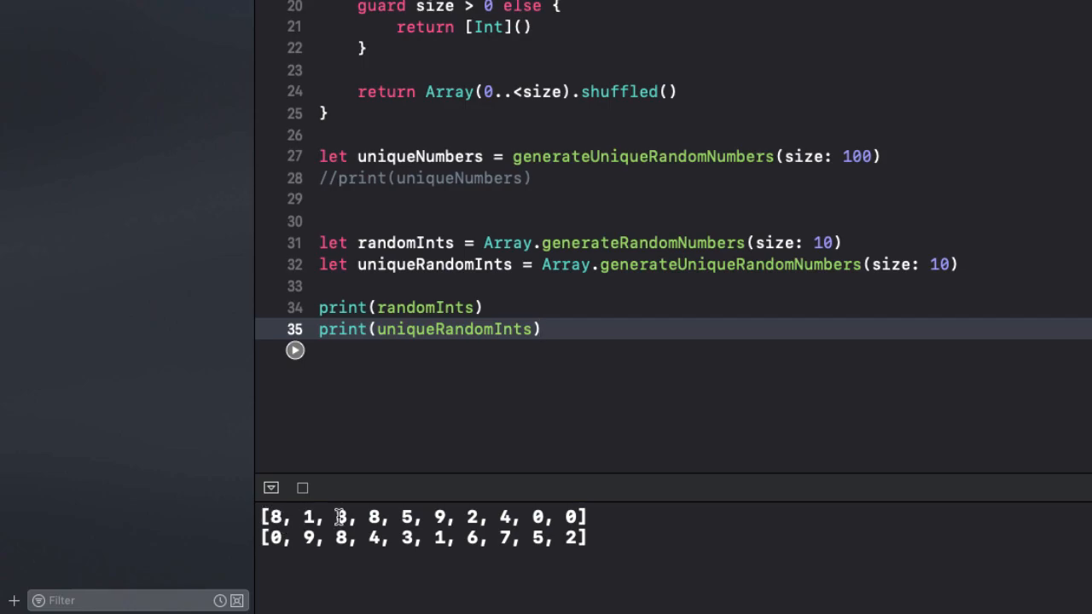
double_click(539, 517)
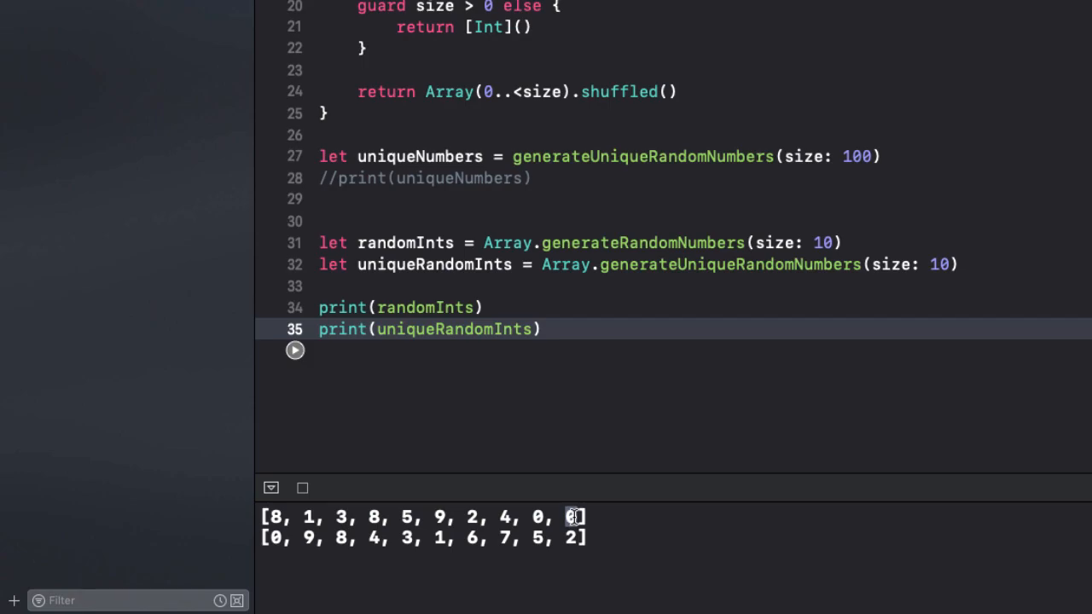
mouse_move(352, 539)
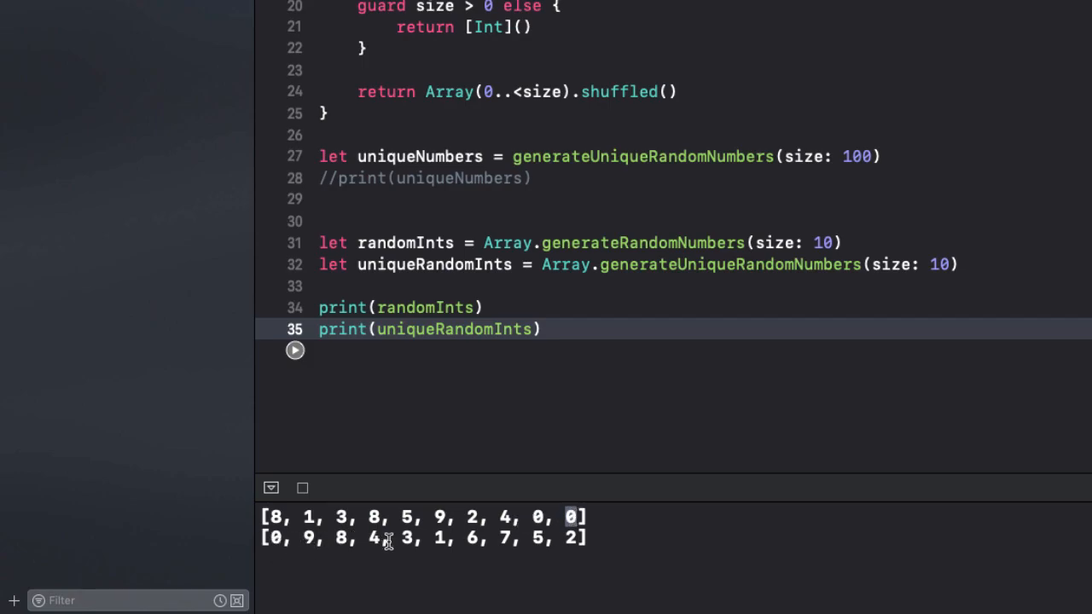
mouse_move(522, 540)
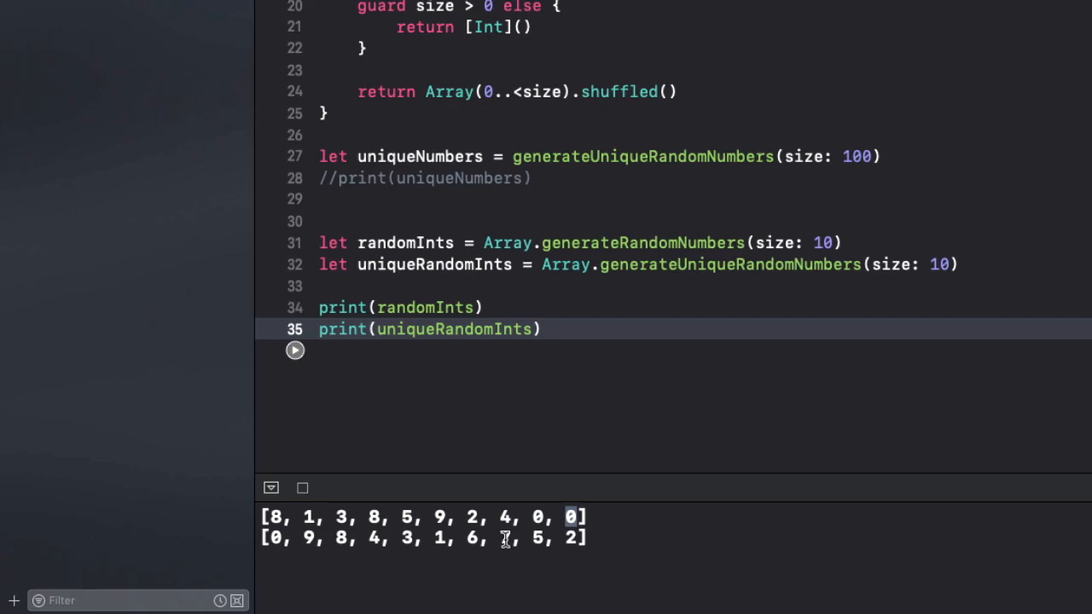